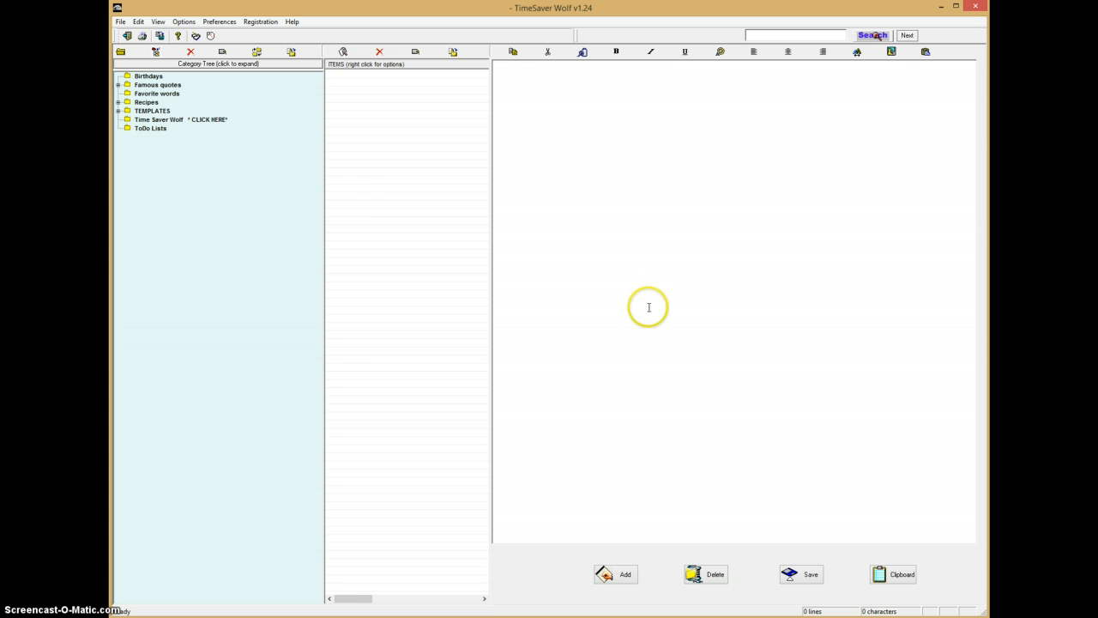
Expand all categories so Famous quotes, Recipes and Templates show their subcategories
left_click(152, 110)
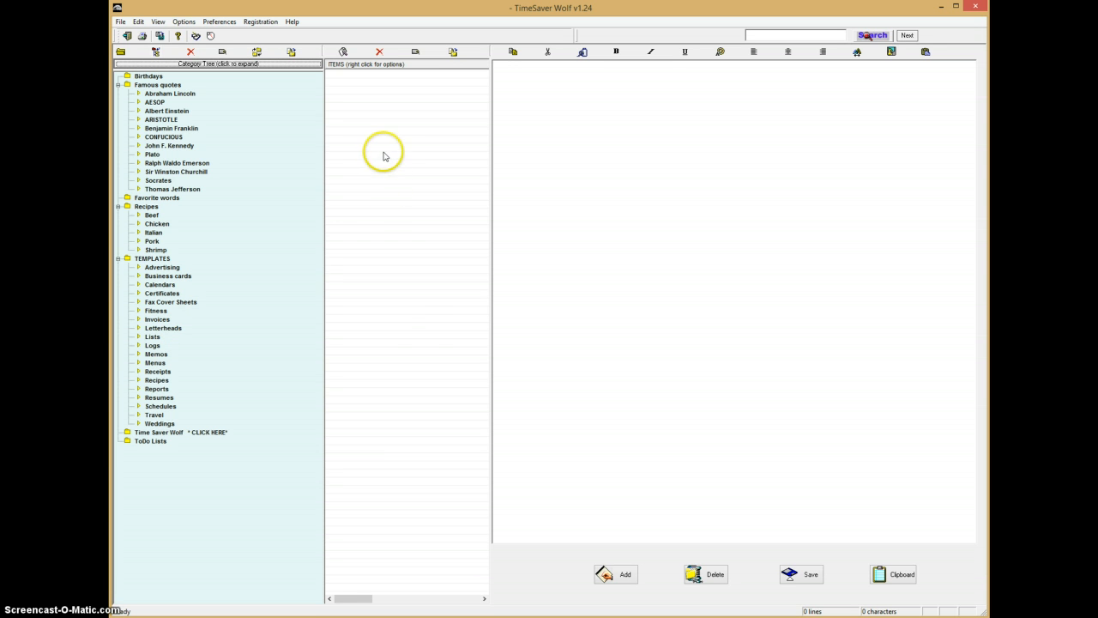
mouse_move(306, 381)
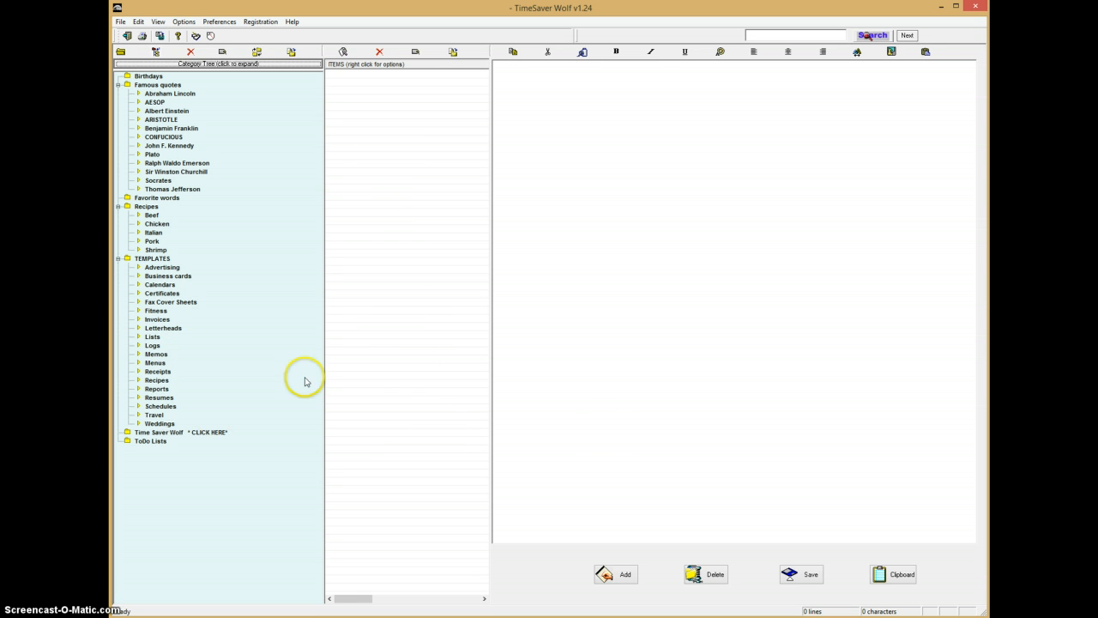
mouse_move(741, 254)
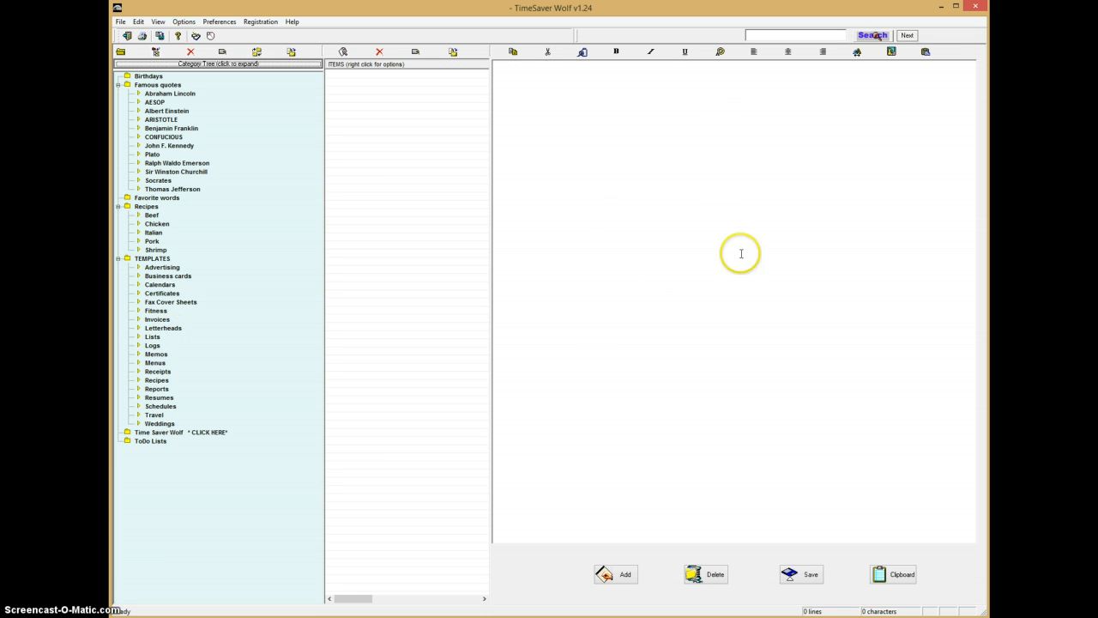
mouse_move(762, 395)
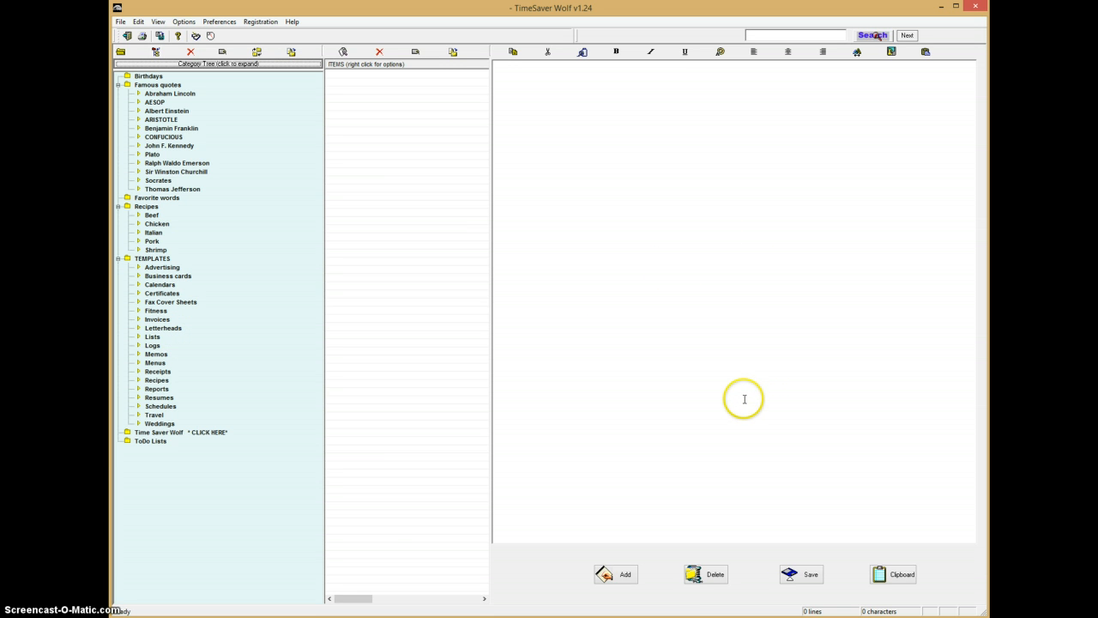
mouse_move(413, 525)
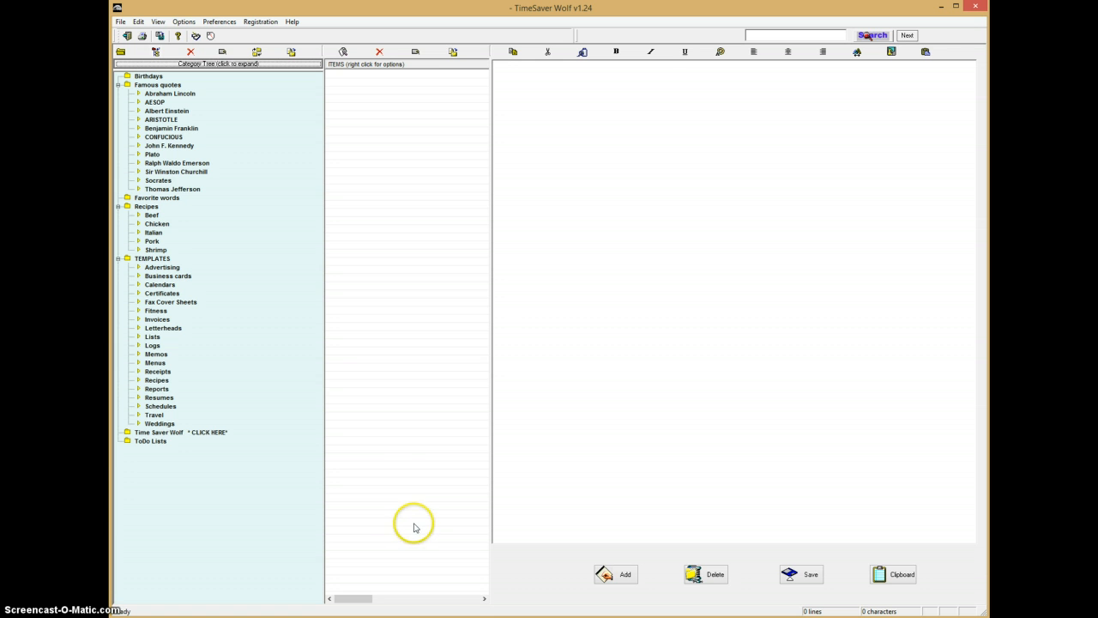
mouse_move(400, 478)
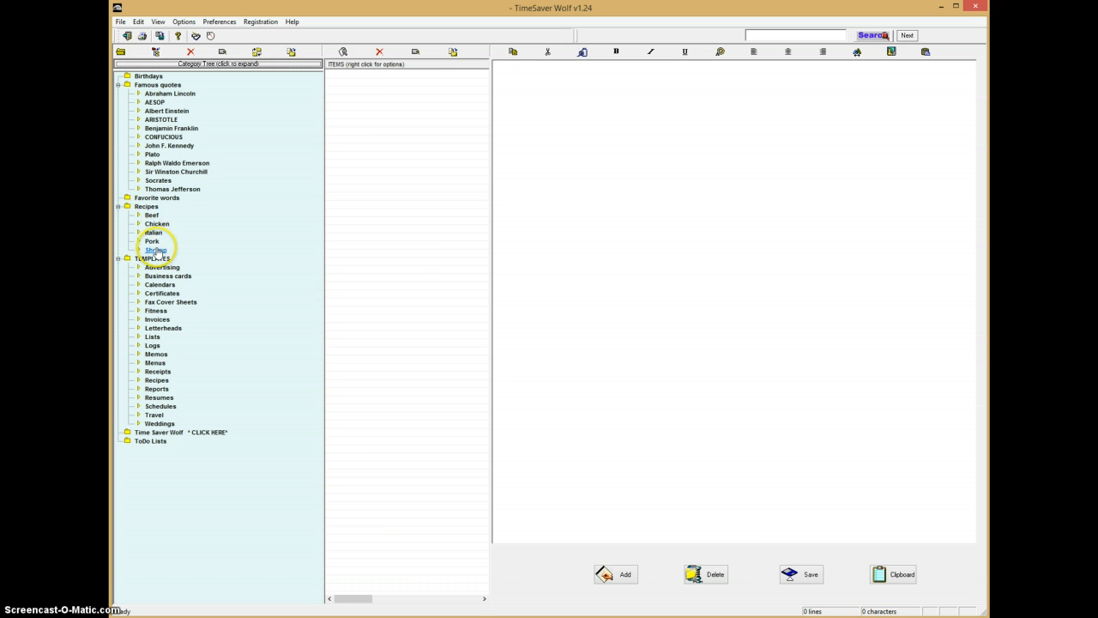
Browse the Italian recipes (biscotti, spaghetti and meatballs) and view 4 Cheese Rigatoni Bake with its linked files
left_click(154, 232)
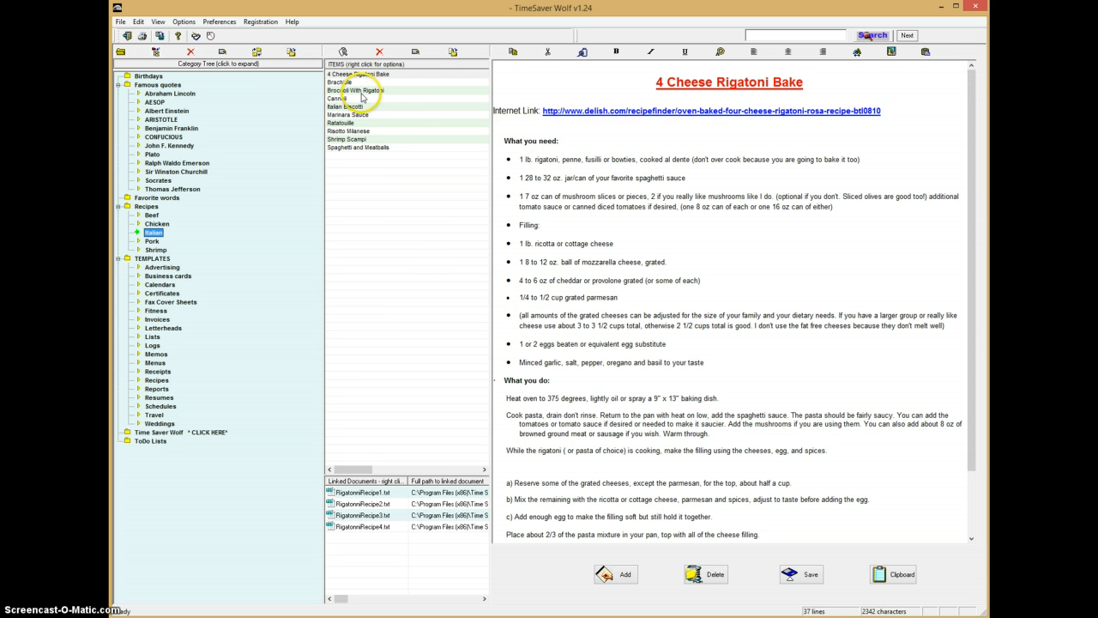
left_click(345, 107)
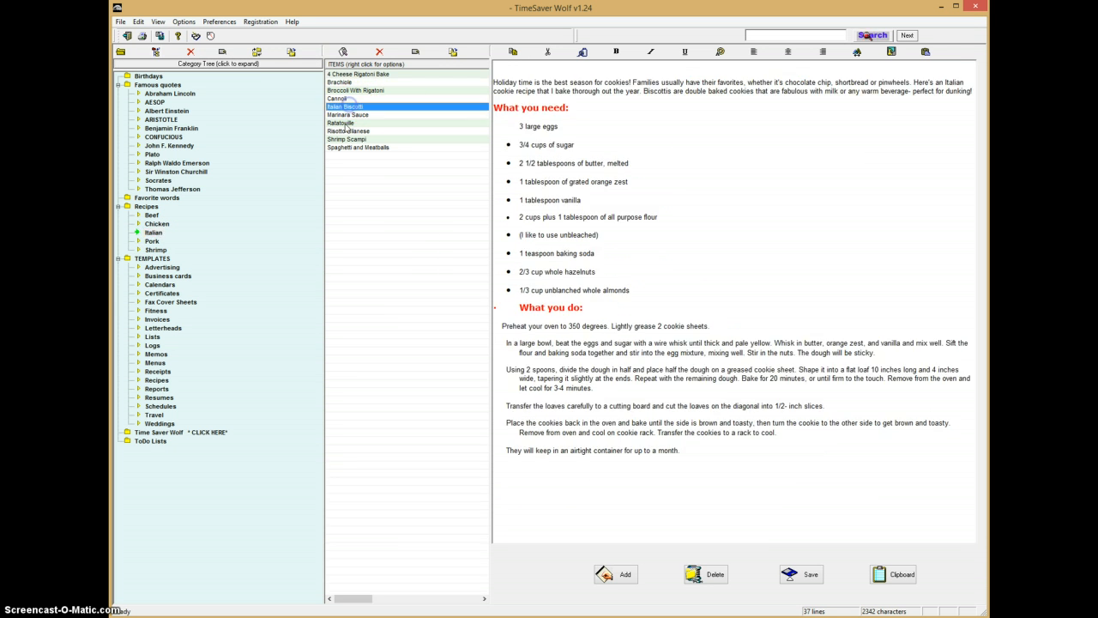
left_click(359, 148)
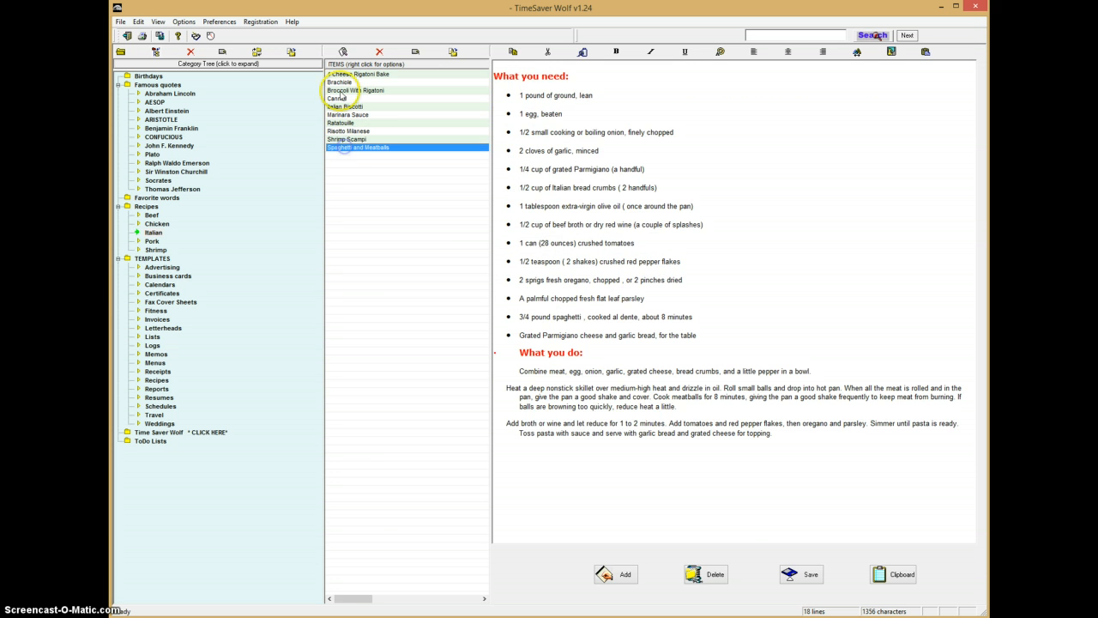
left_click(360, 74)
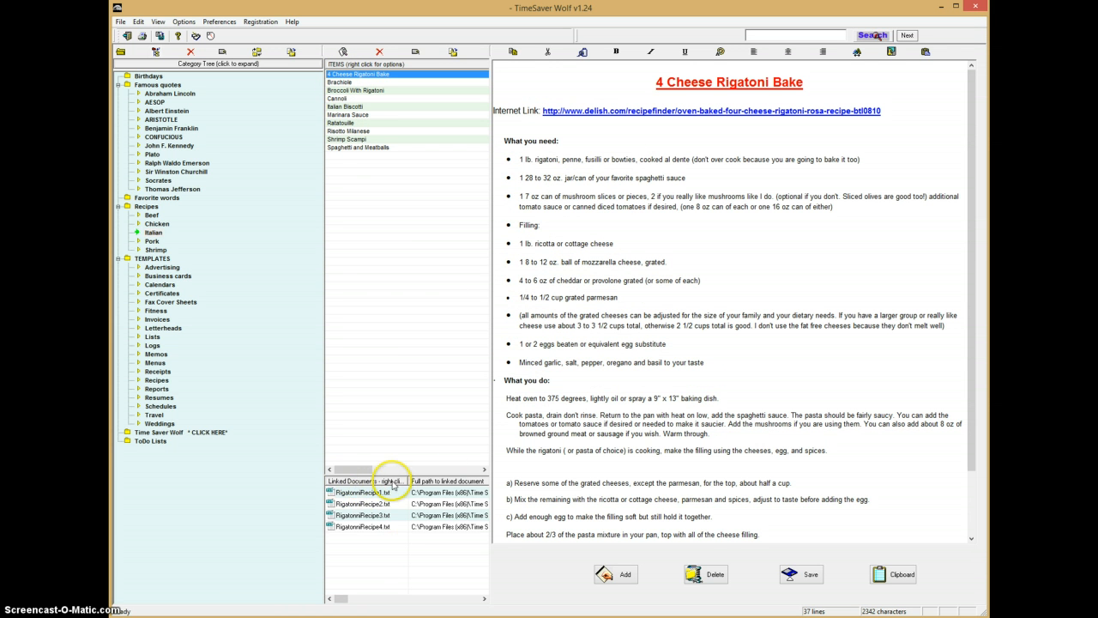
left_click(362, 515)
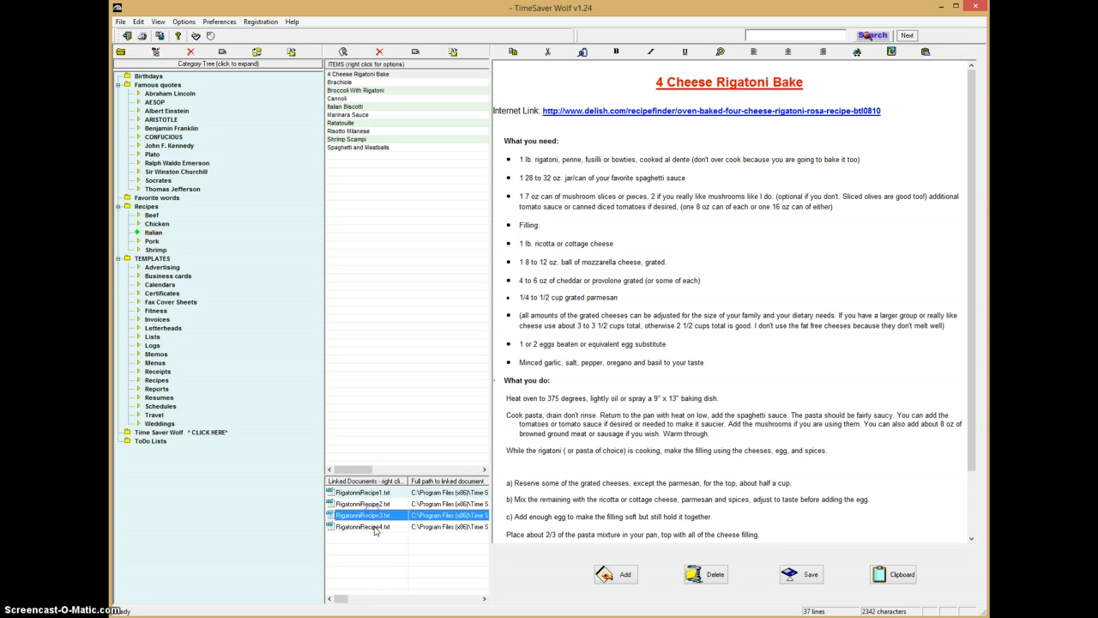
left_click(362, 504)
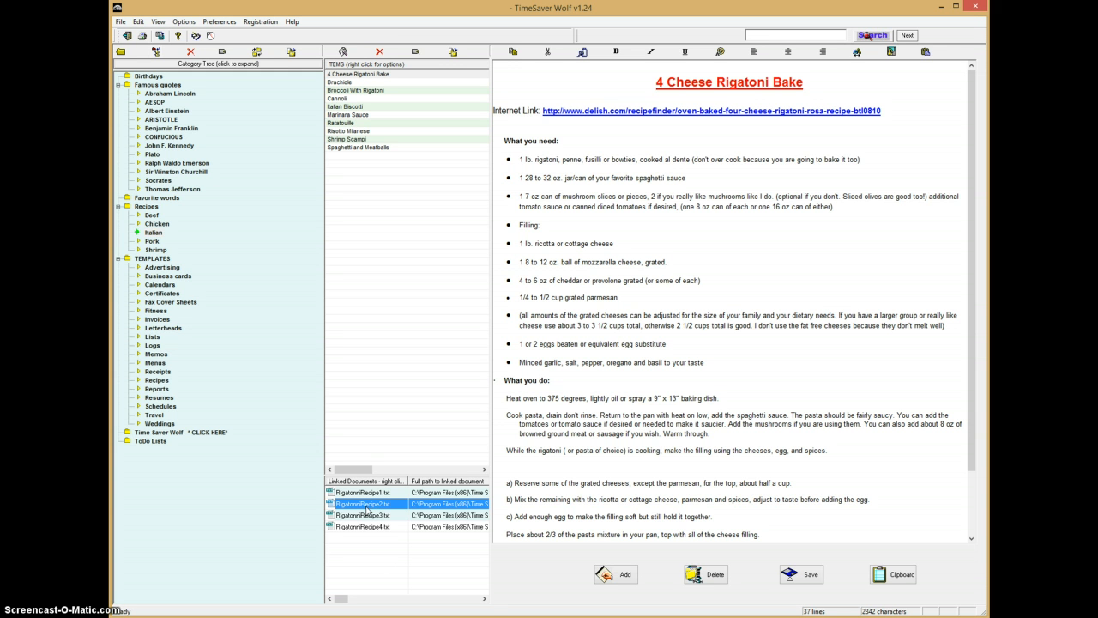
mouse_move(364, 512)
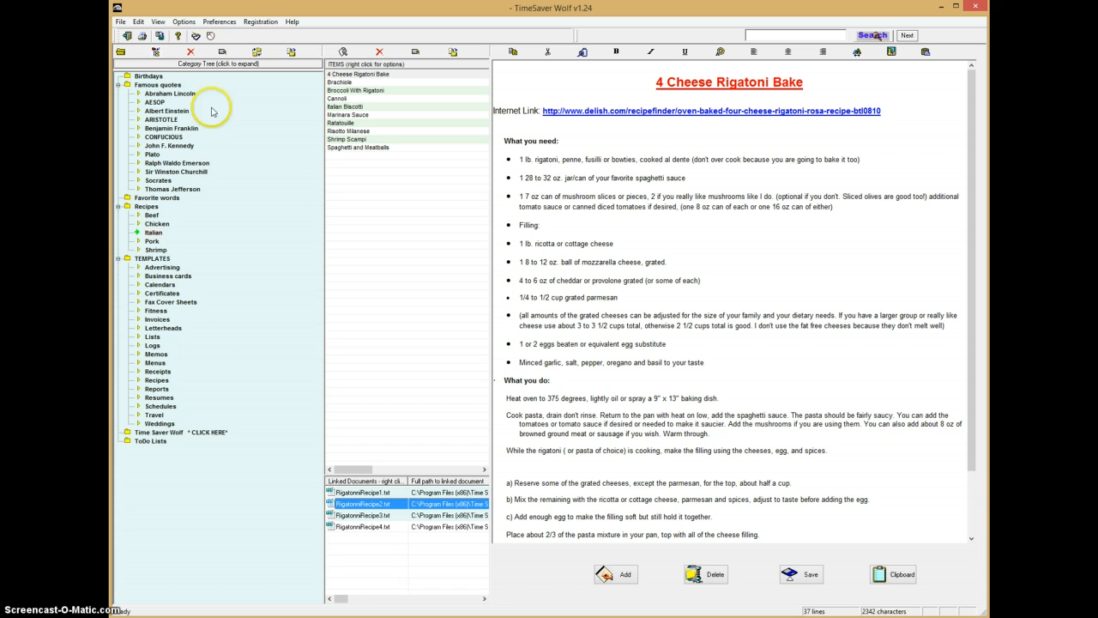
mouse_move(209, 186)
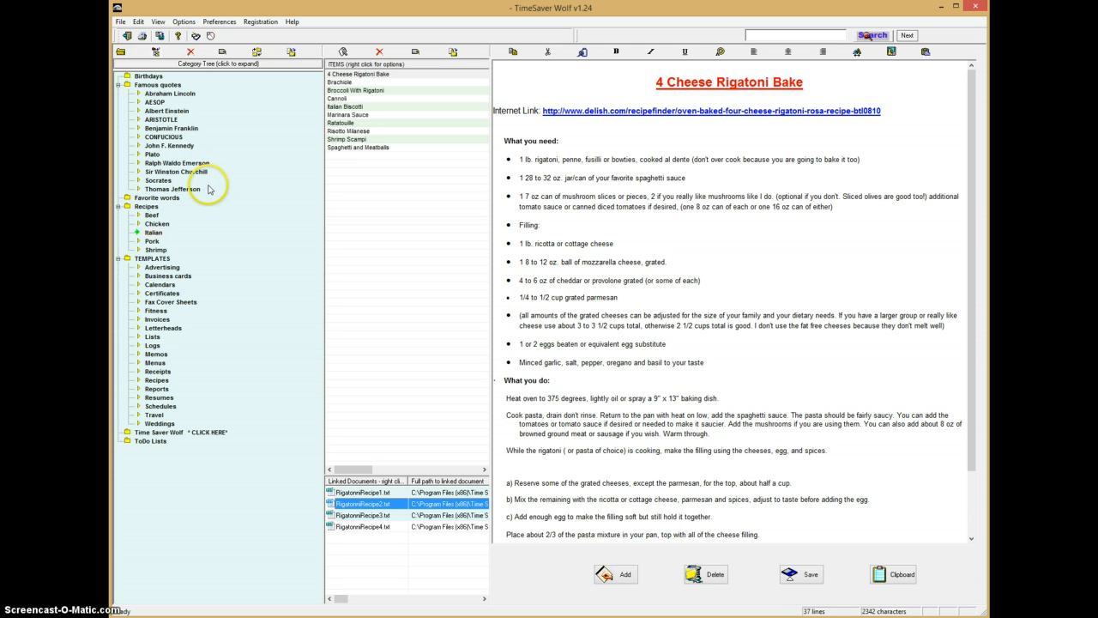
mouse_move(206, 192)
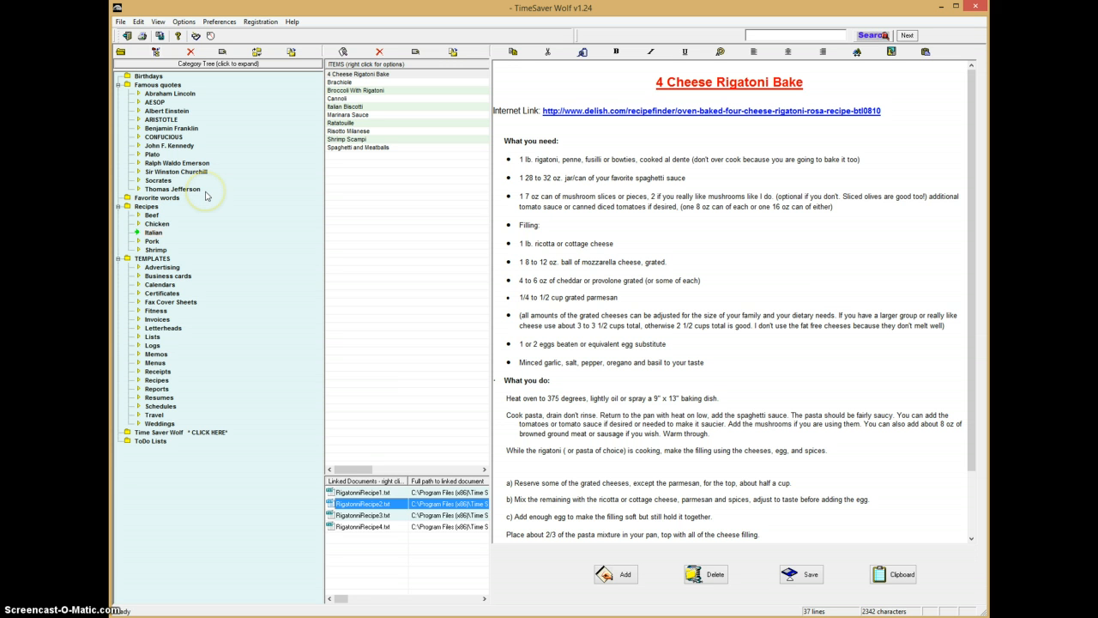
mouse_move(202, 191)
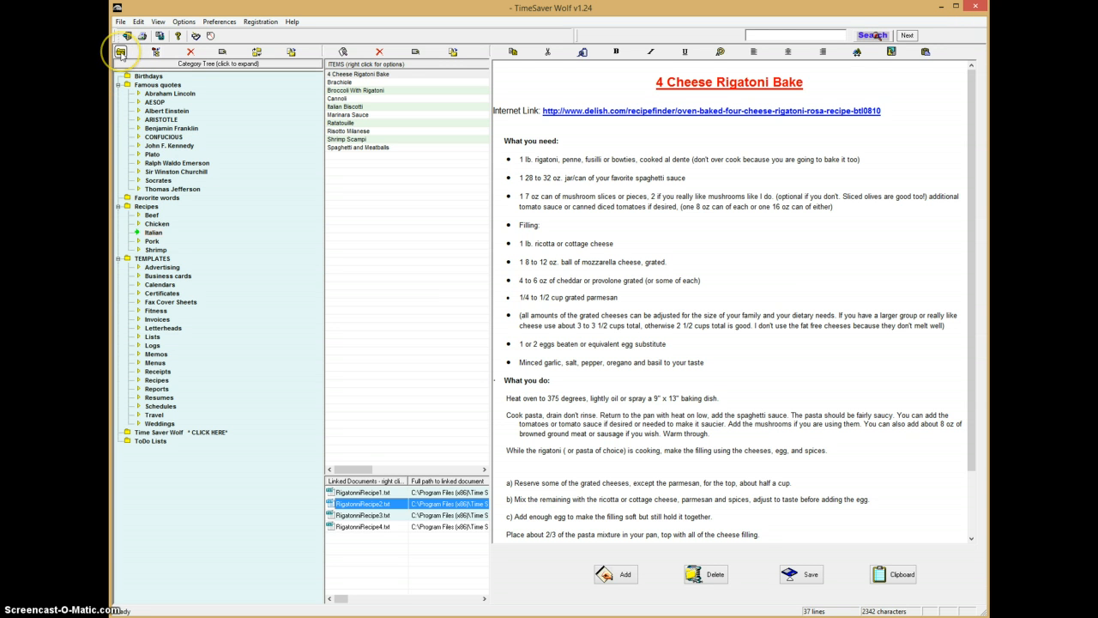
Create a new root category named Financial and select it in the tree
left_click(120, 51)
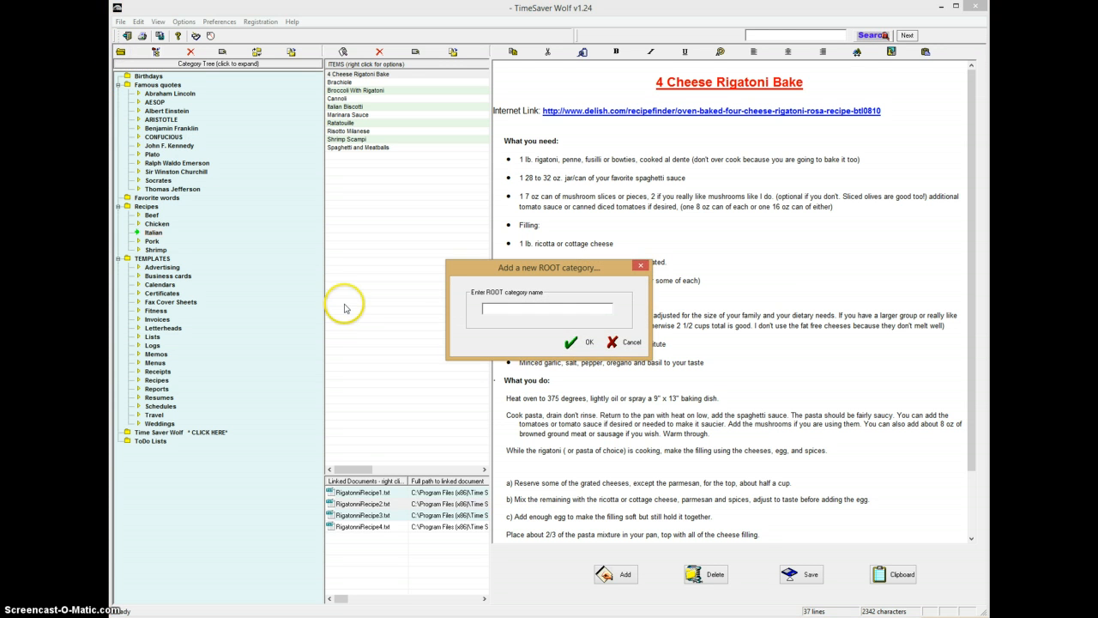
type("A")
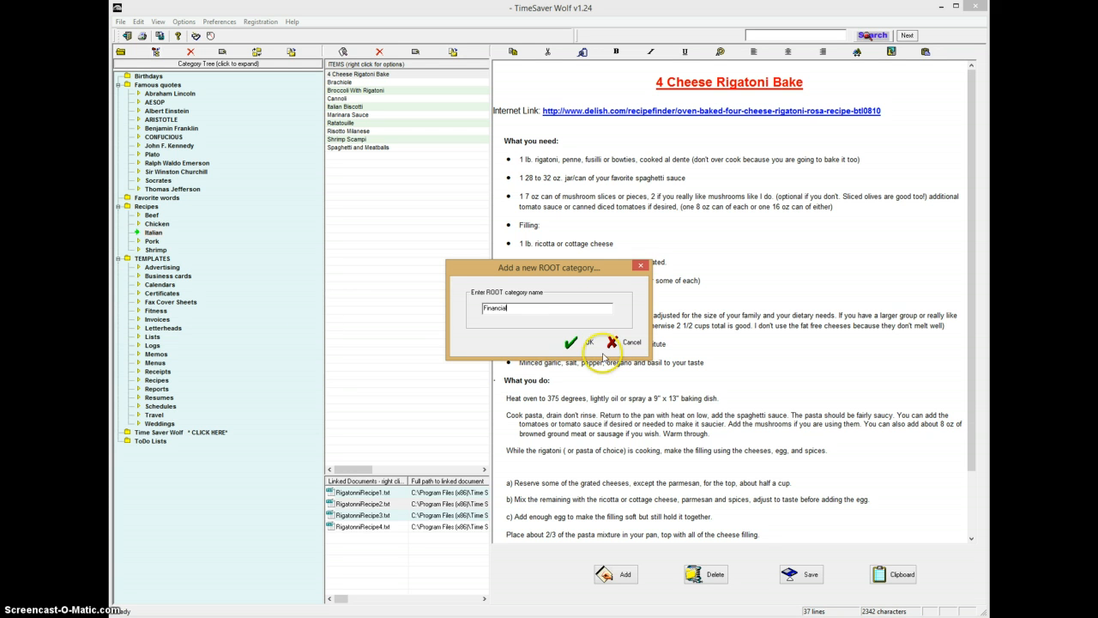
left_click(572, 344)
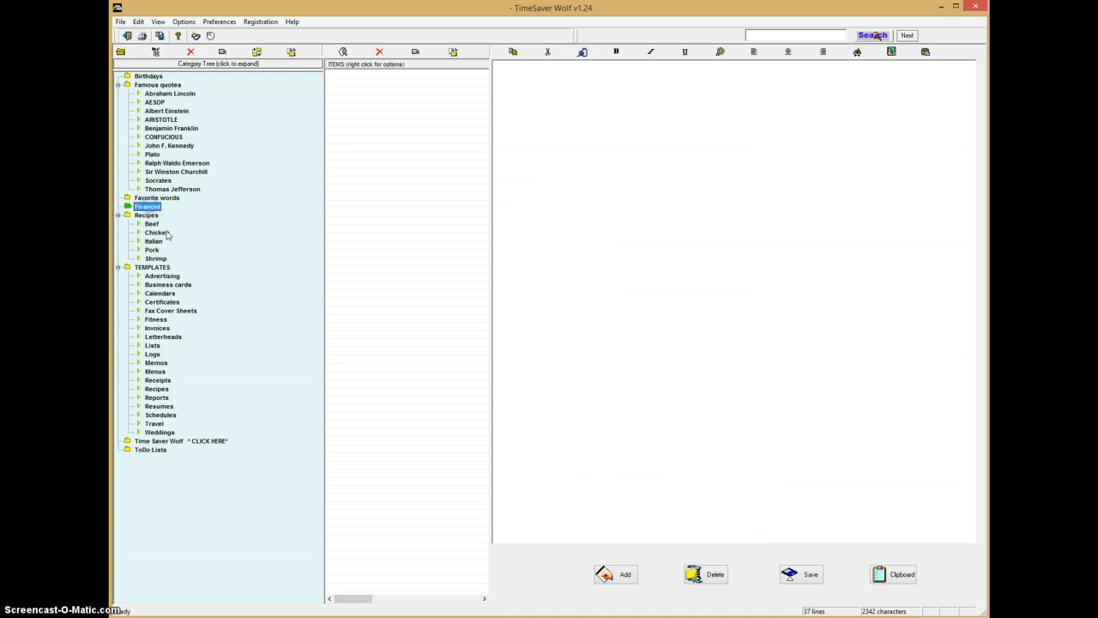
left_click(148, 206)
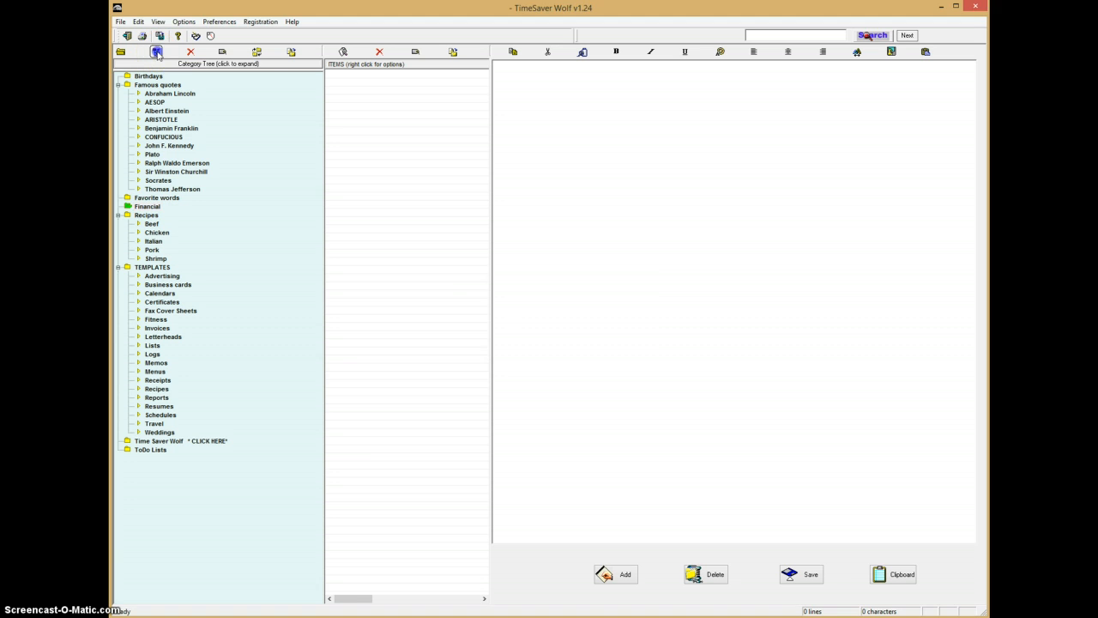
Add the subcategories Assets and Debts under Financial
left_click(157, 51)
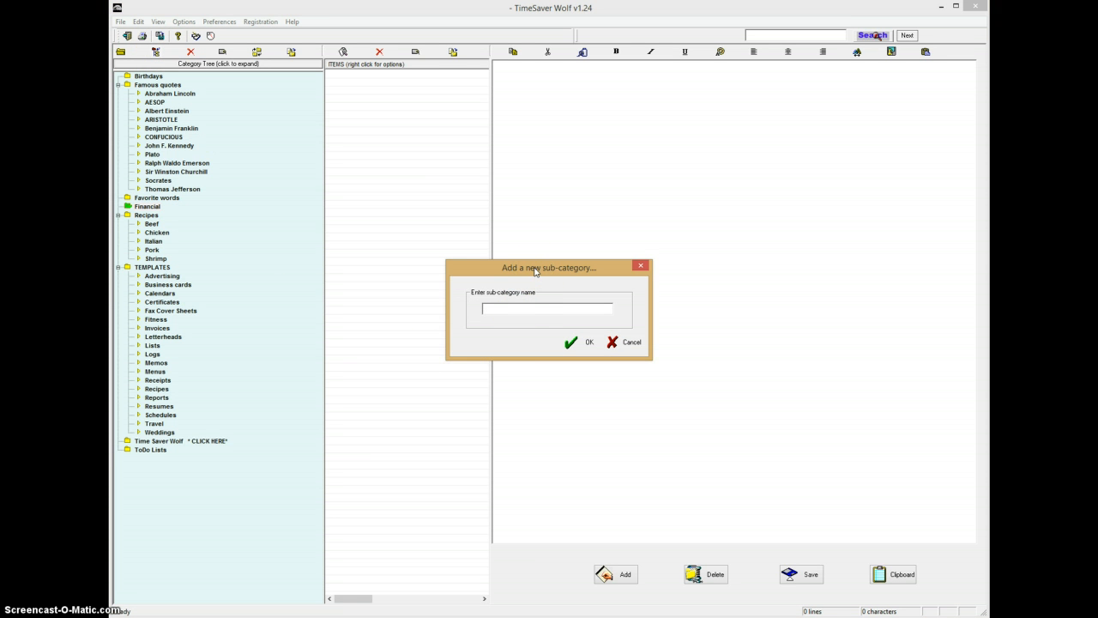
type("Assets")
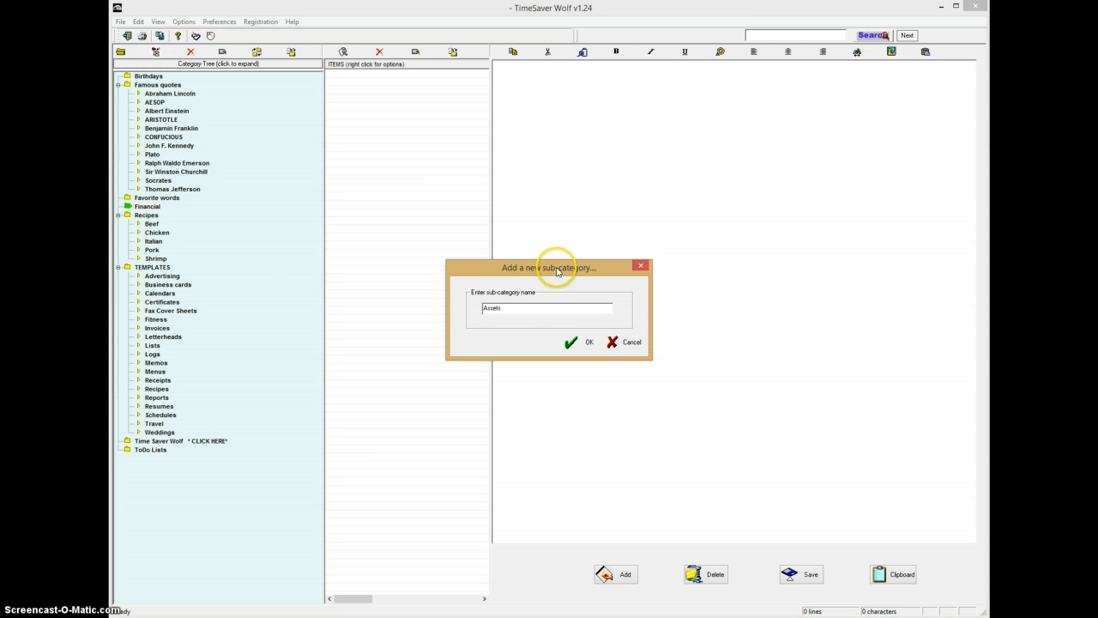
left_click(584, 341)
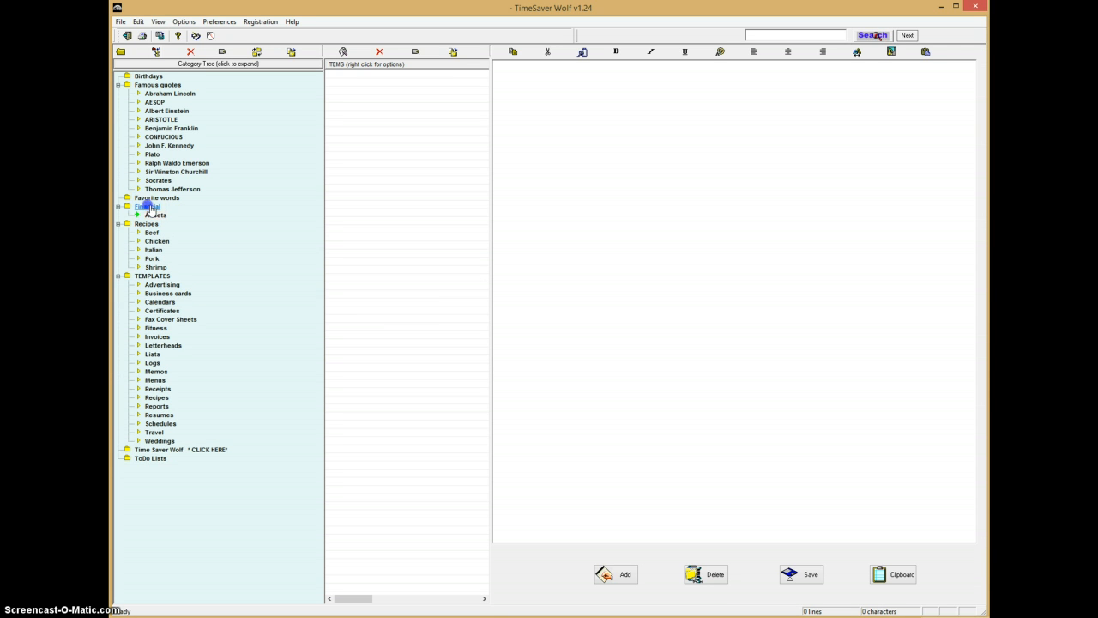
left_click(158, 51)
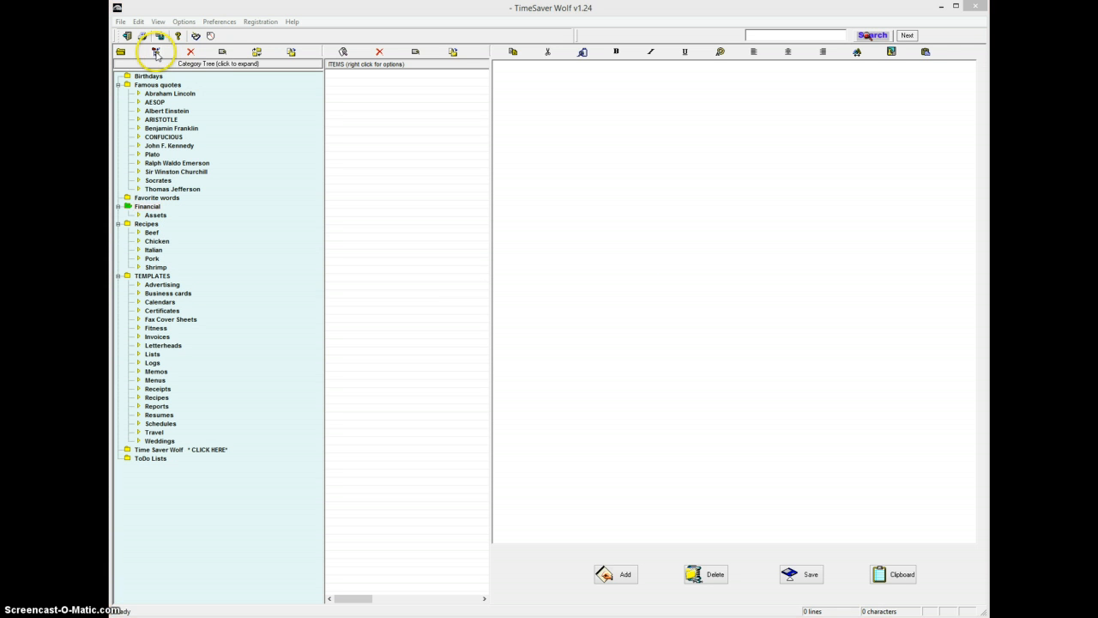
left_click(158, 52)
type("Debts")
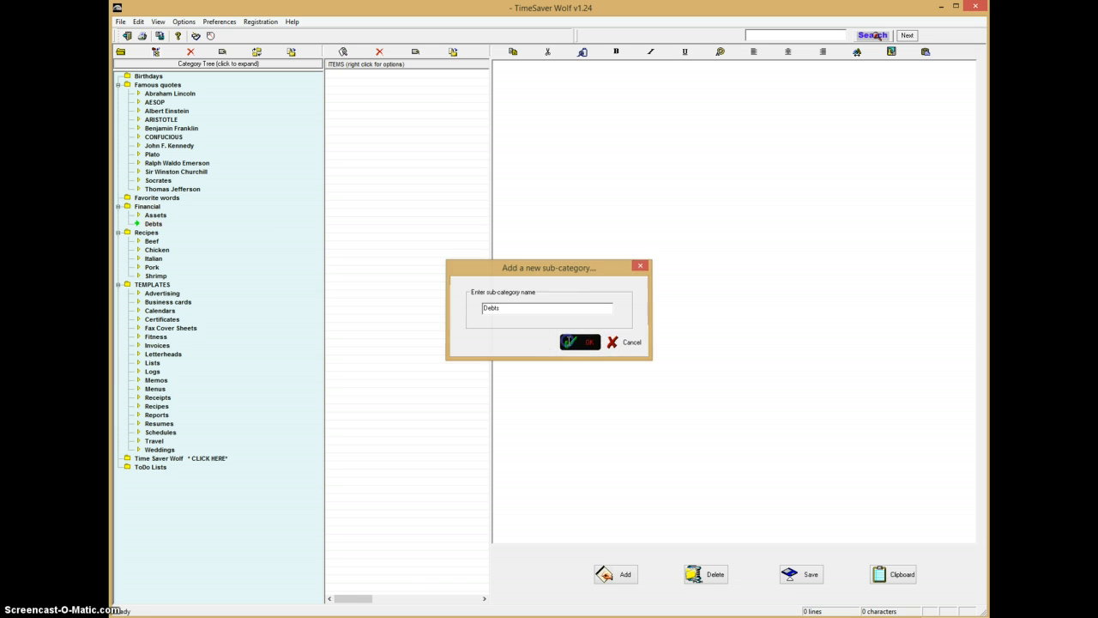
left_click(580, 342)
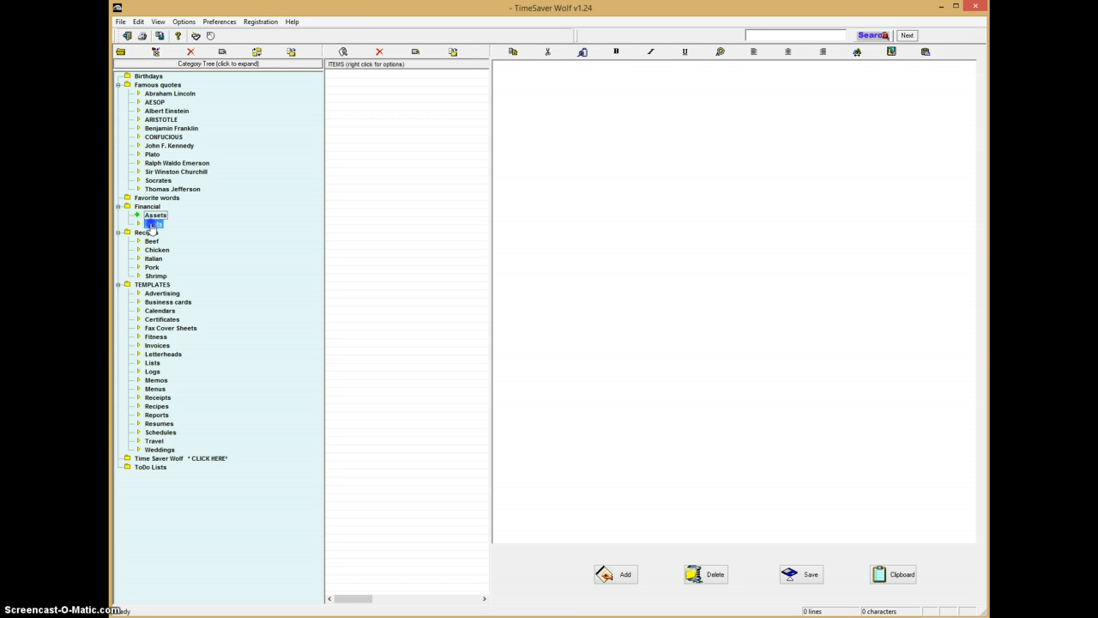
Select Assets and start adding a subcategory beneath it
left_click(147, 206)
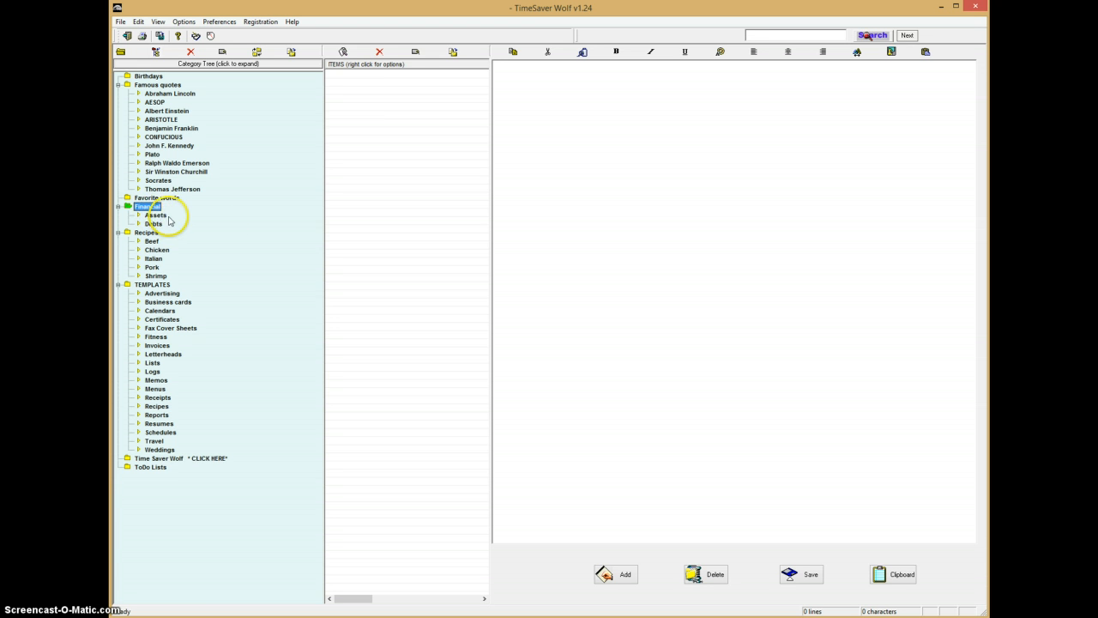
left_click(155, 214)
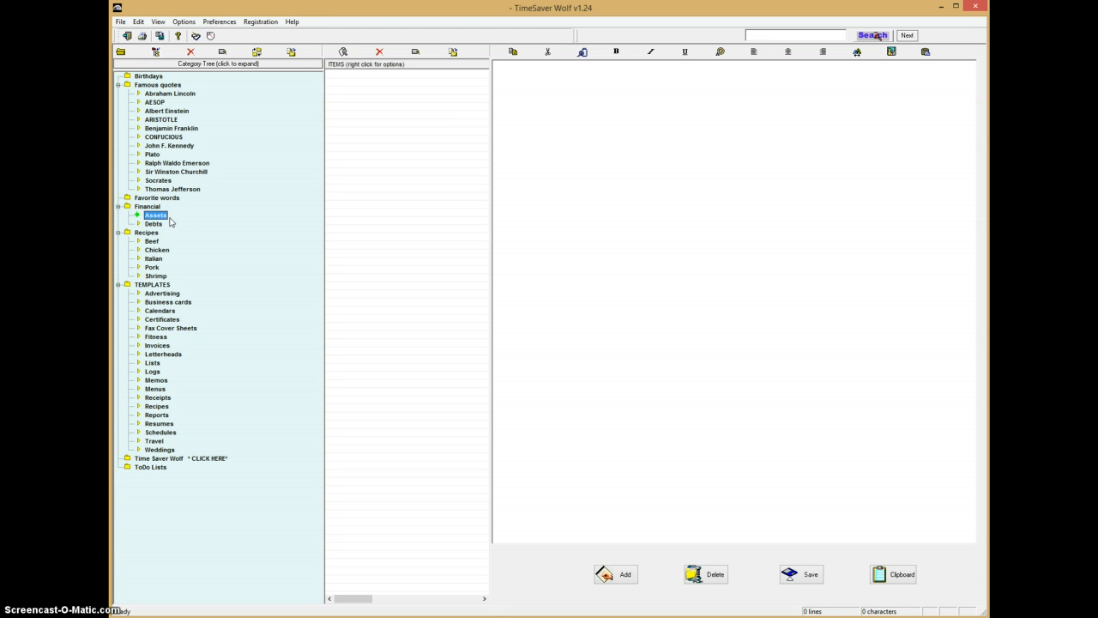
left_click(154, 220)
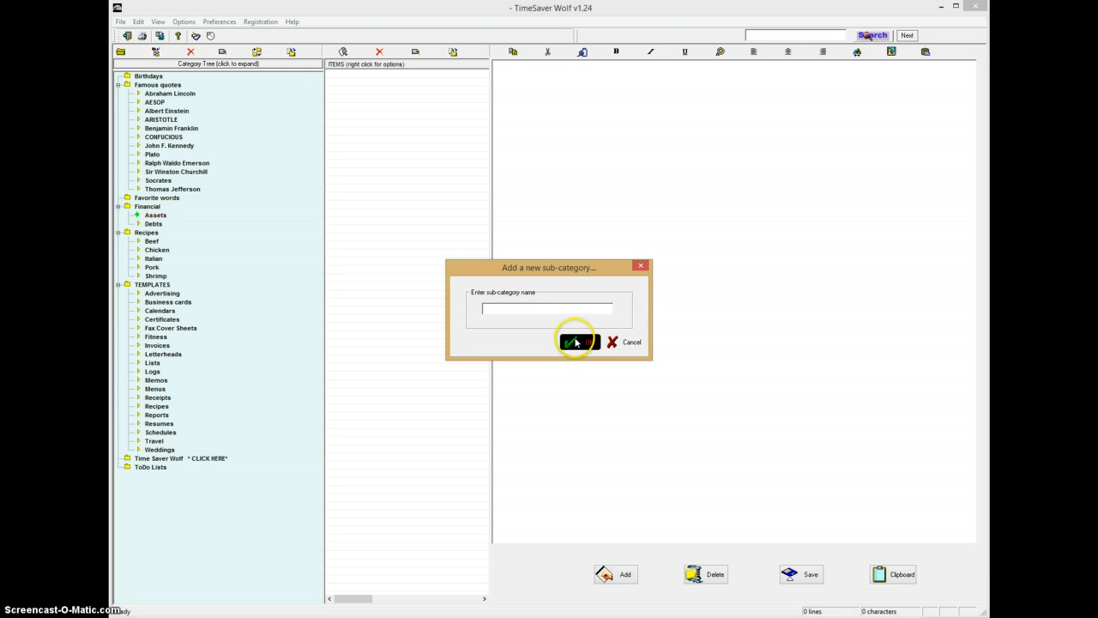
mouse_move(573, 342)
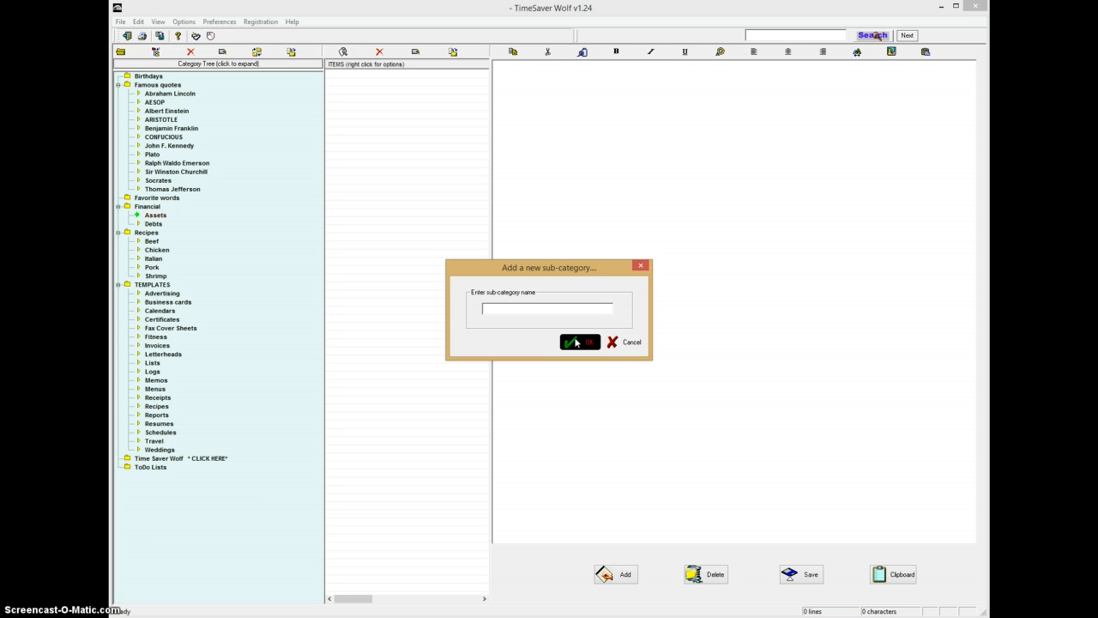
Name the new Assets subcategory 'Photographic Equip' and select it in the tree
type("Photographic Equip")
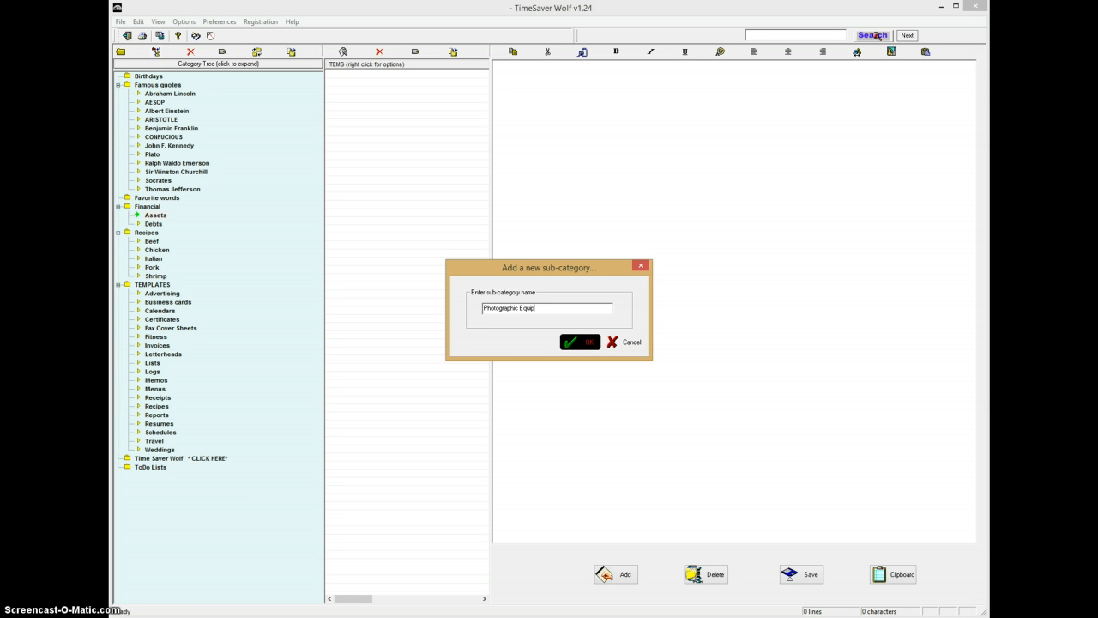
left_click(580, 341)
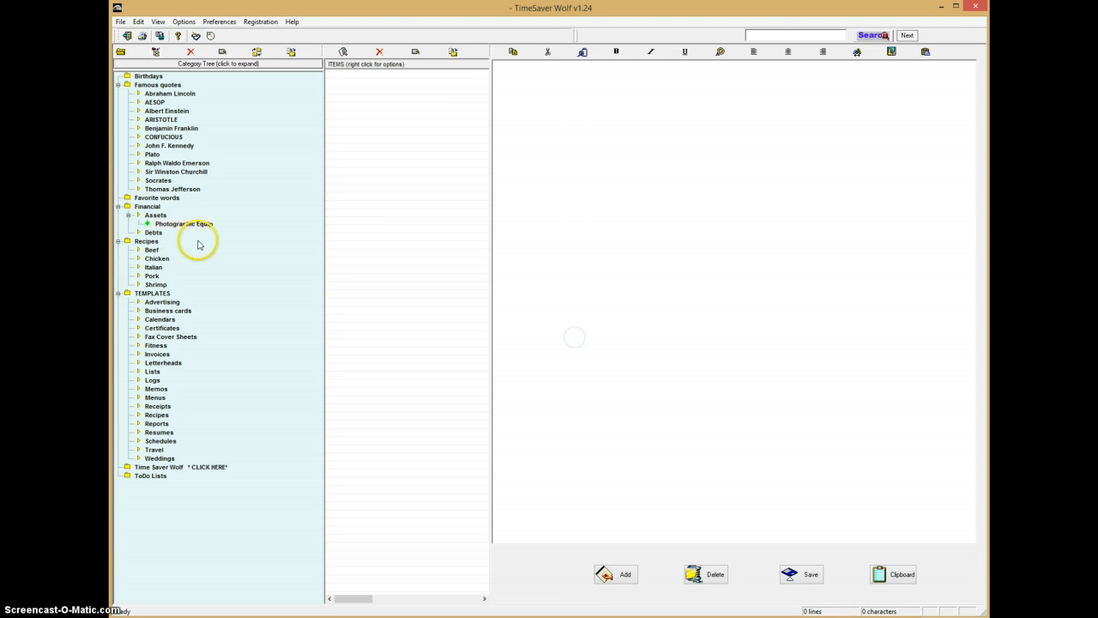
left_click(184, 223)
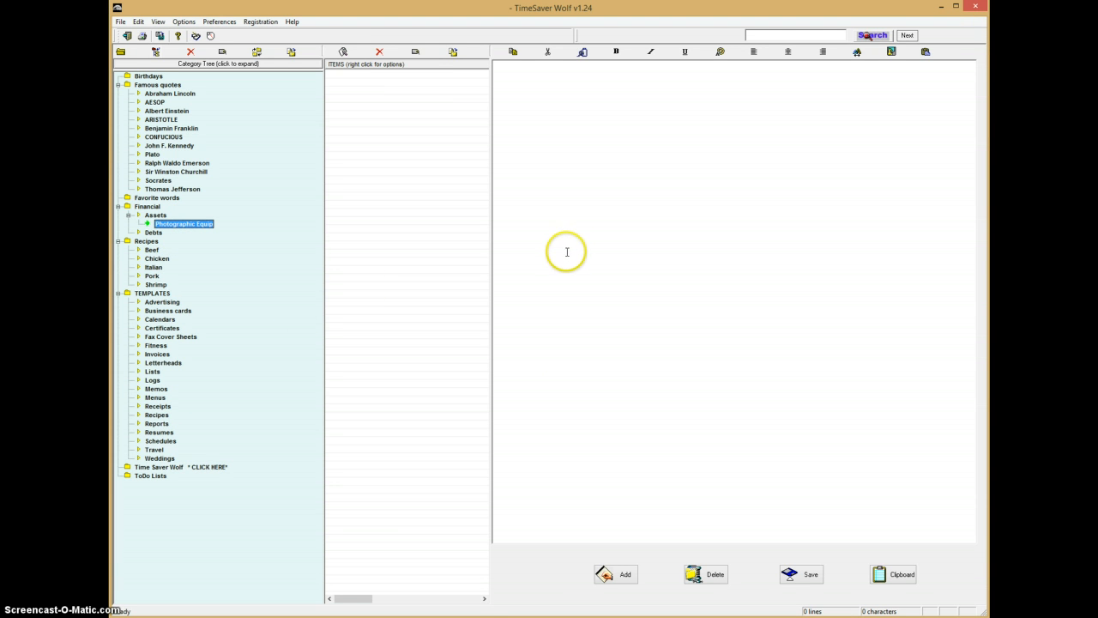
mouse_move(549, 202)
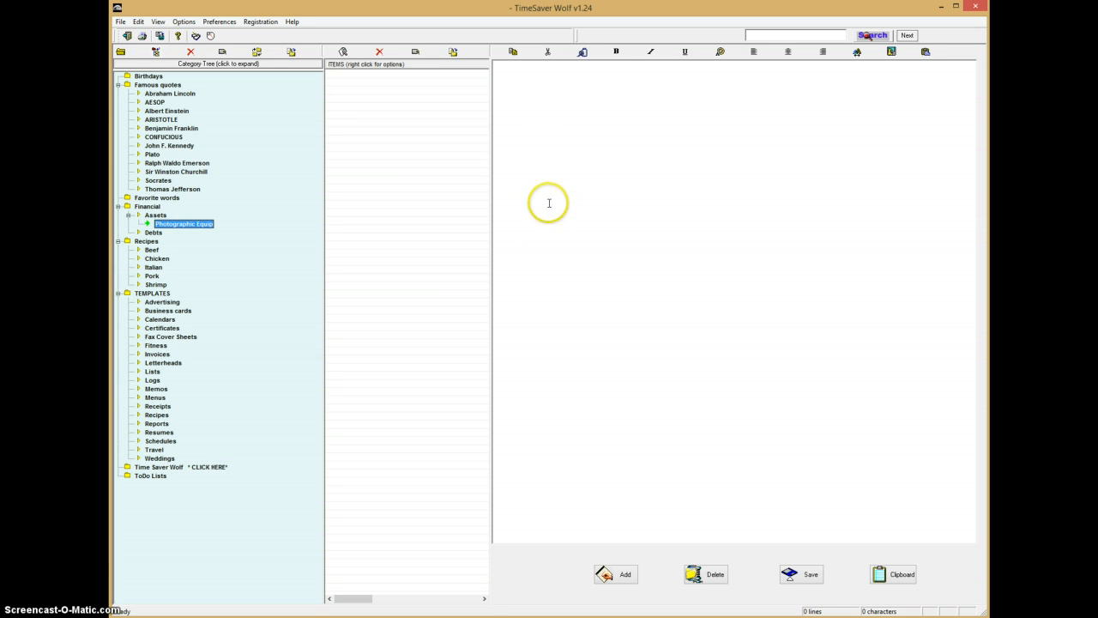
mouse_move(616, 575)
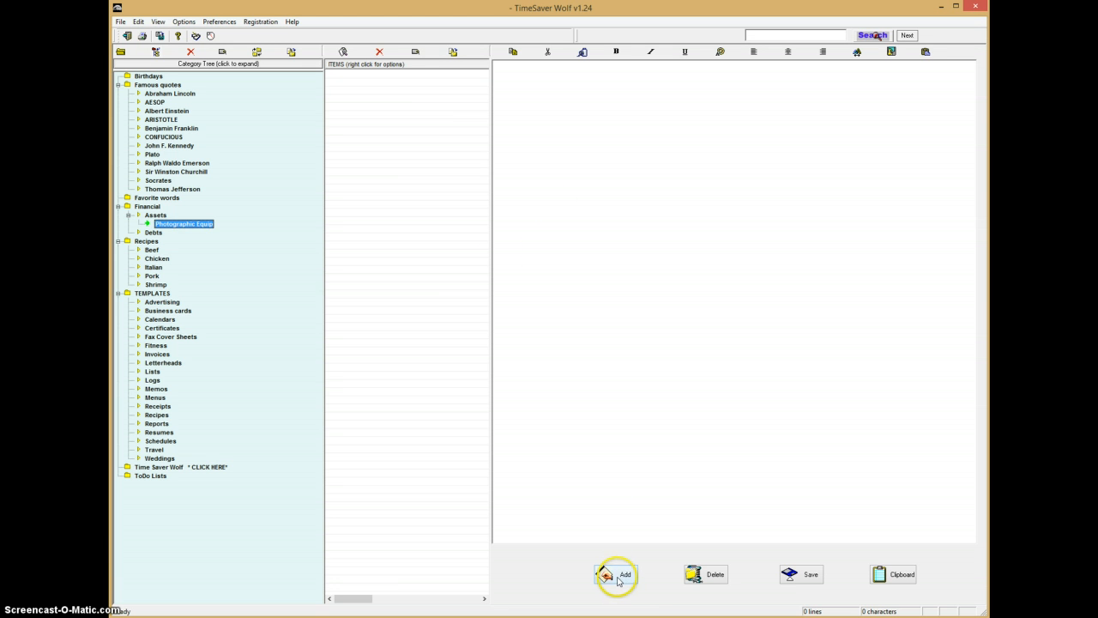
Create an item titled 'Nikon Camera' in Photographic Equip and enter its editor
left_click(616, 573)
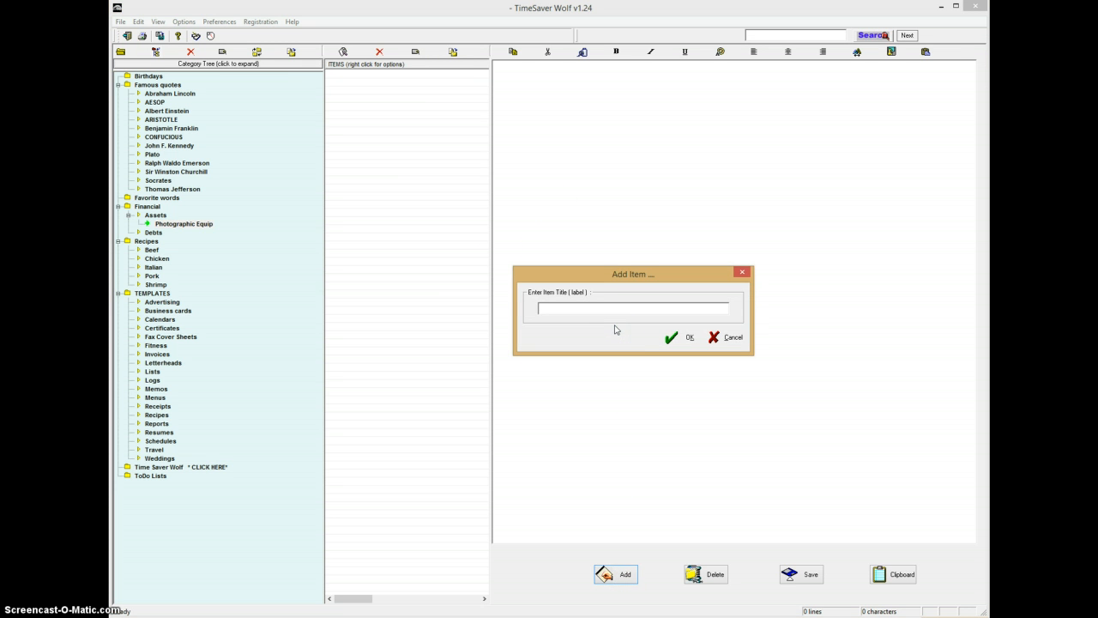
type("Nikon")
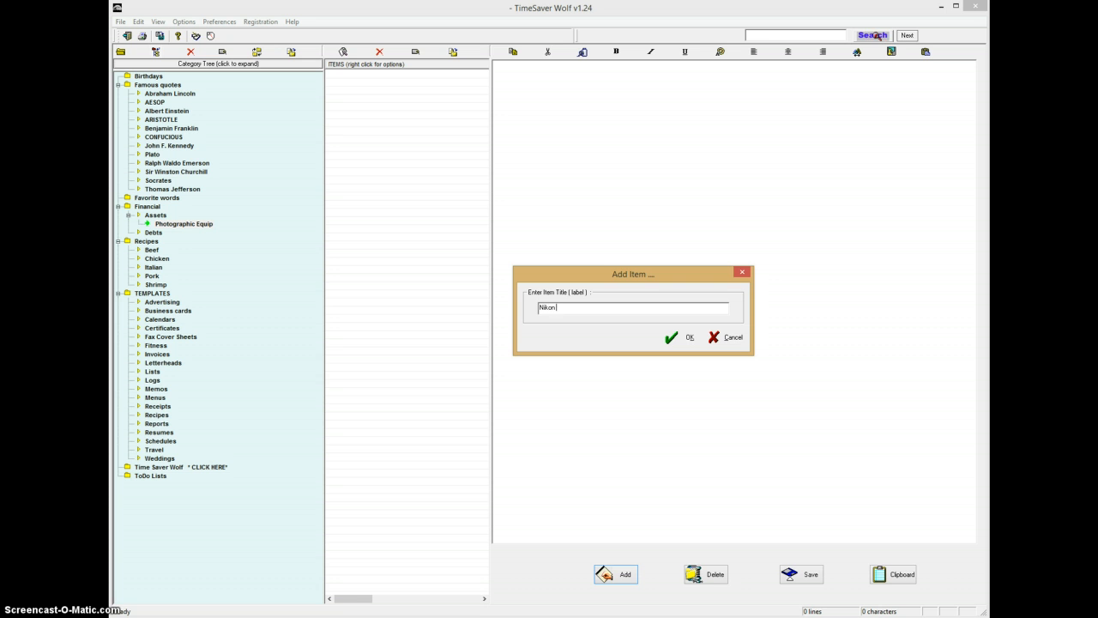
type("Camera")
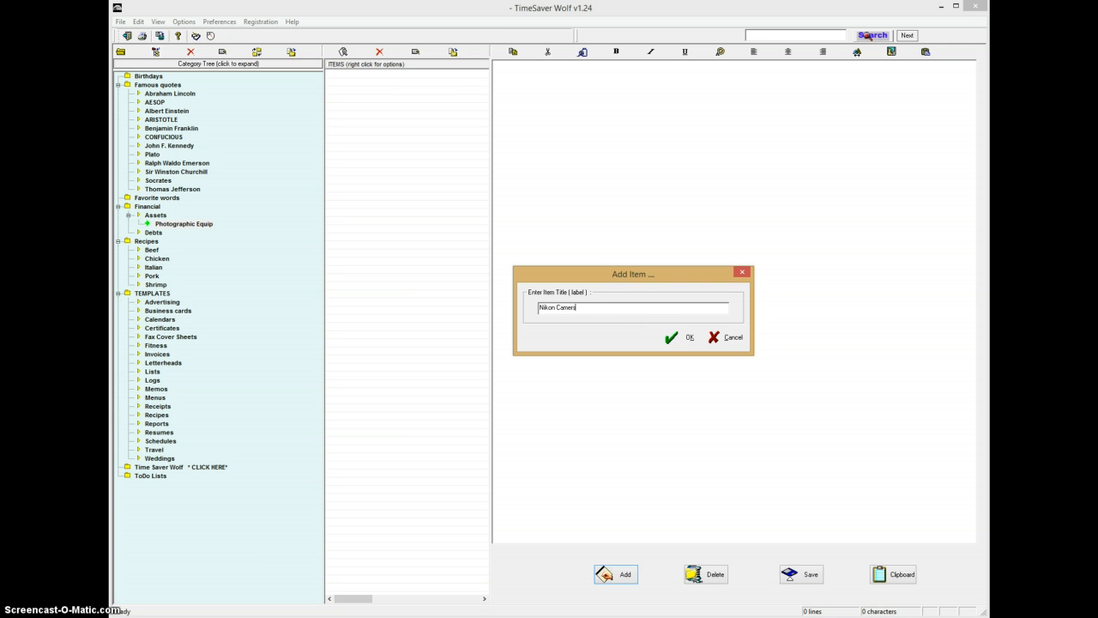
left_click(683, 336)
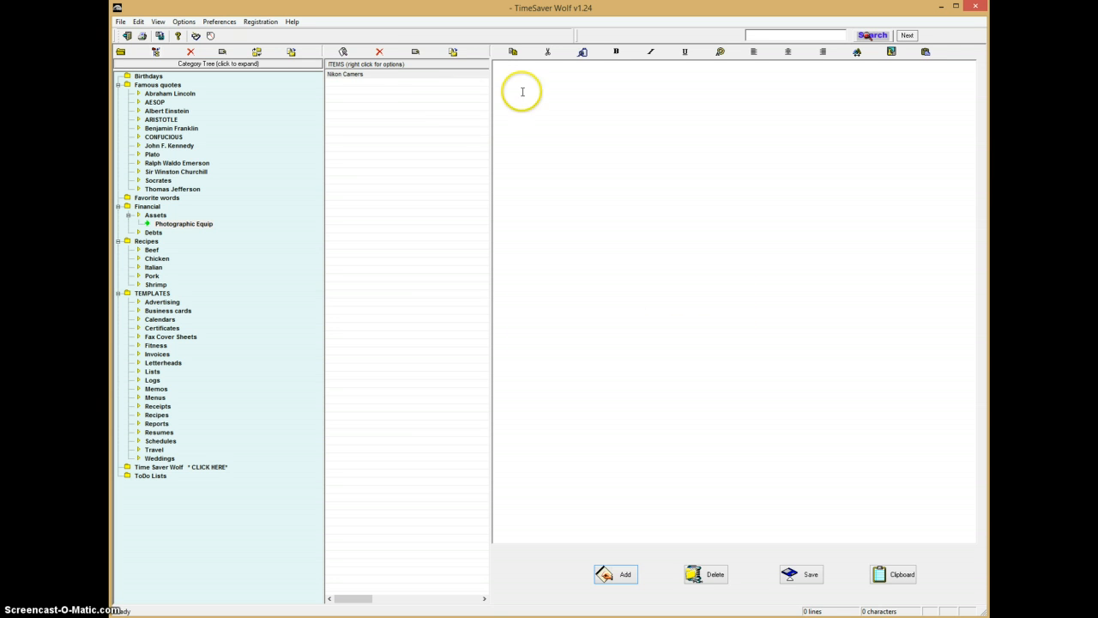
left_click(345, 74)
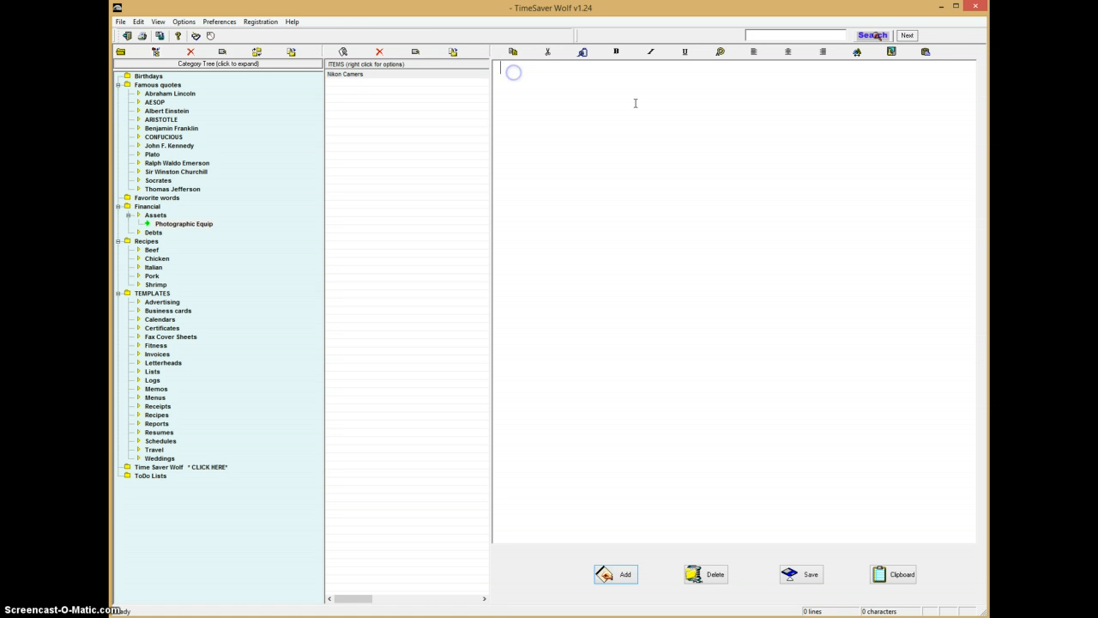
Enter 'D800 $2800.00' as the Nikon Camera notes and save them
type("D")
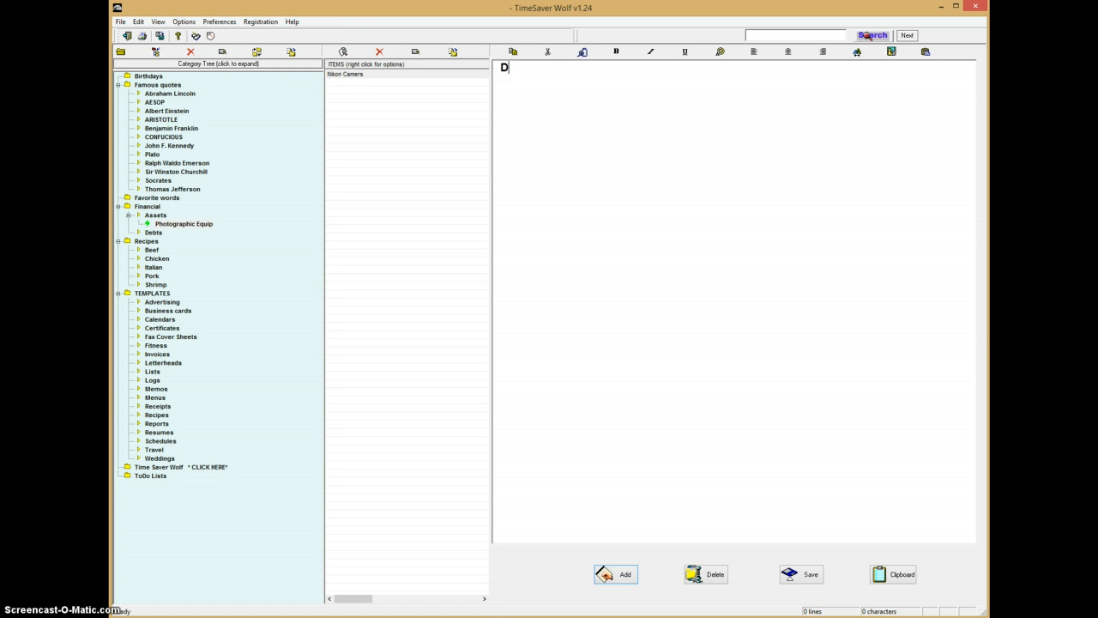
type("800")
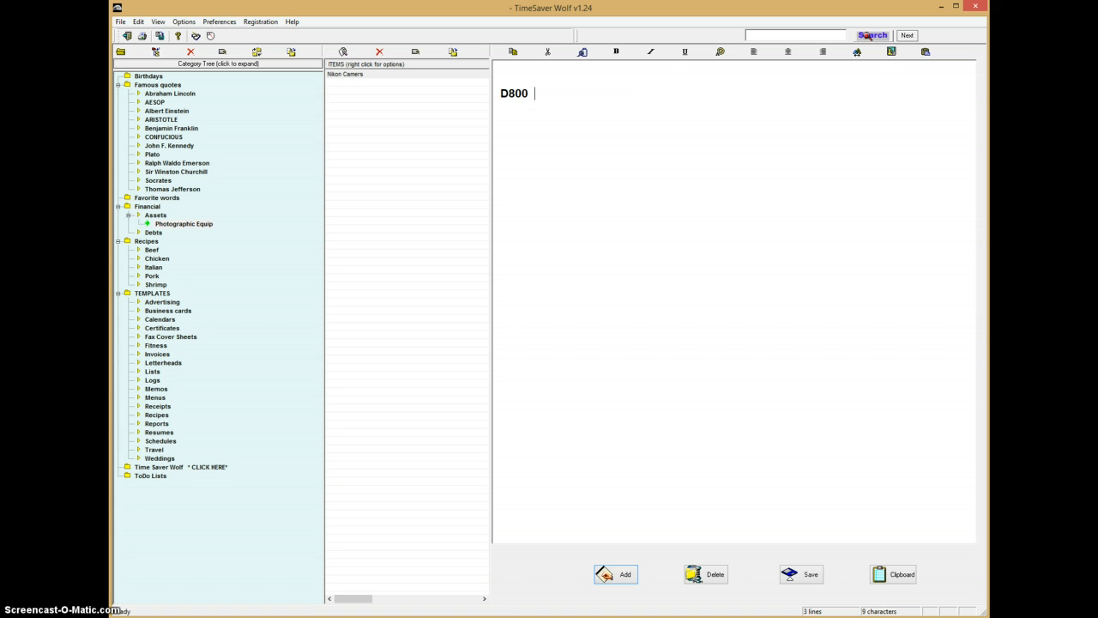
type("$2800.00")
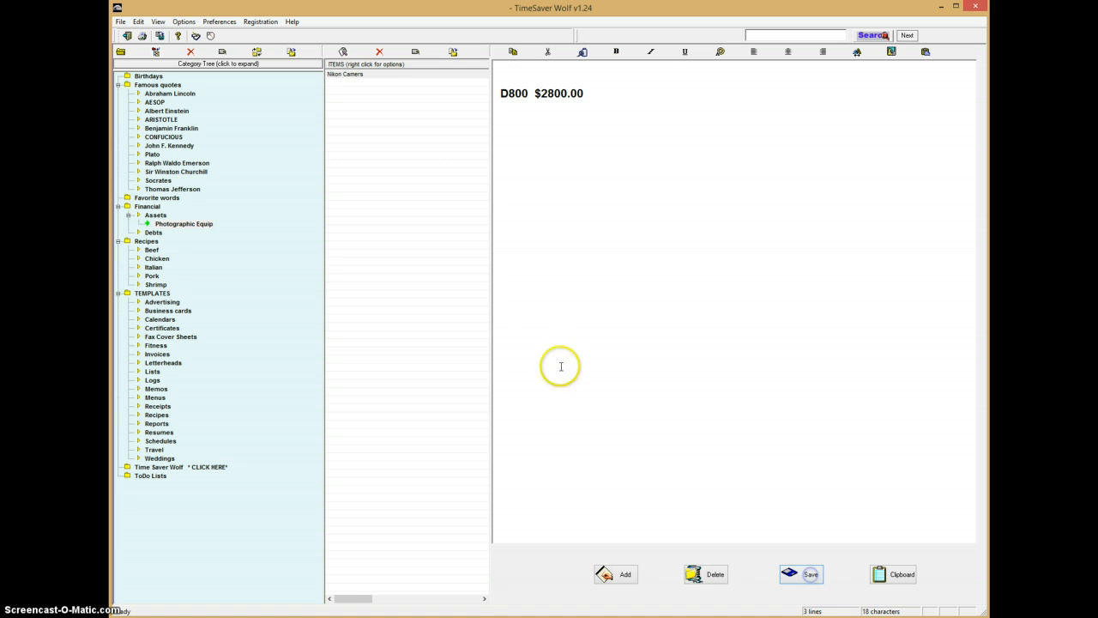
left_click(346, 74)
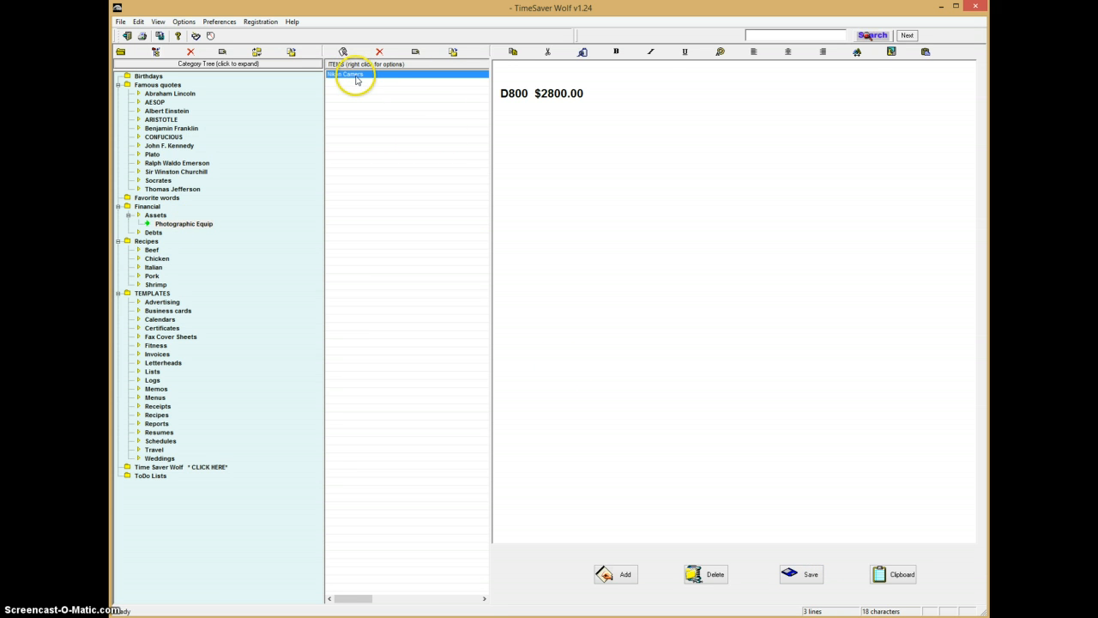
Link the Nikon-D800-price.jpg image to the Nikon Camera item via Link Documents
right_click(347, 74)
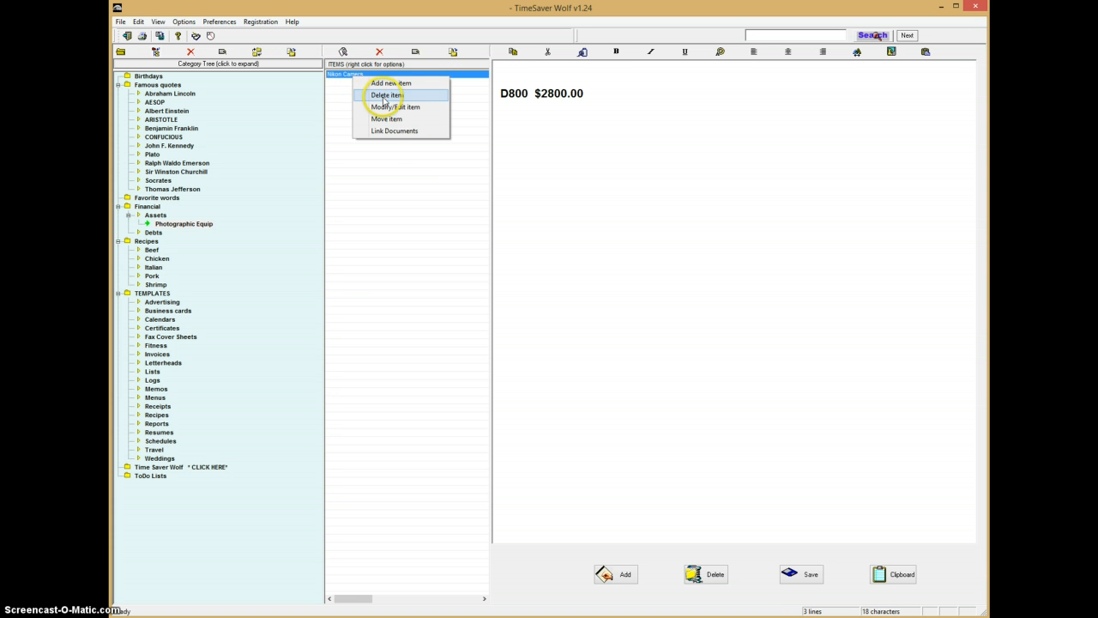
left_click(394, 130)
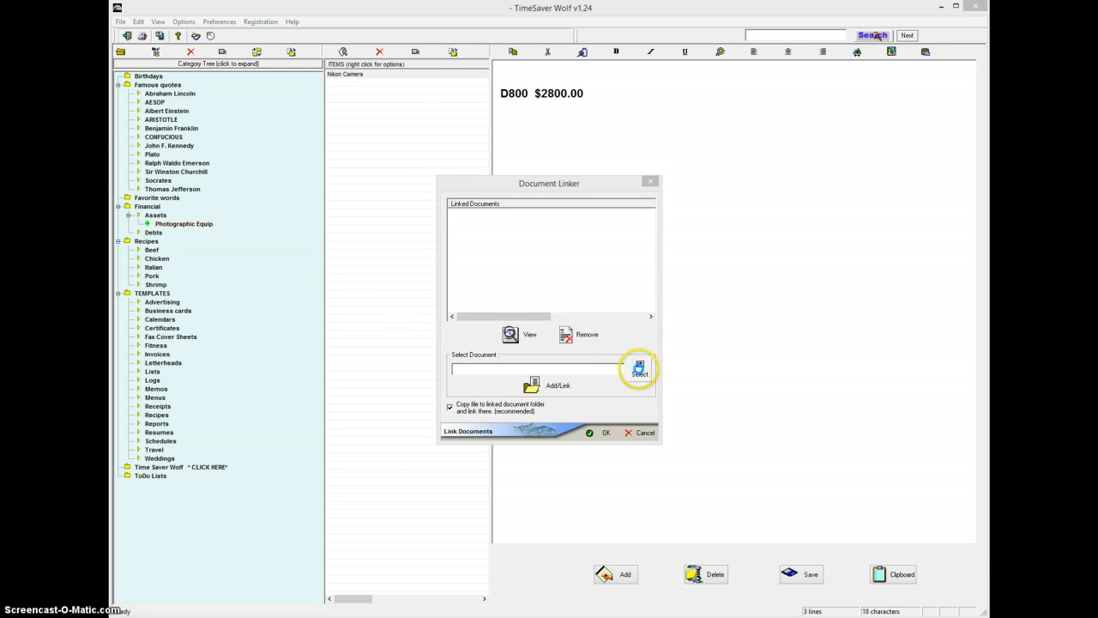
left_click(638, 367)
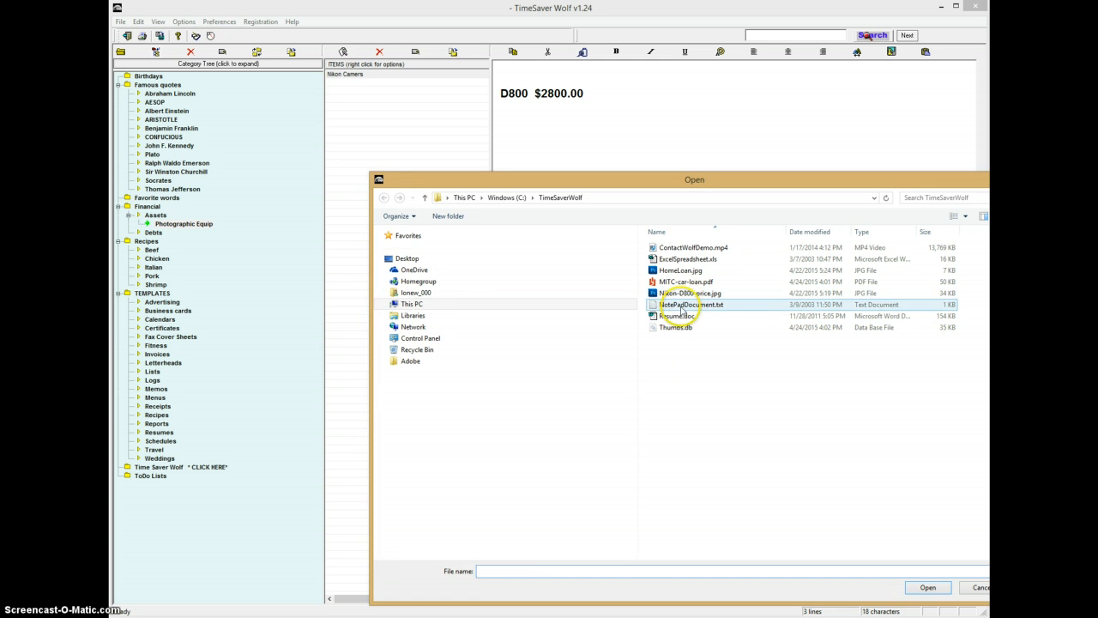
left_click(690, 292)
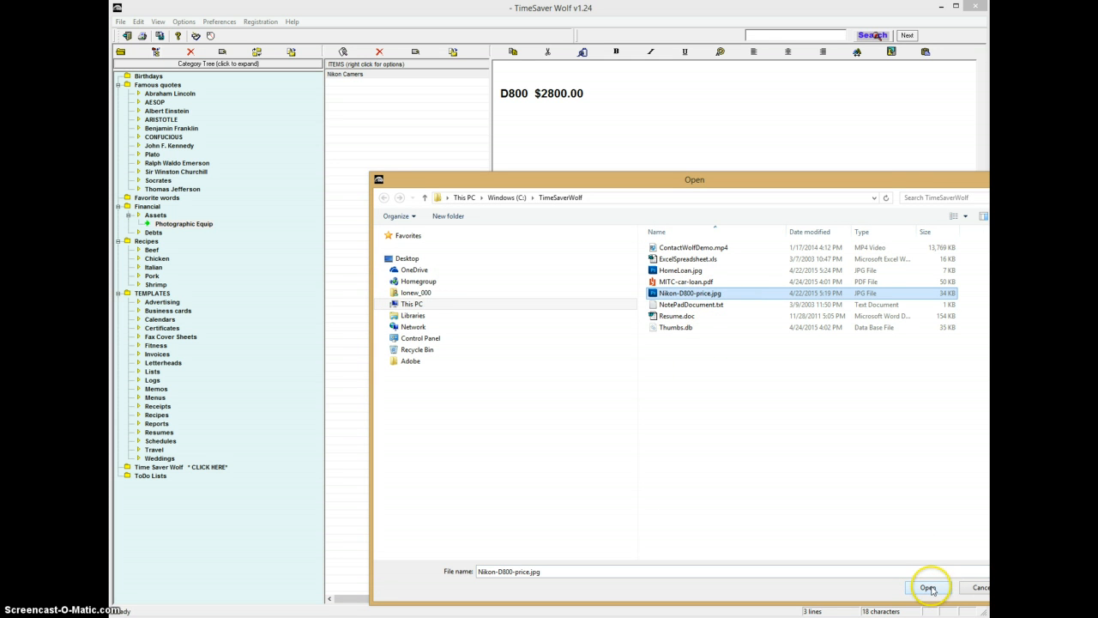
left_click(929, 587)
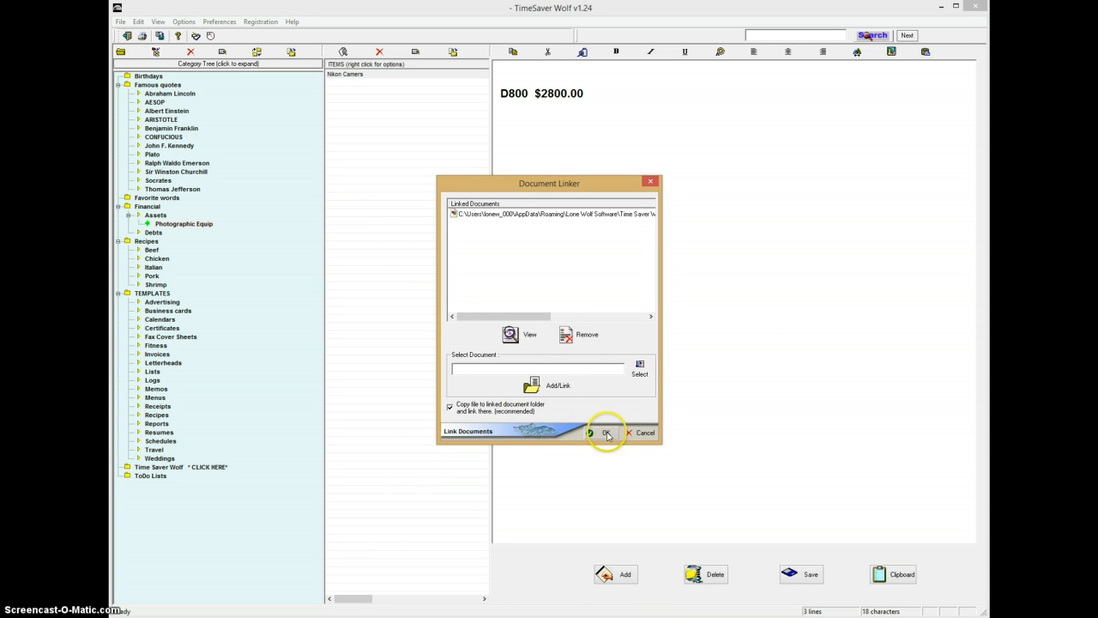
left_click(607, 433)
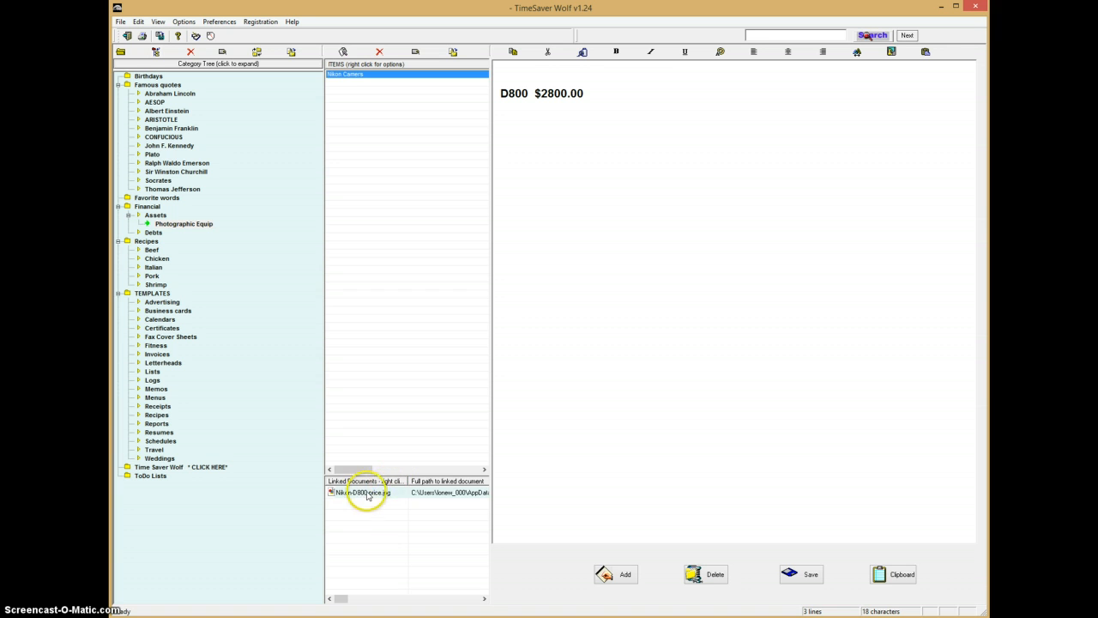
Open the linked price image from the item's linked documents list
left_click(361, 491)
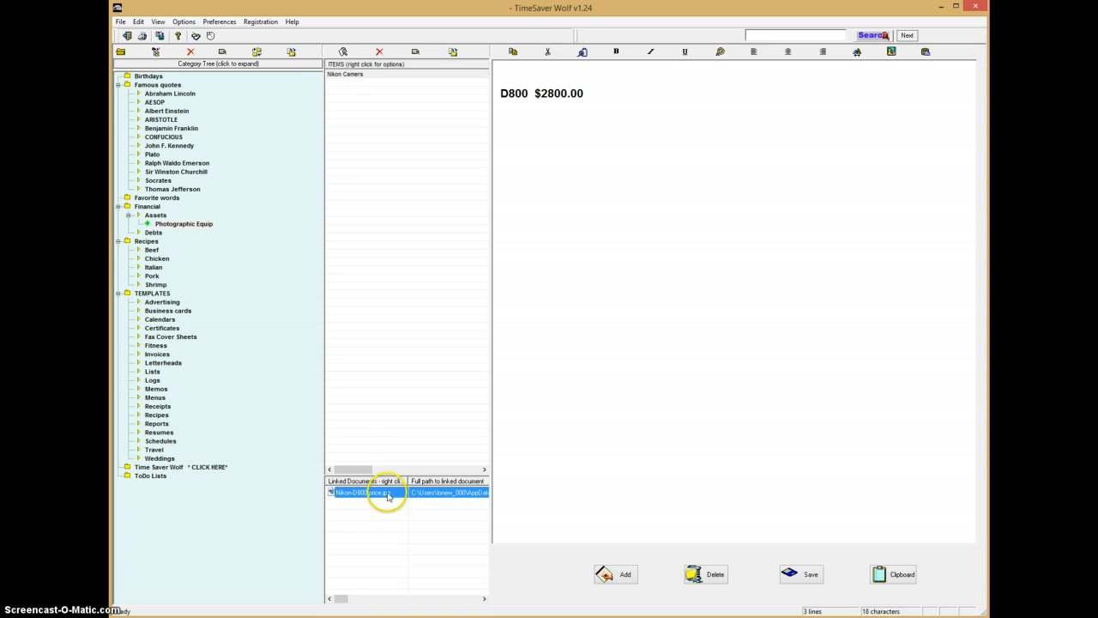
left_click(386, 491)
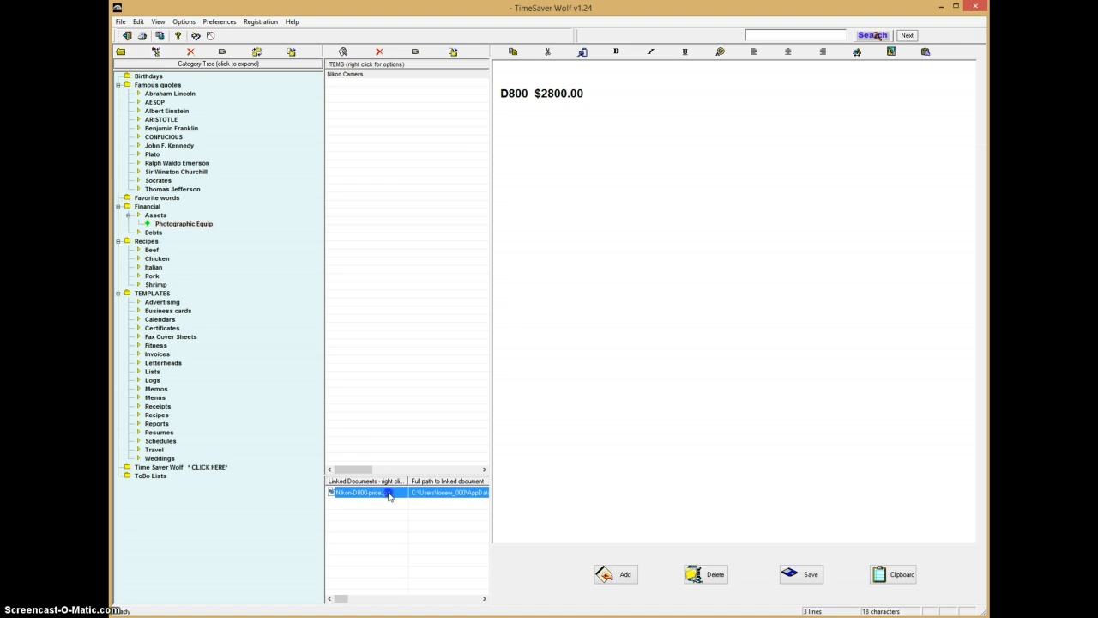
double_click(360, 492)
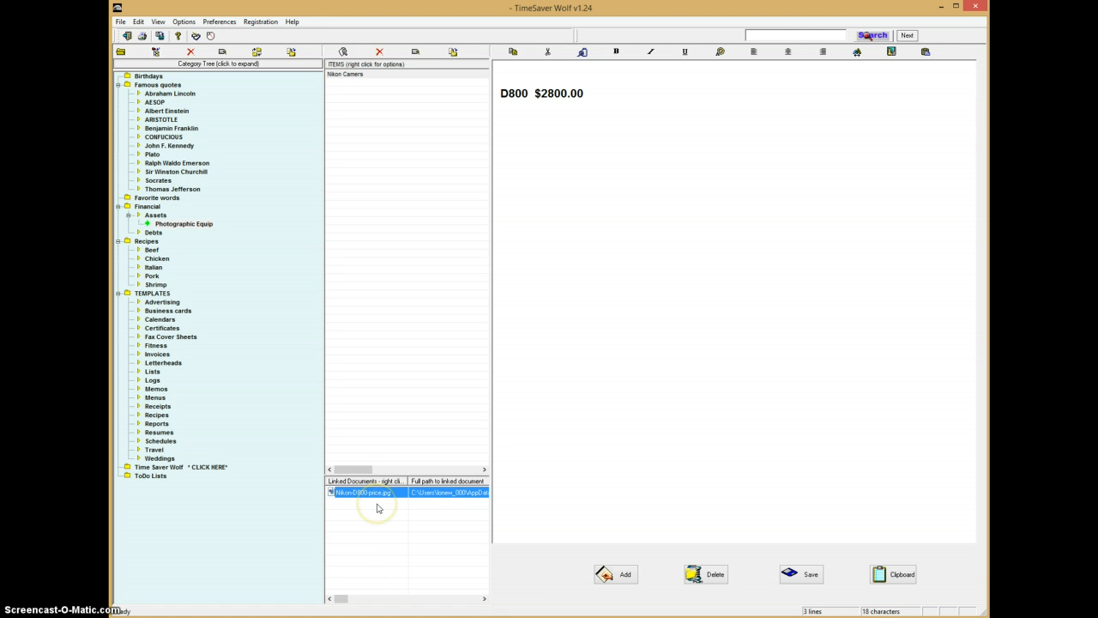
Link D800_TechnicalGuide_En.pdf from the PDF folder as a second document of Nikon Camera
right_click(363, 491)
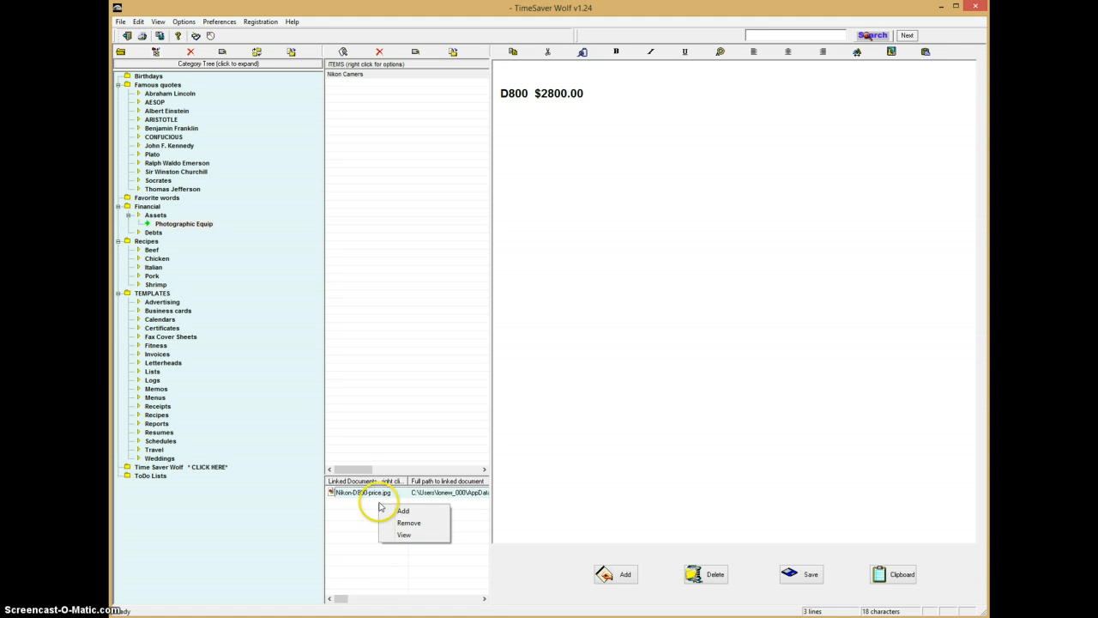
mouse_move(404, 535)
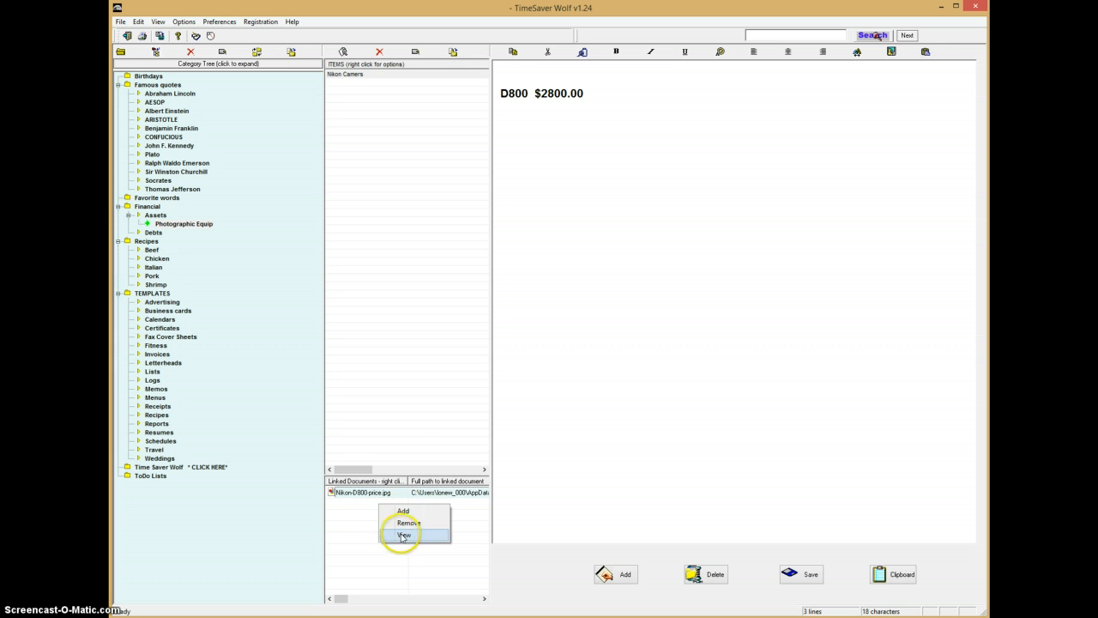
left_click(403, 535)
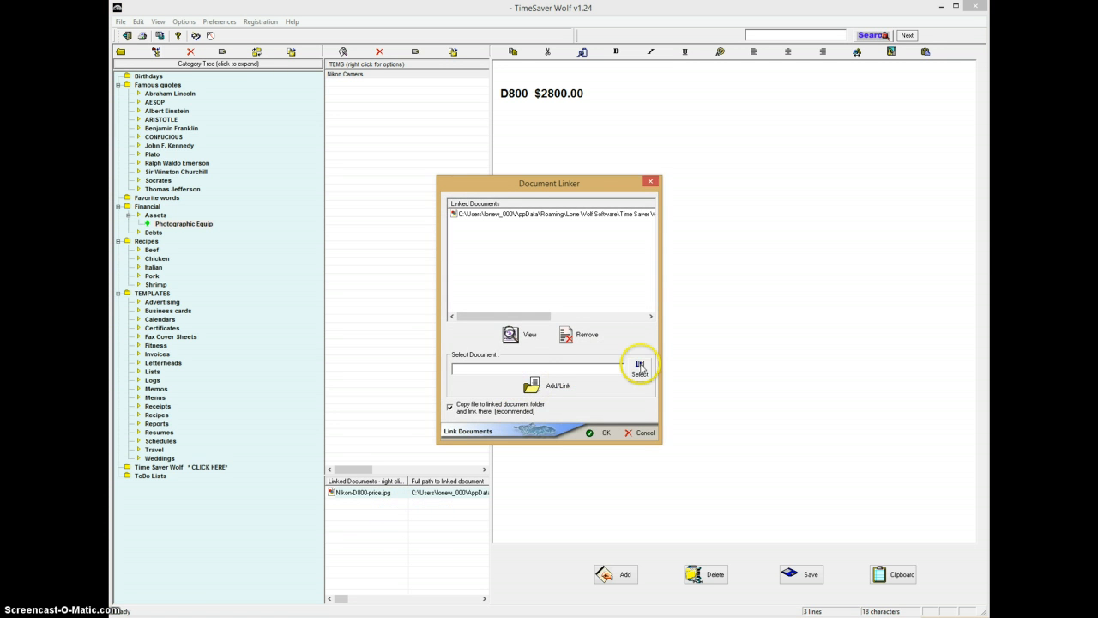
left_click(640, 367)
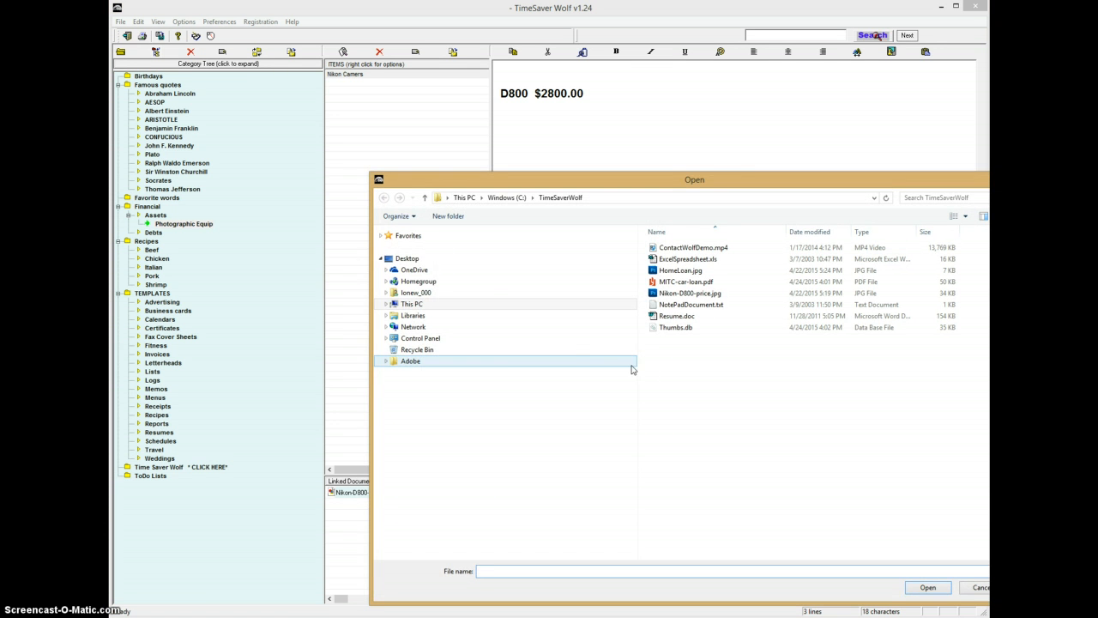
left_click(412, 303)
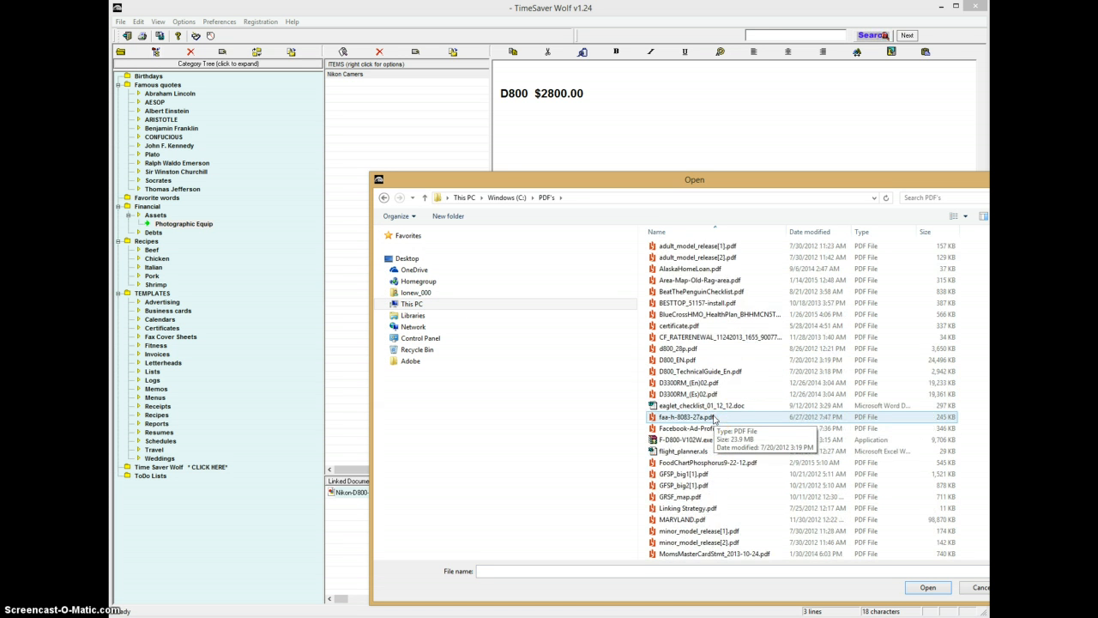
left_click(702, 371)
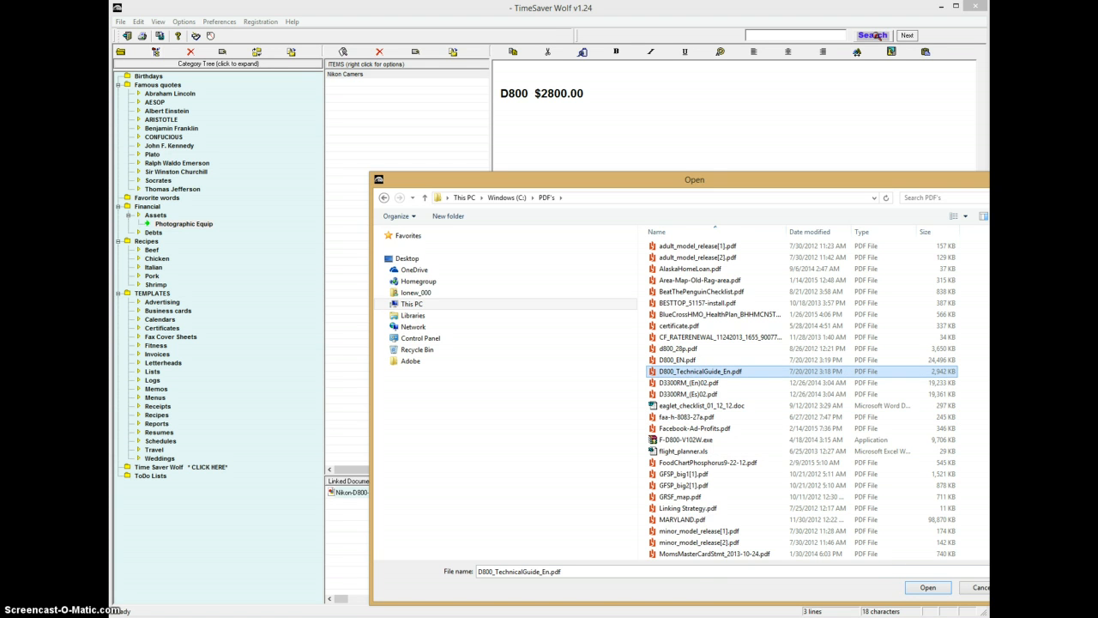
left_click(927, 587)
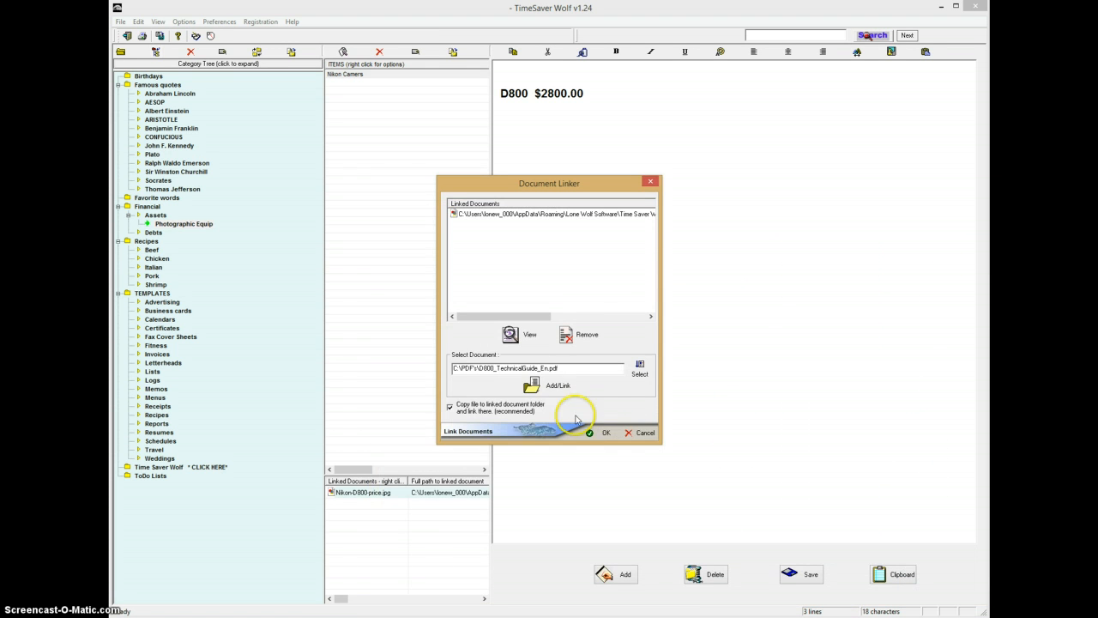
left_click(558, 384)
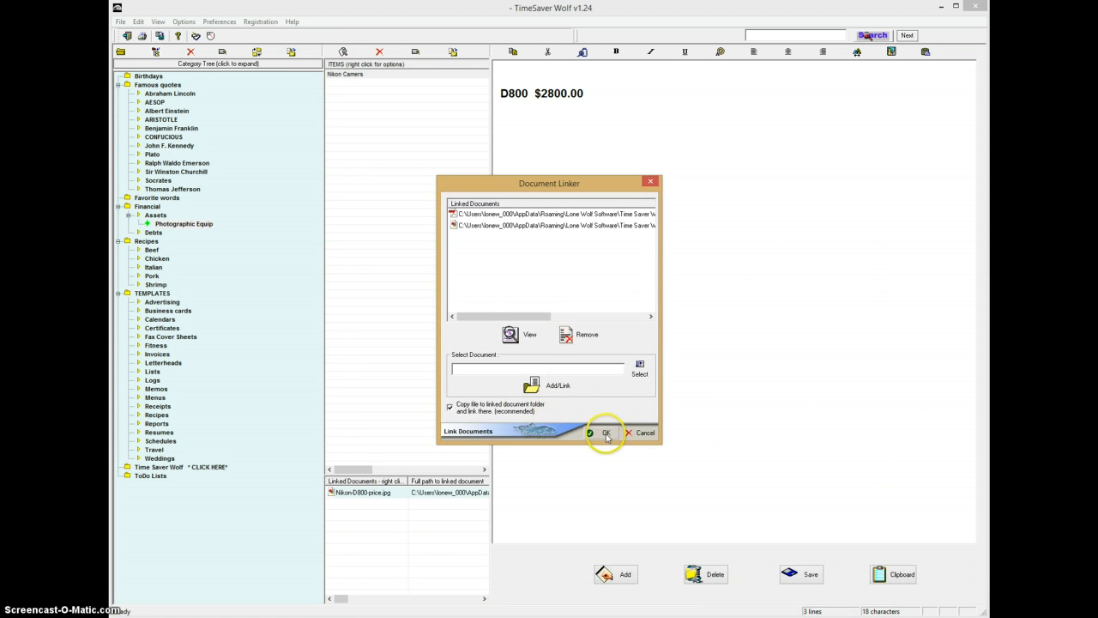
Open the newly linked technical guide from the linked documents list
left_click(606, 432)
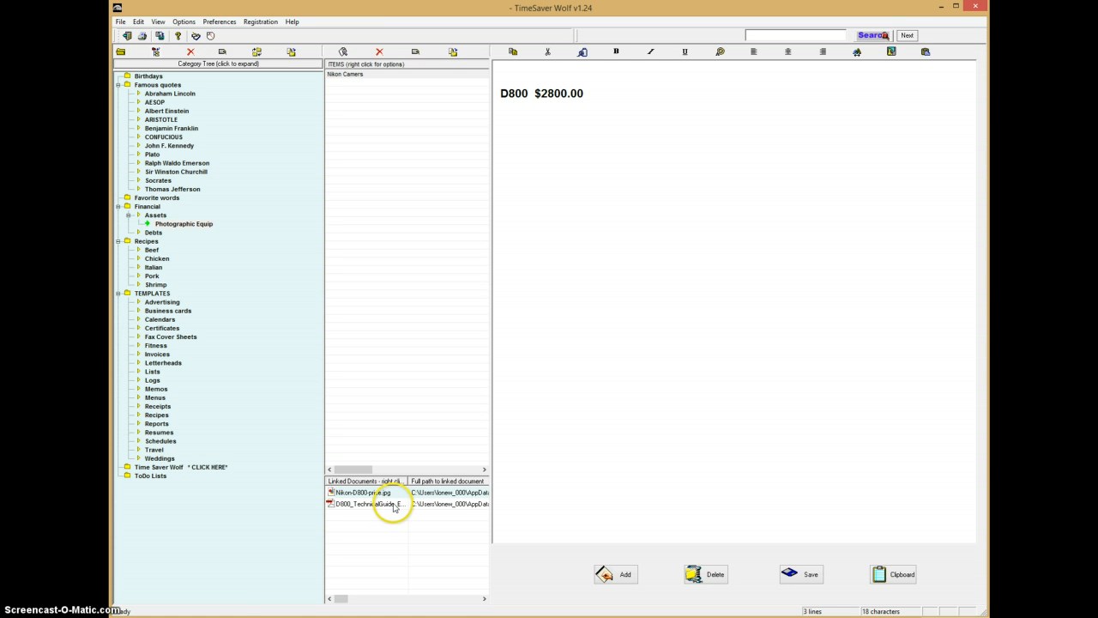
double_click(368, 504)
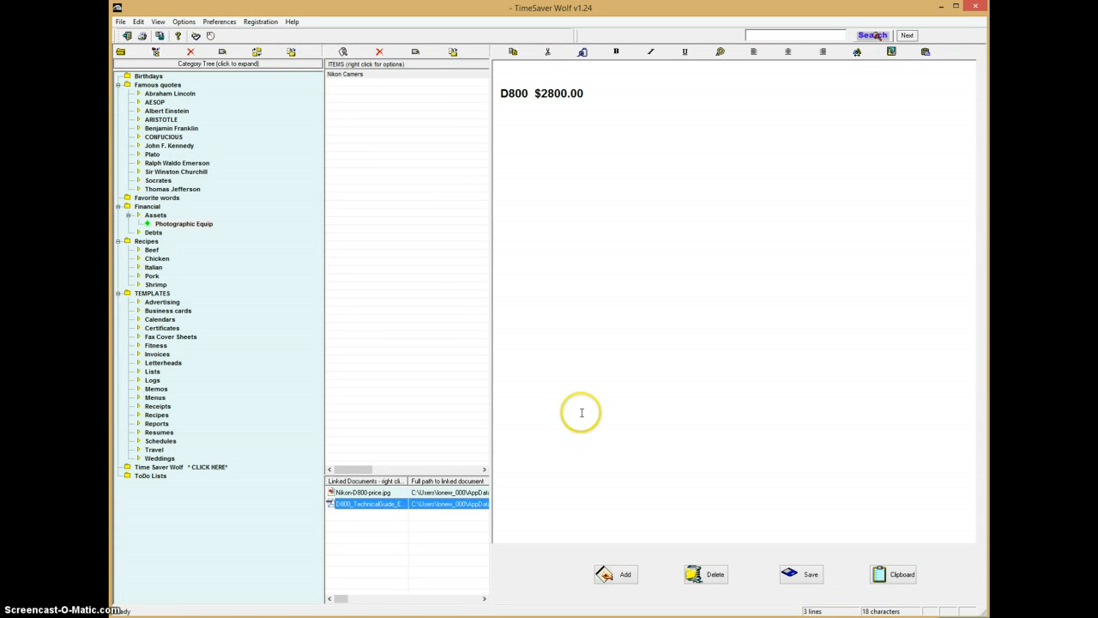
Create an item titled 'Home Loan' in the Debts category
left_click(154, 215)
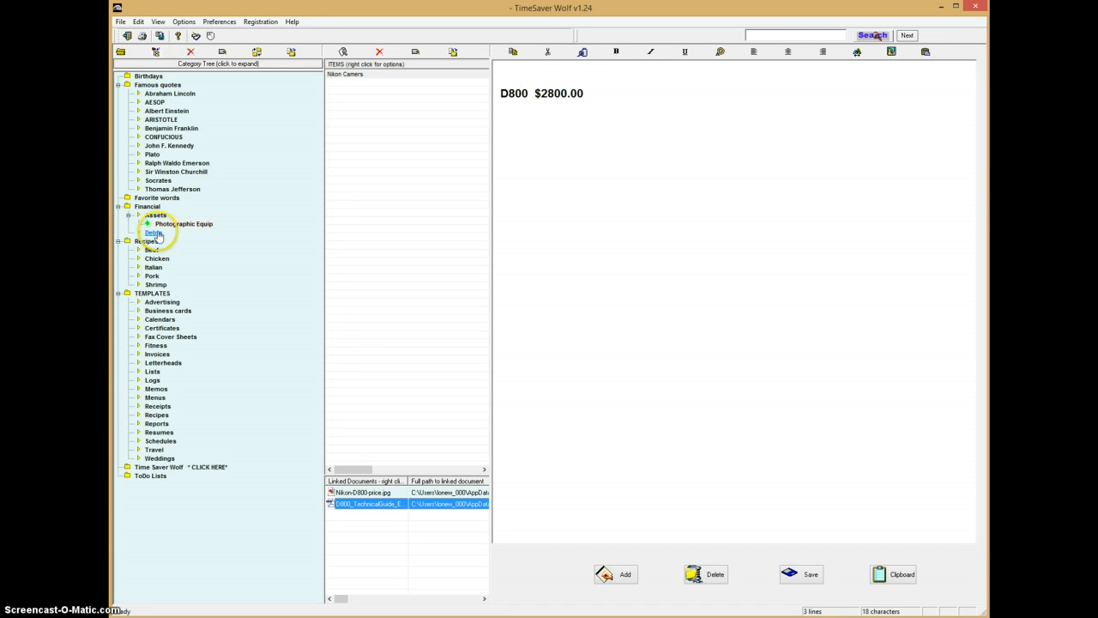
left_click(155, 233)
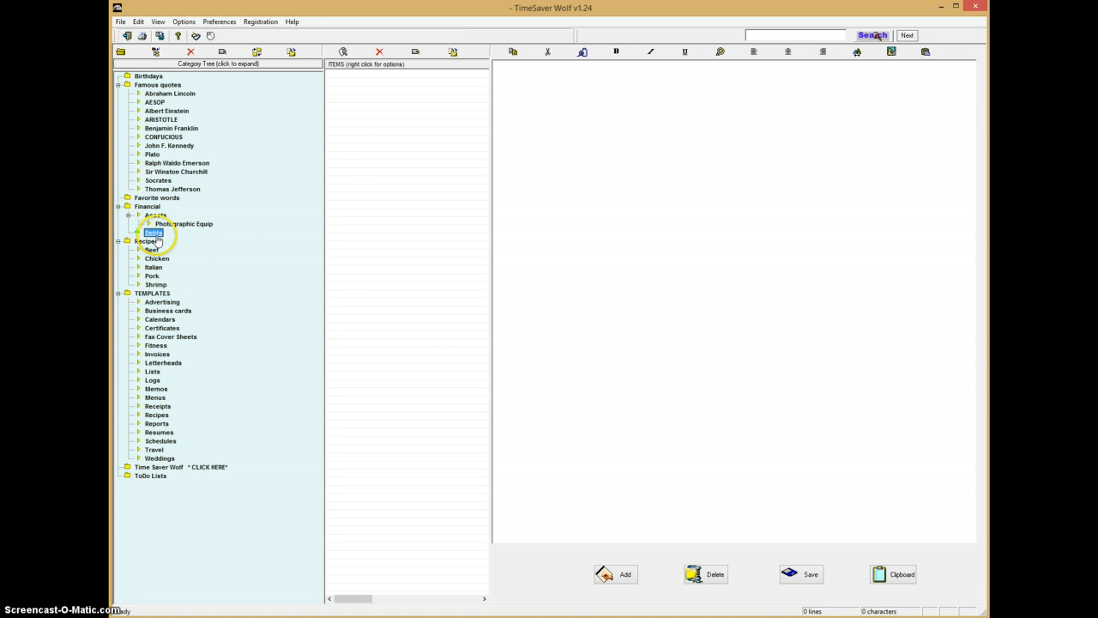
left_click(614, 573)
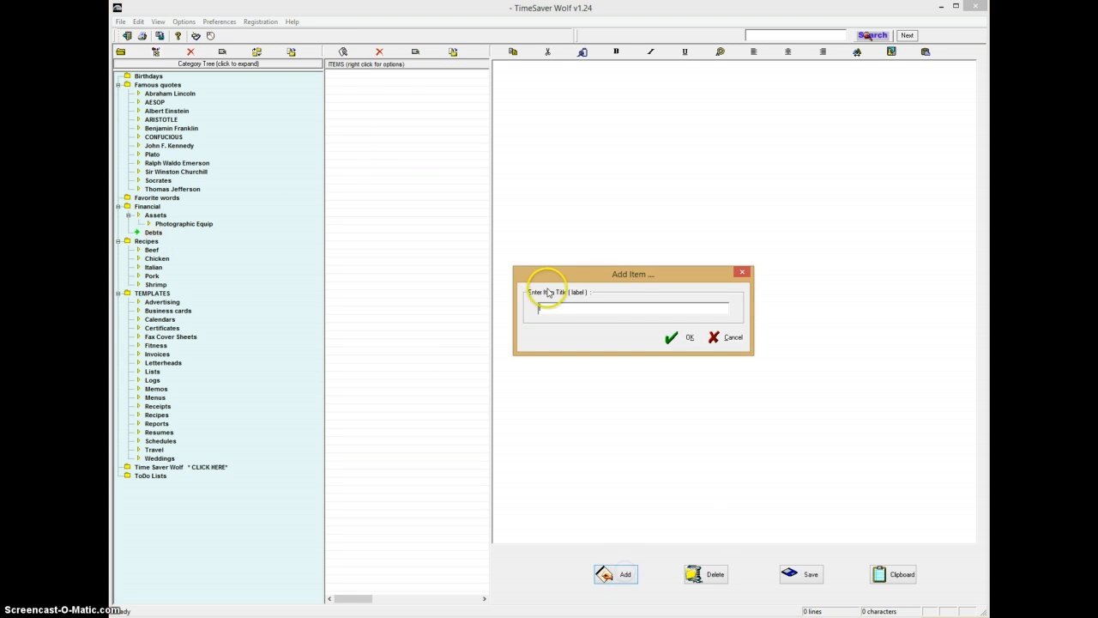
type("Home")
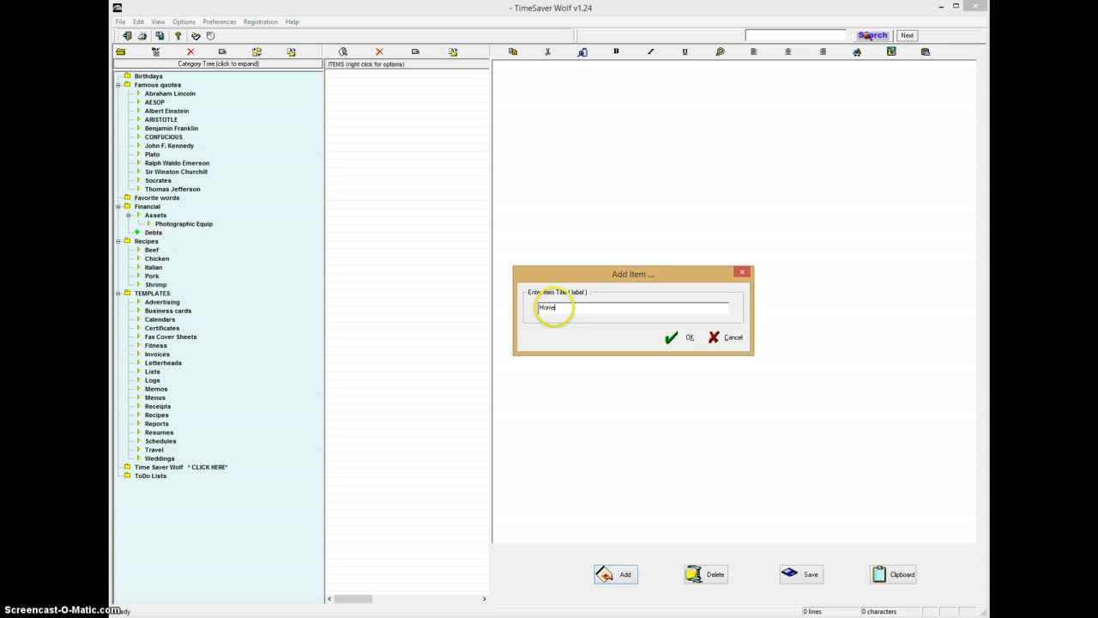
type("Loan")
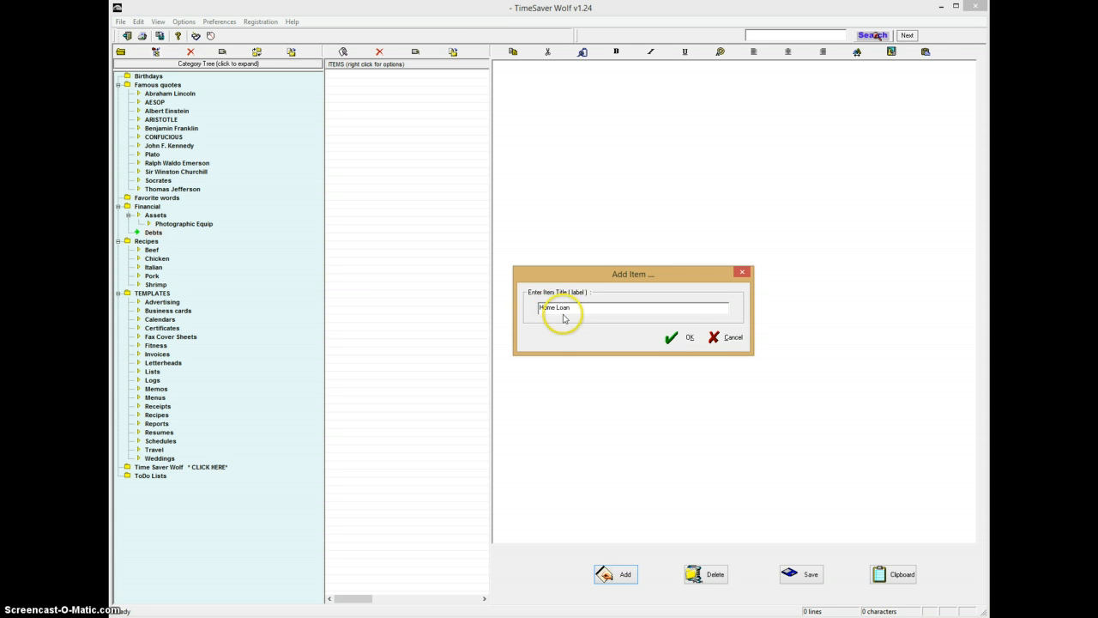
left_click(683, 336)
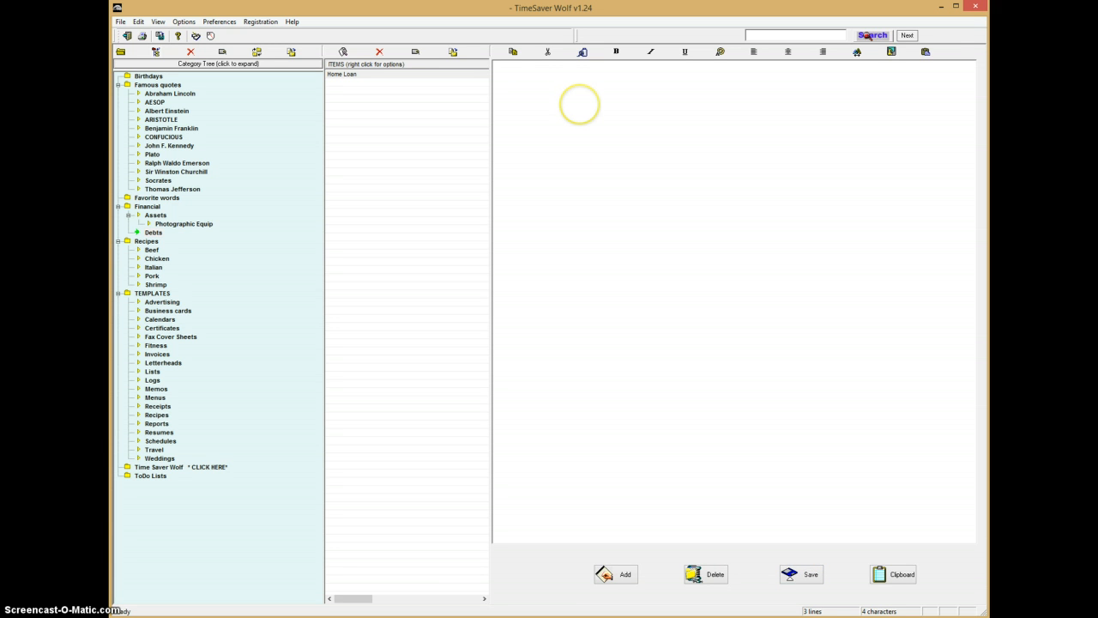
Write '30 year mortgage @ 6%' as the Home Loan item's note text
type("30 year")
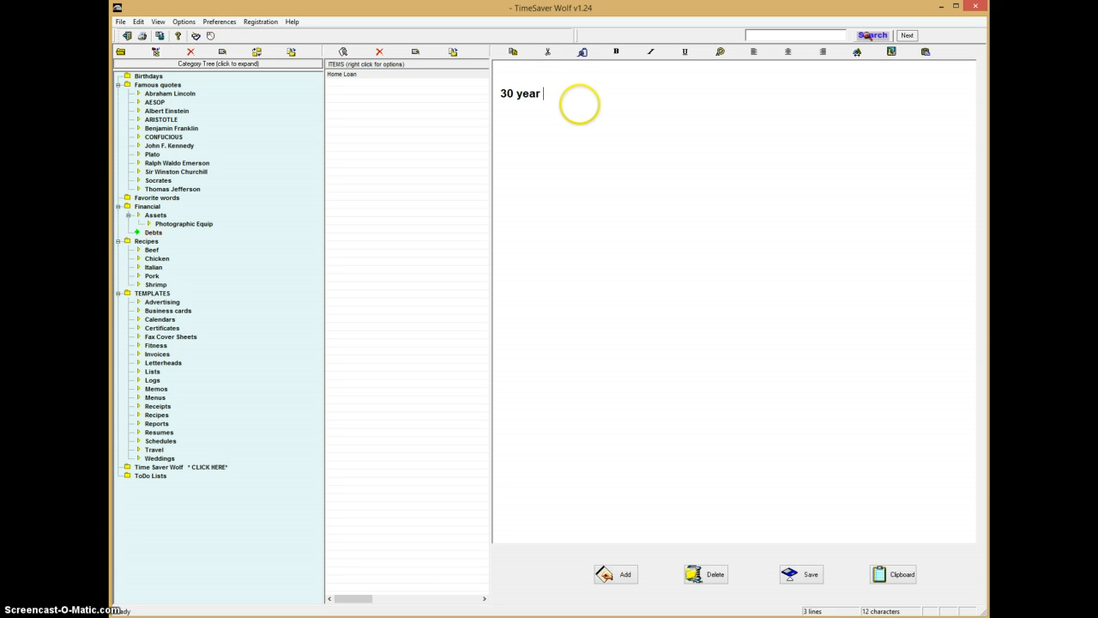
type("mortgae")
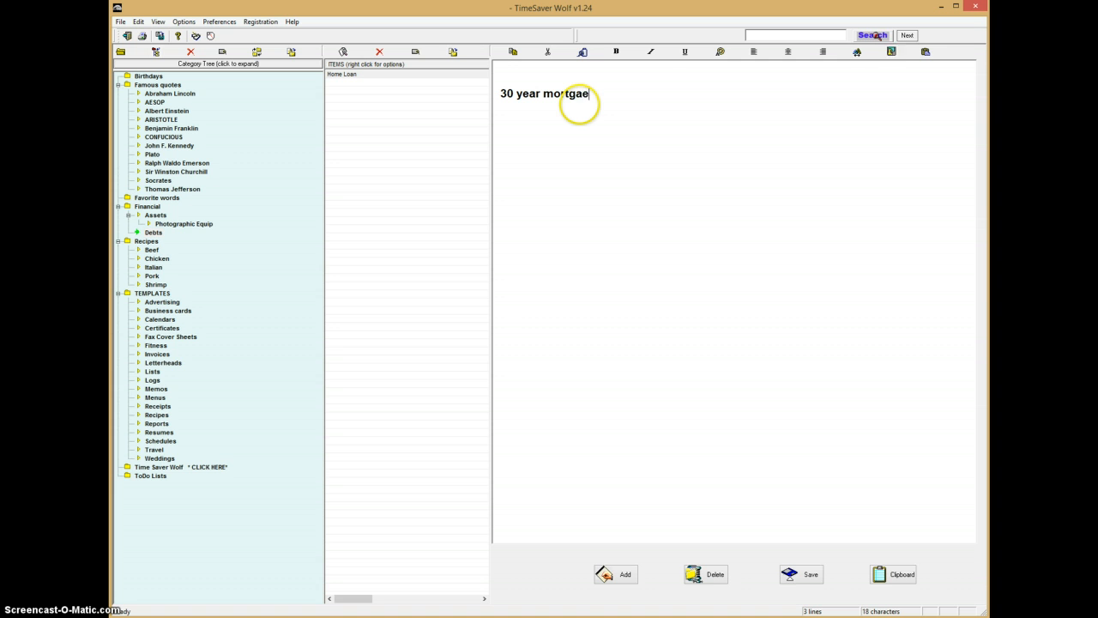
type("ge")
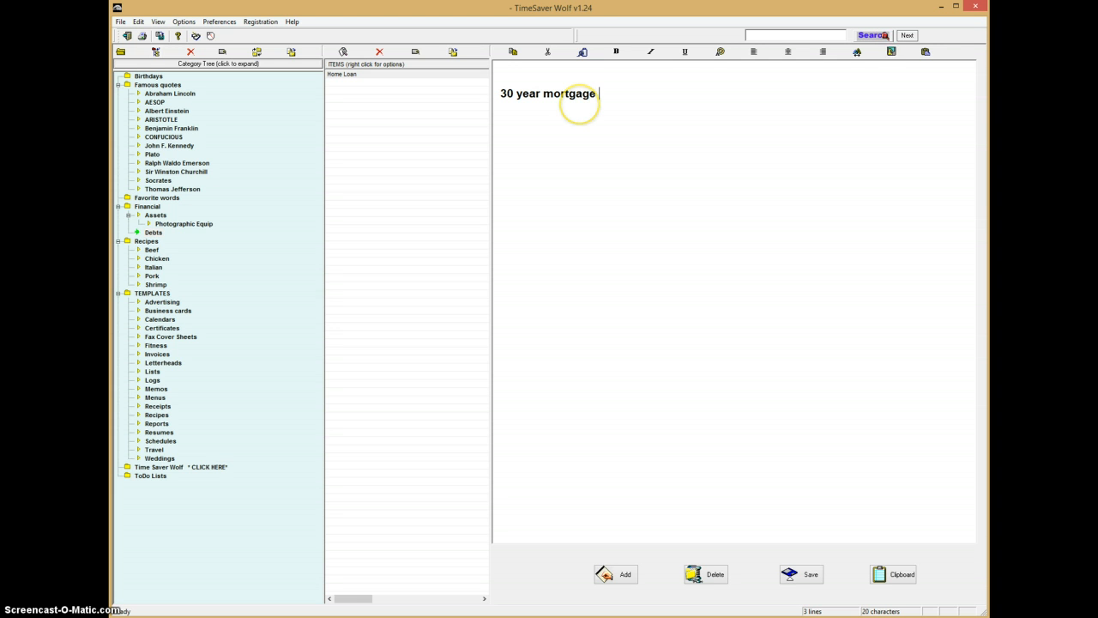
type("@")
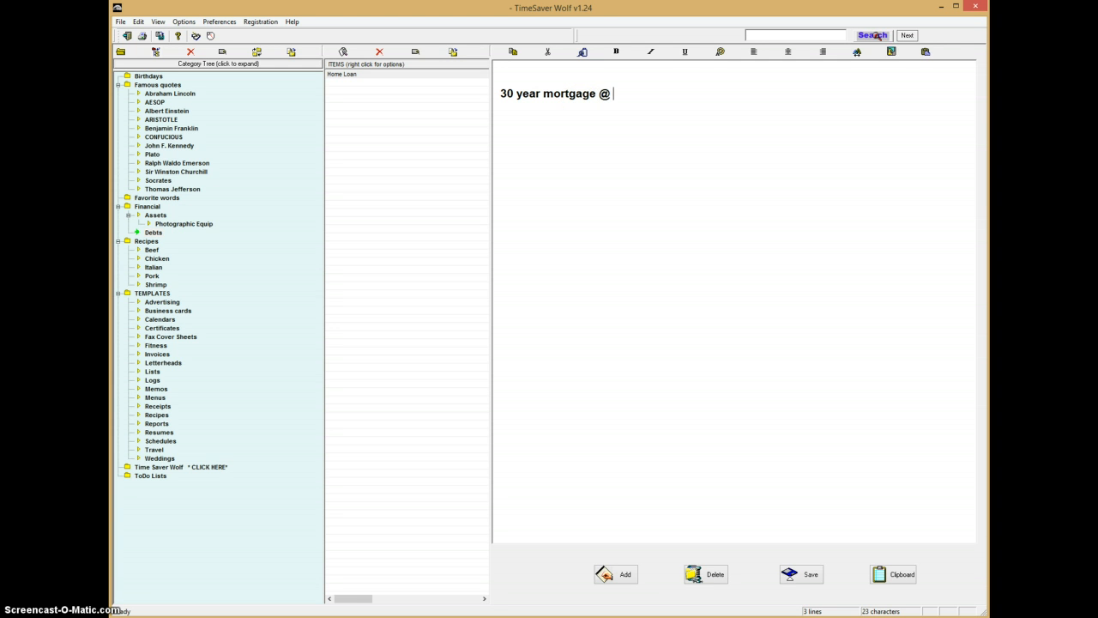
type("6")
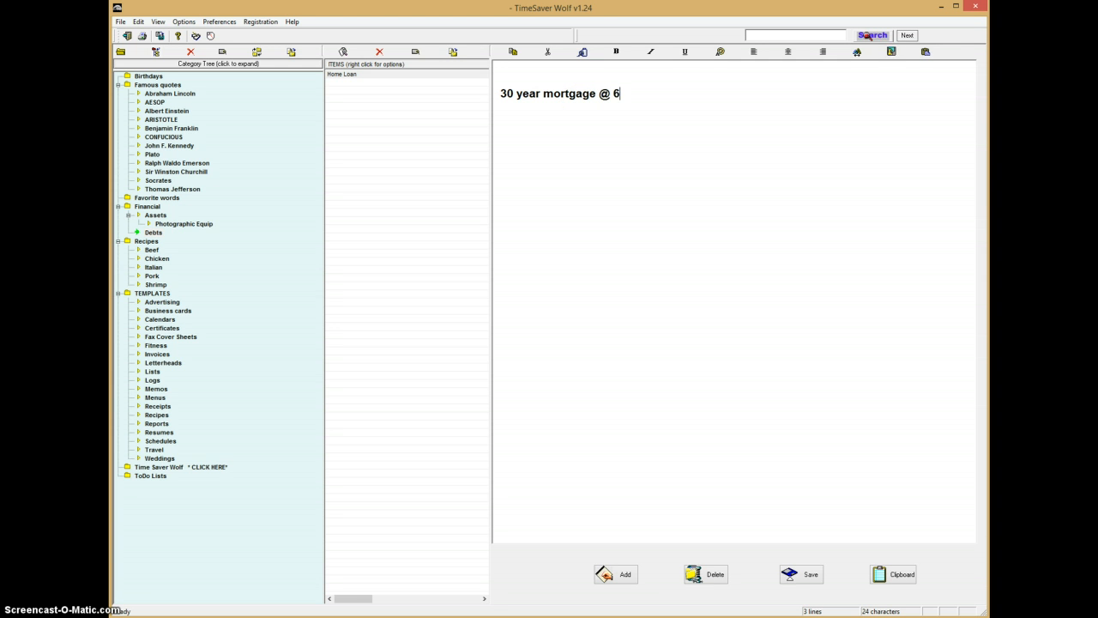
type("%")
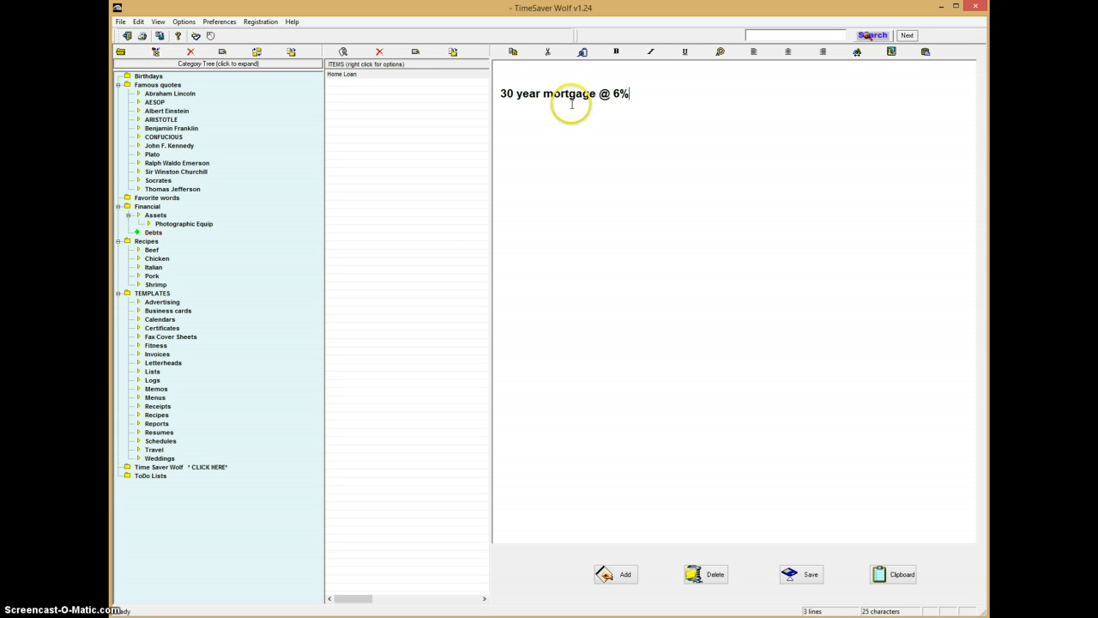
mouse_move(606, 443)
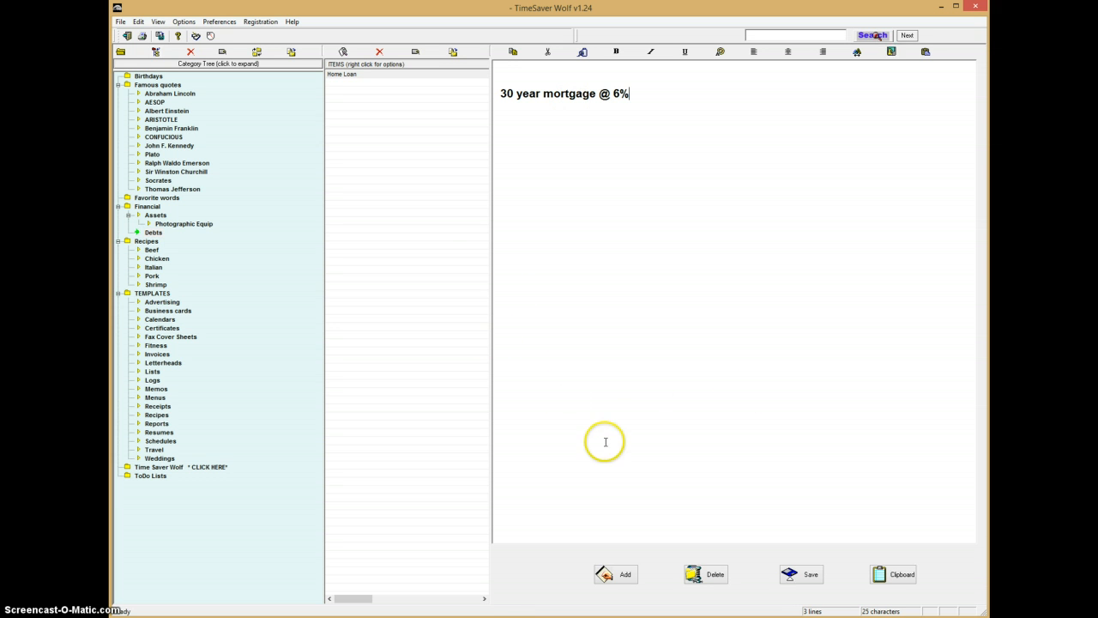
mouse_move(631, 364)
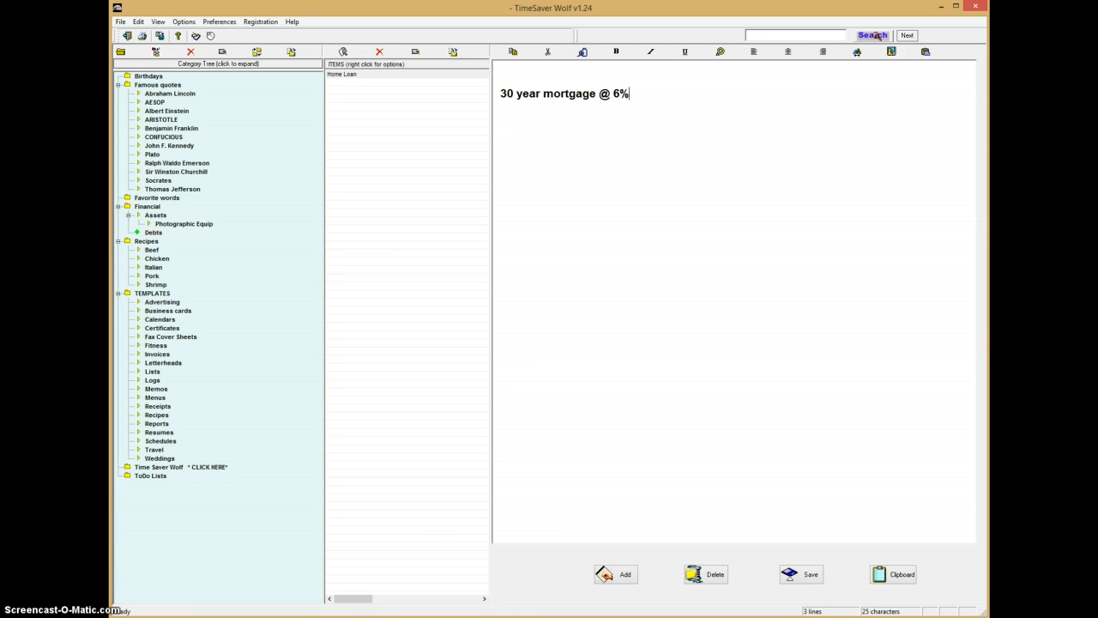
mouse_move(506, 456)
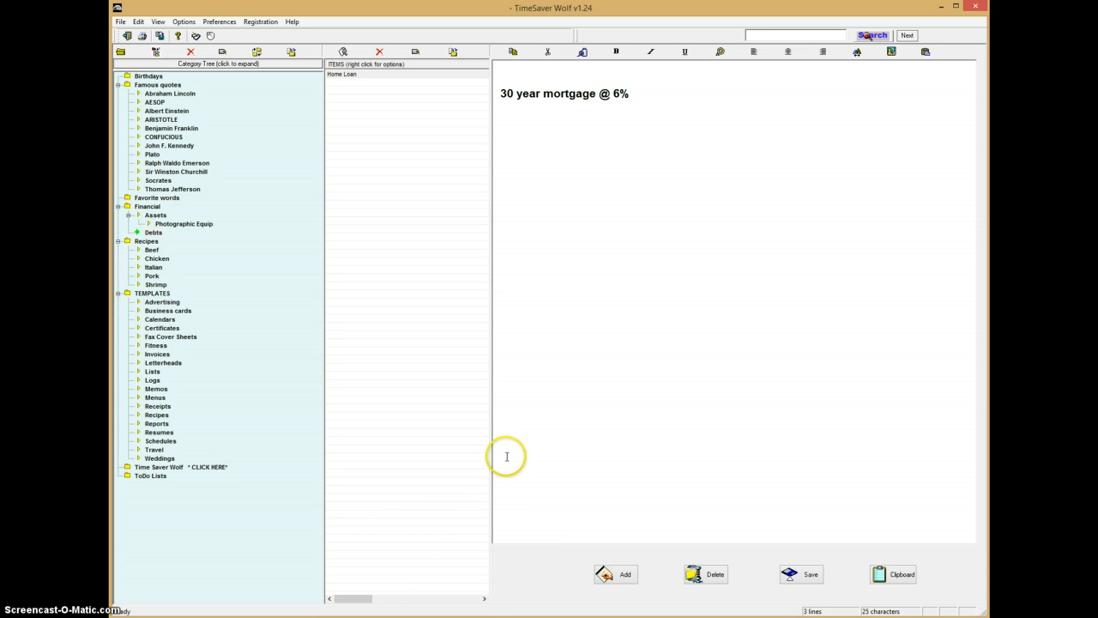
mouse_move(407, 587)
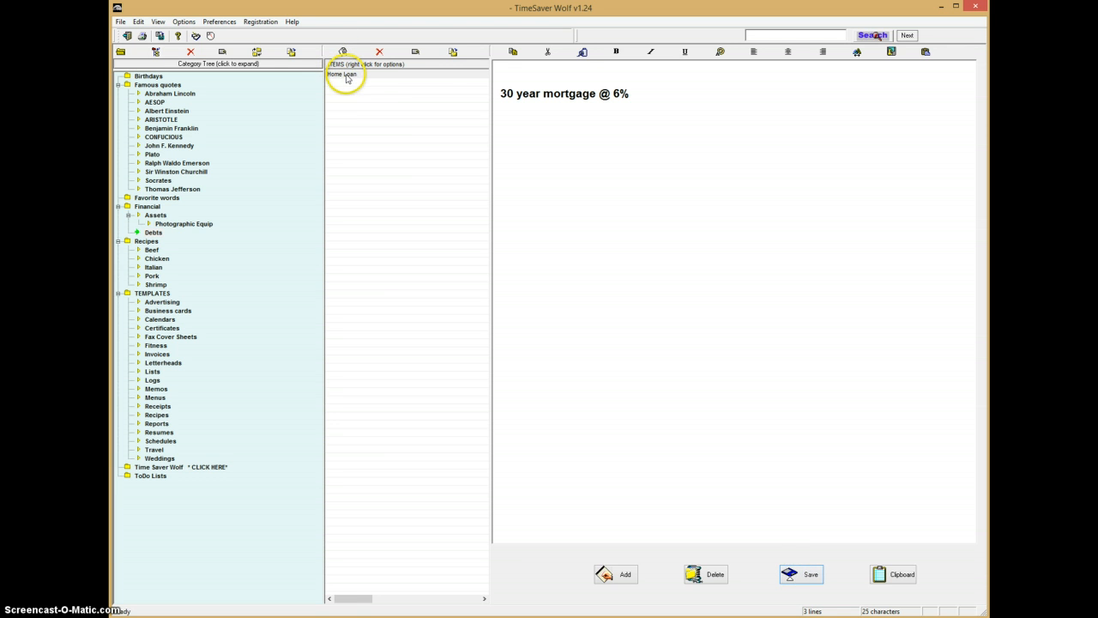
Attach HomeLoan.jpg from C:\TimeSaverWolf to the Home Loan item as a linked document
right_click(340, 74)
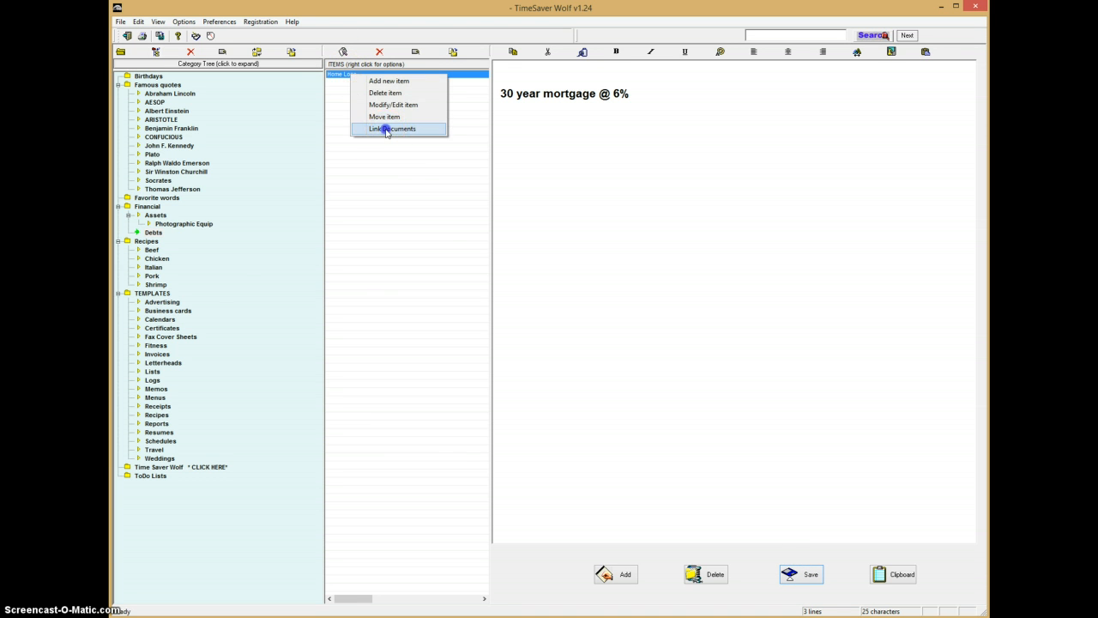
left_click(391, 128)
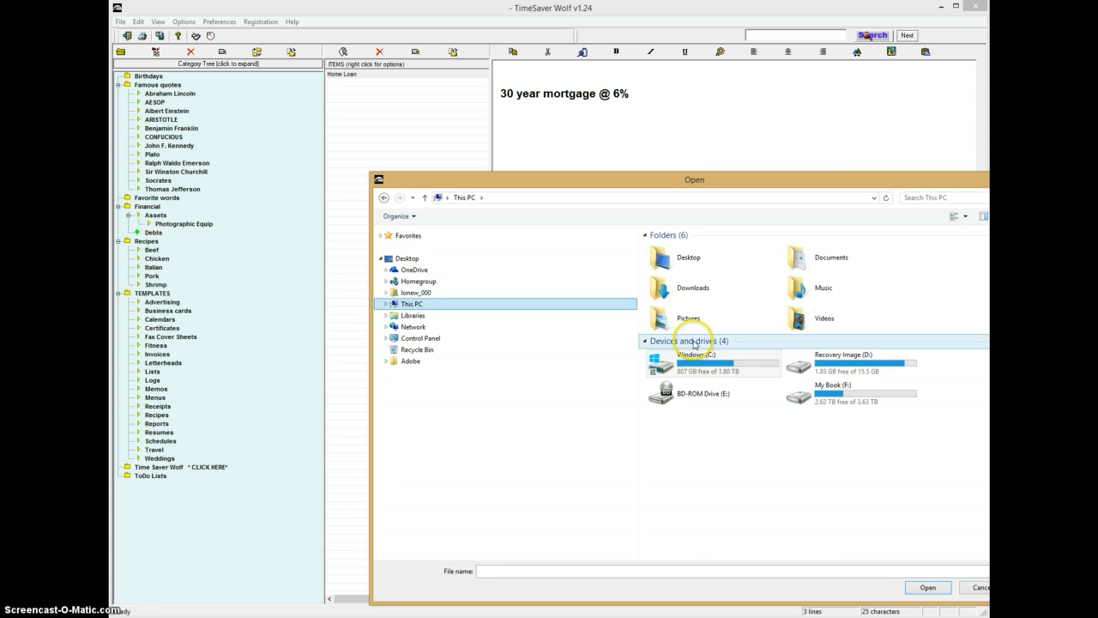
double_click(697, 361)
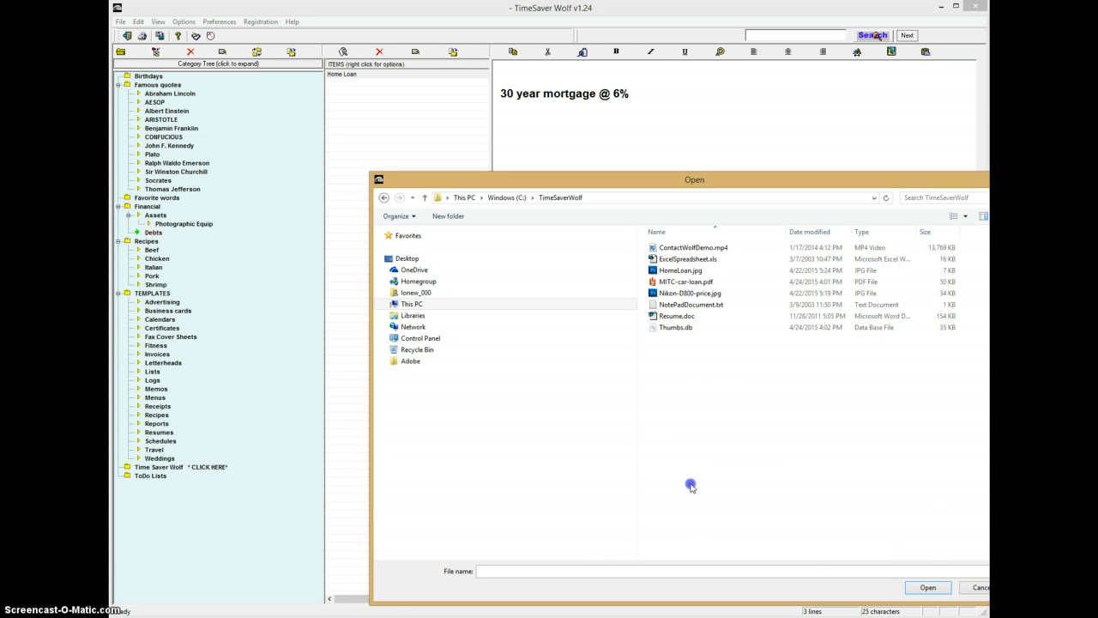
left_click(689, 292)
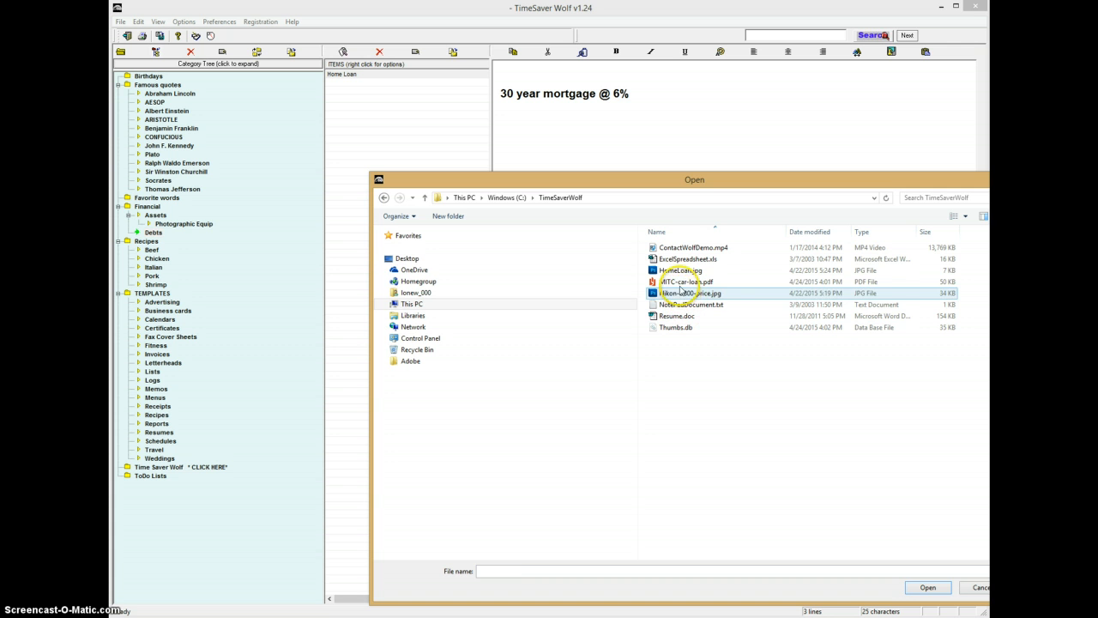
left_click(680, 271)
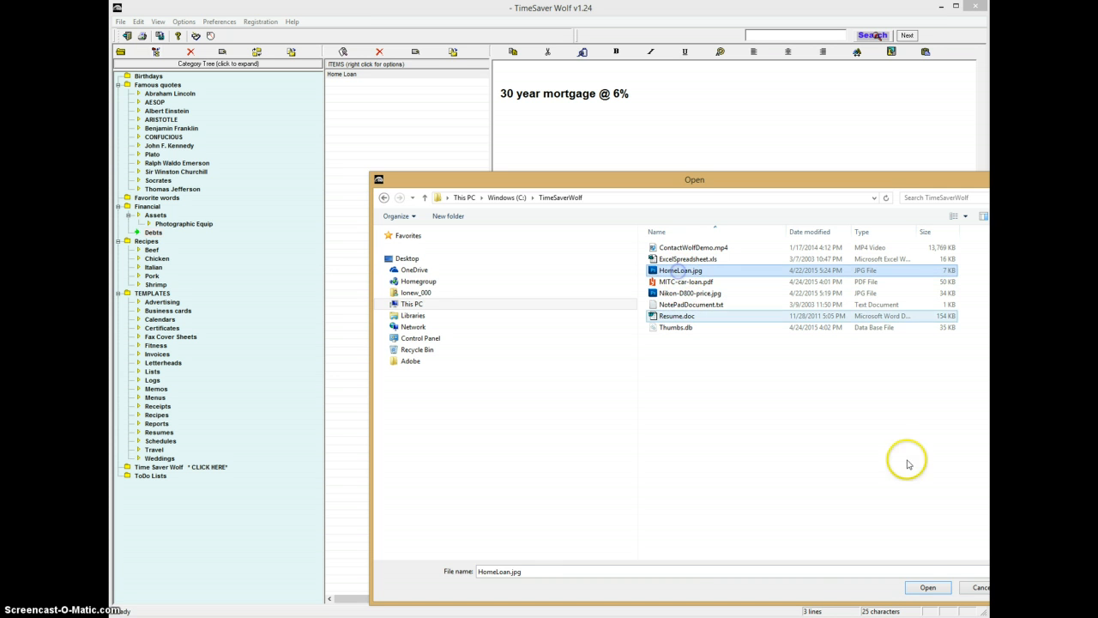
left_click(927, 587)
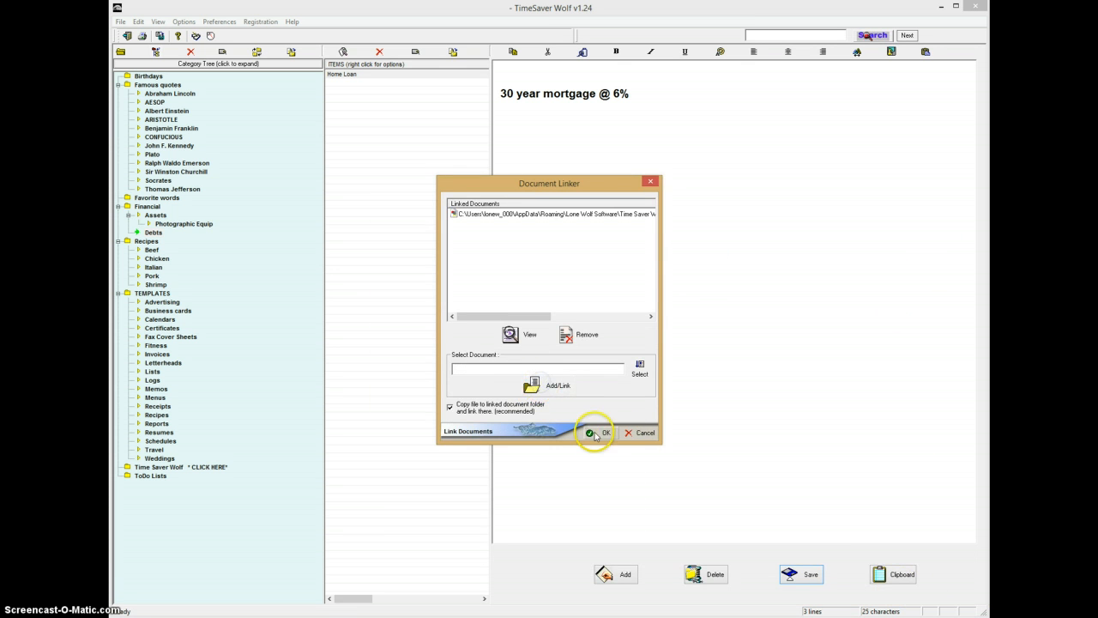
left_click(597, 432)
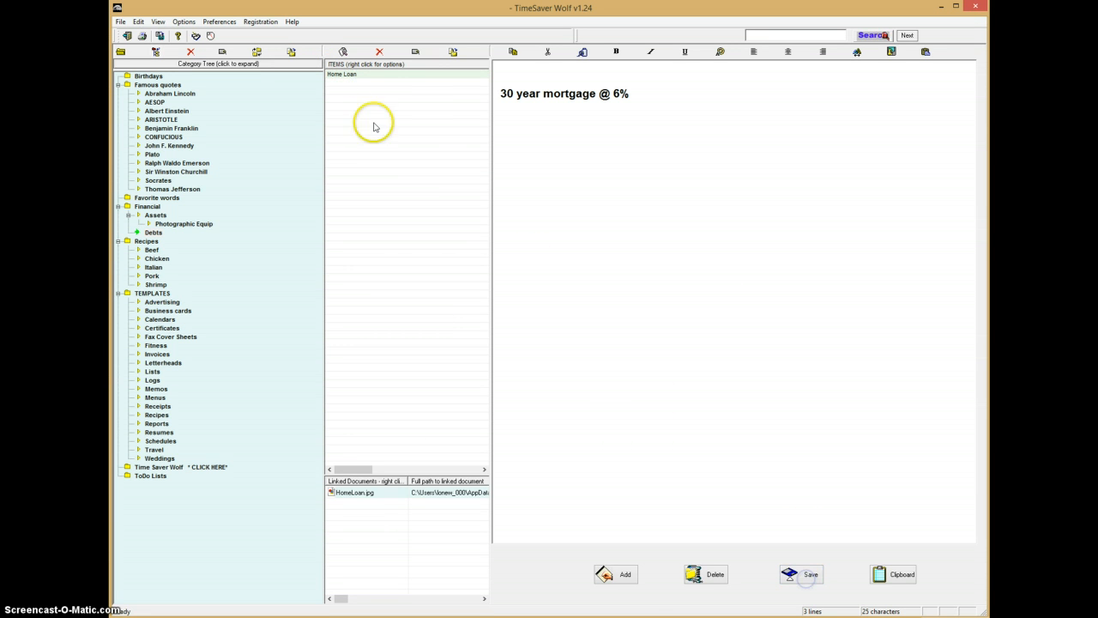
Add a Car Loan item under Debts with content reading '2015 Ford Mustang'
left_click(614, 574)
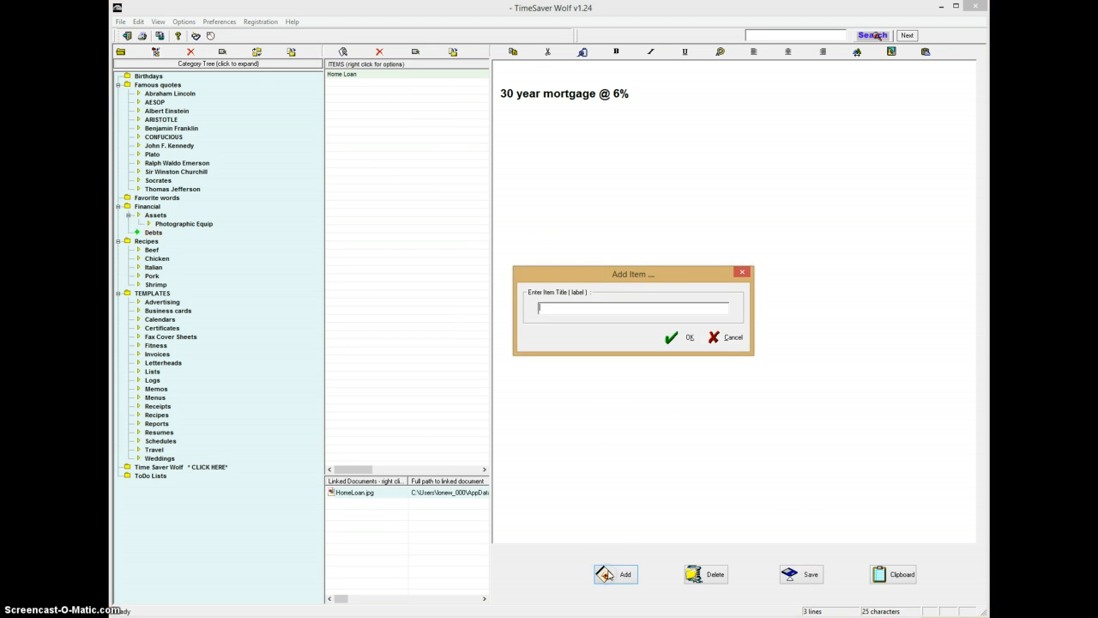
type("Car Loan")
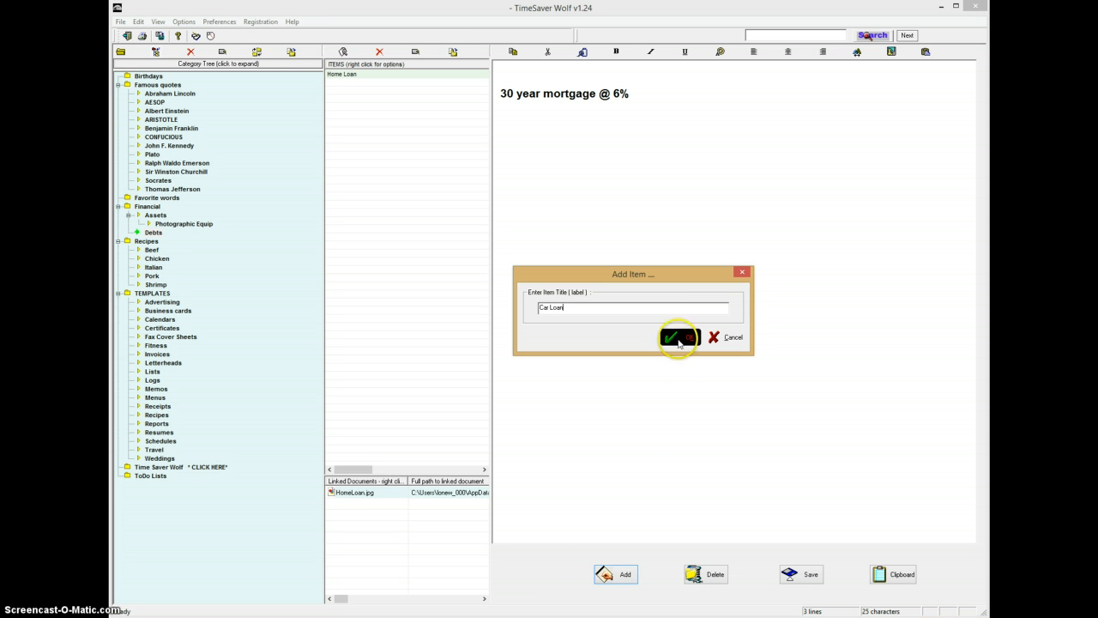
left_click(676, 337)
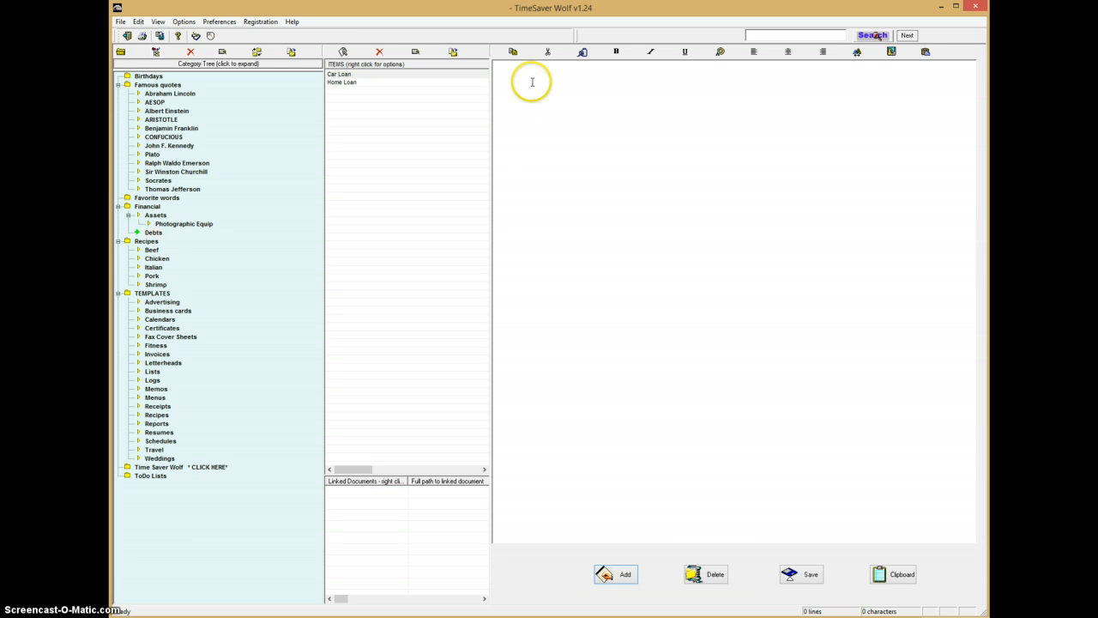
type("Ford Mustang")
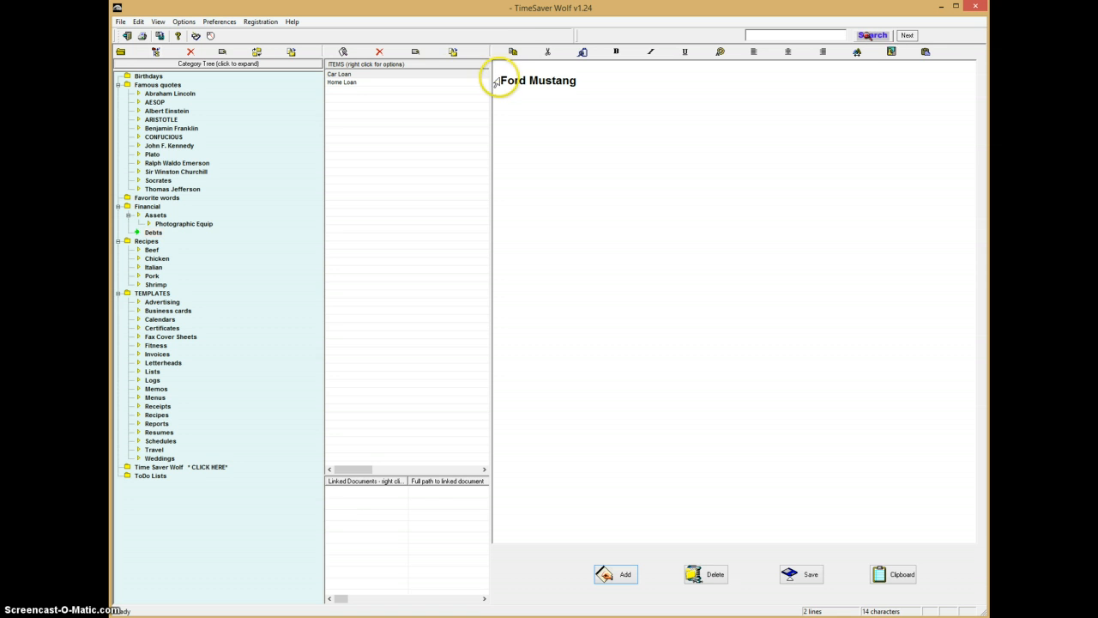
type("2015")
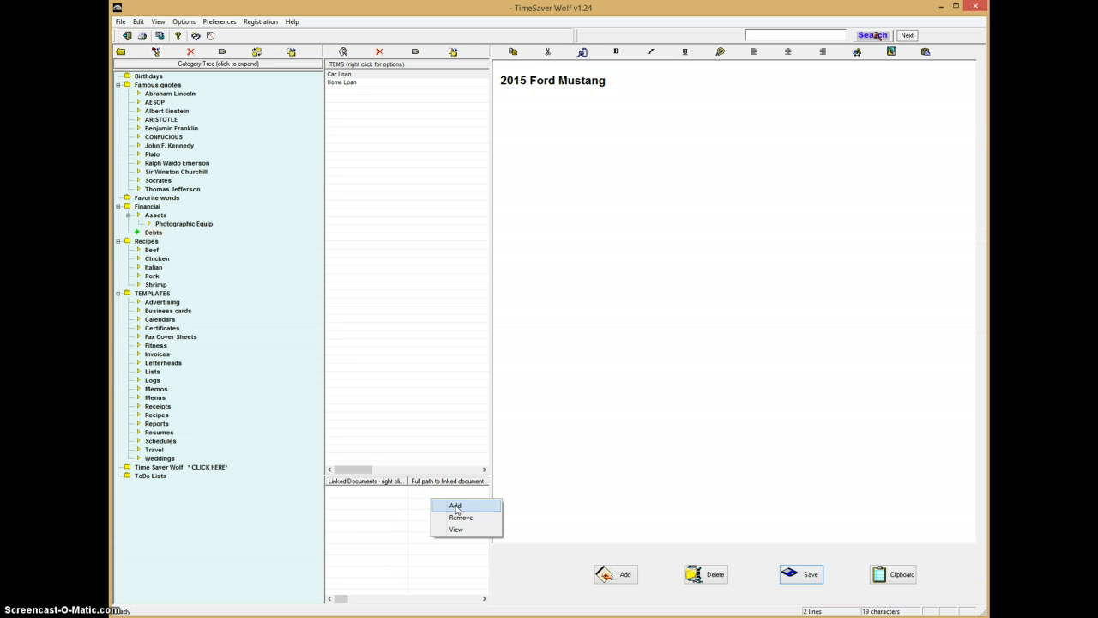
Attach the car loan PDF to the Car Loan item as a linked document
left_click(455, 504)
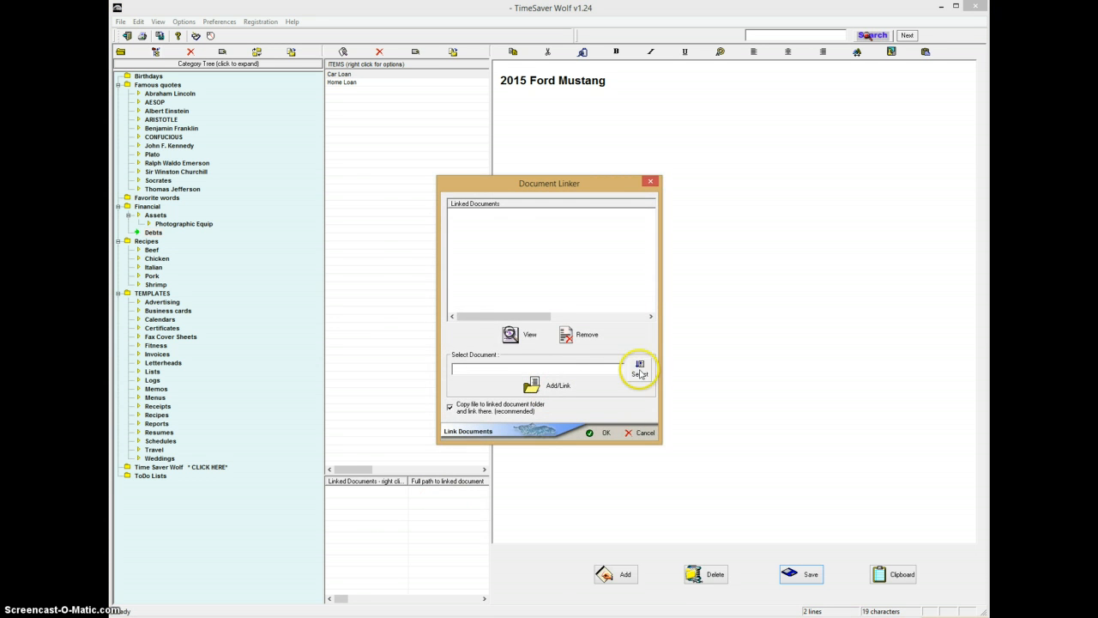
left_click(639, 367)
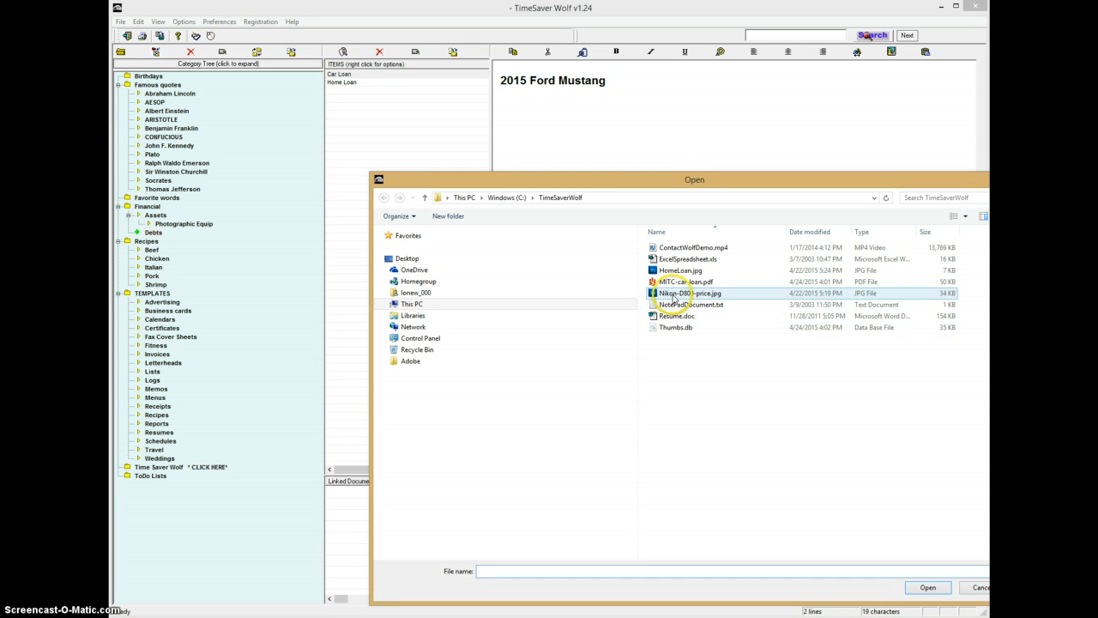
left_click(685, 282)
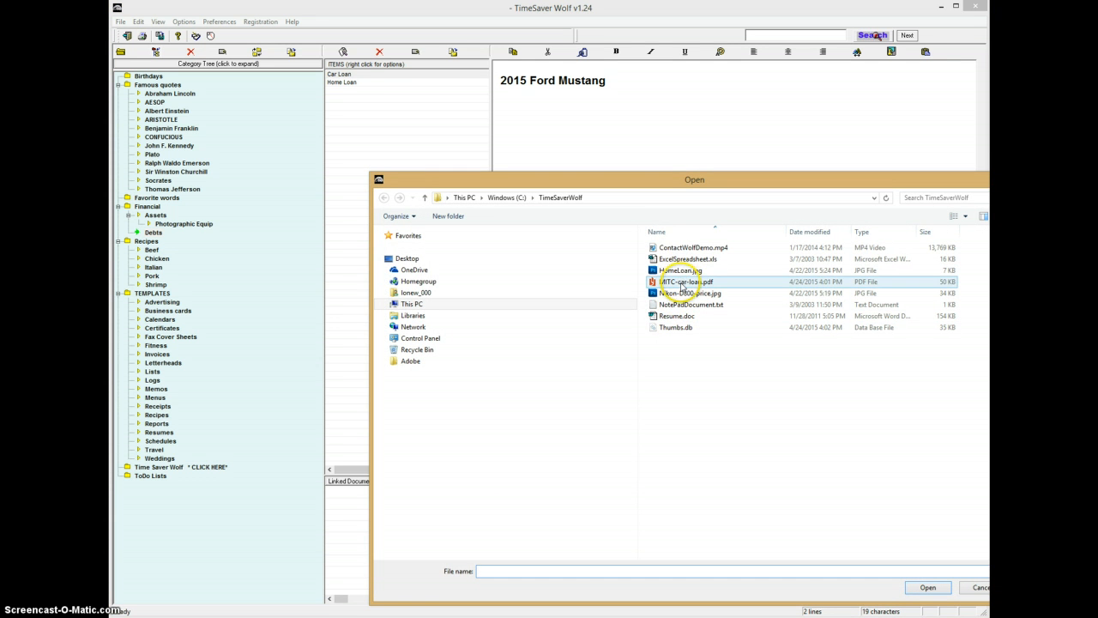
left_click(927, 587)
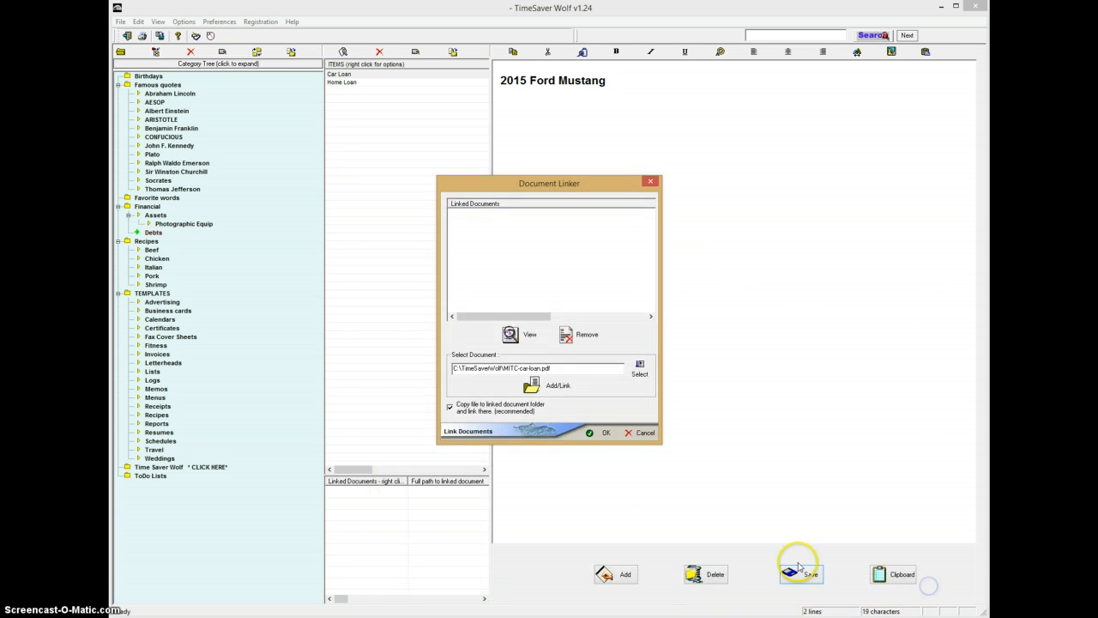
left_click(532, 384)
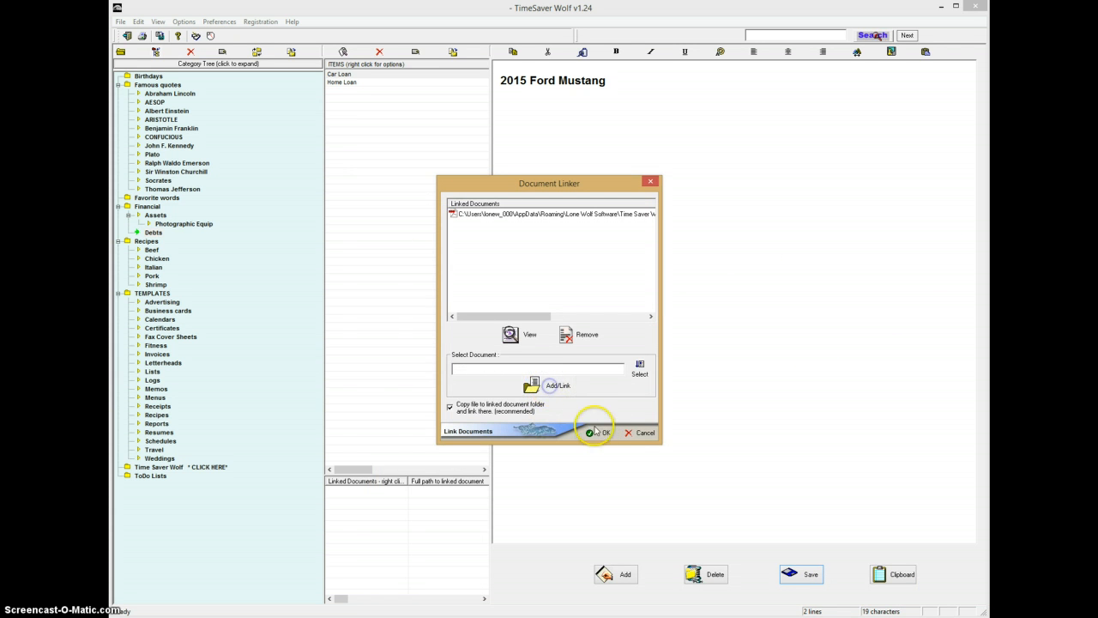
left_click(600, 433)
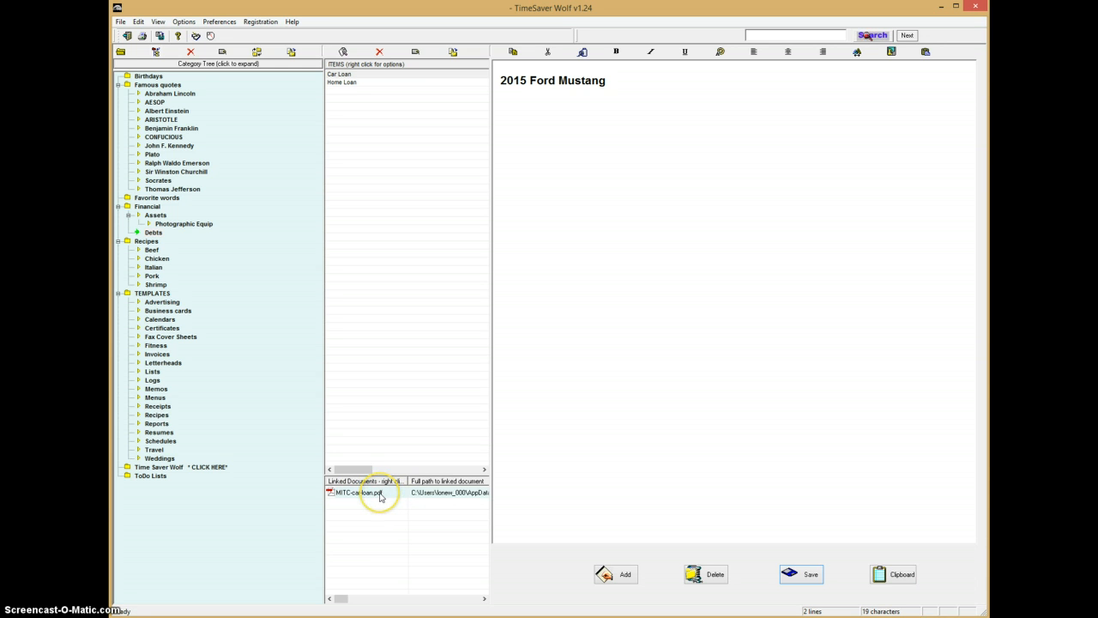
Open the linked car loan PDF showing its loan terms in the viewer
double_click(352, 491)
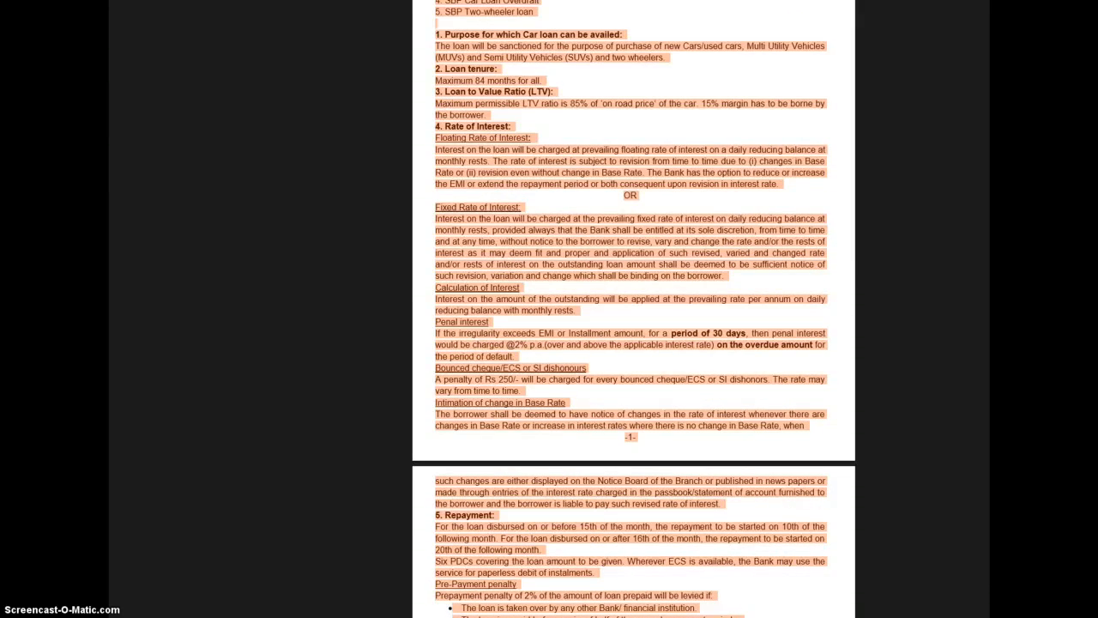
mouse_move(598, 28)
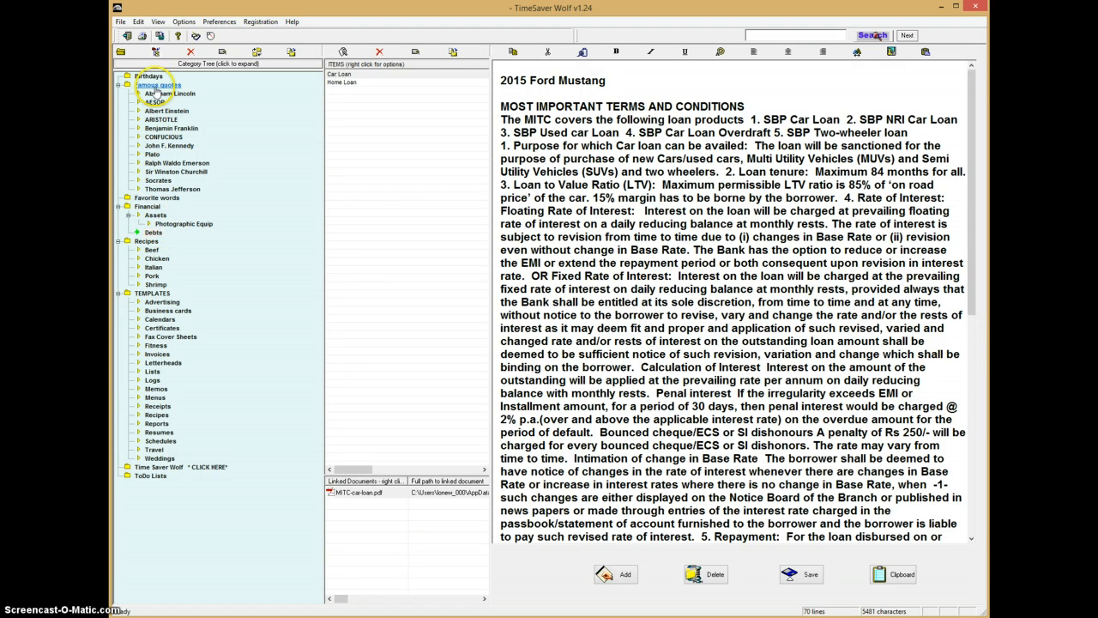
Browse Aristotle, Churchill and Jefferson quotes, then show the Birthdays category's family list
left_click(162, 121)
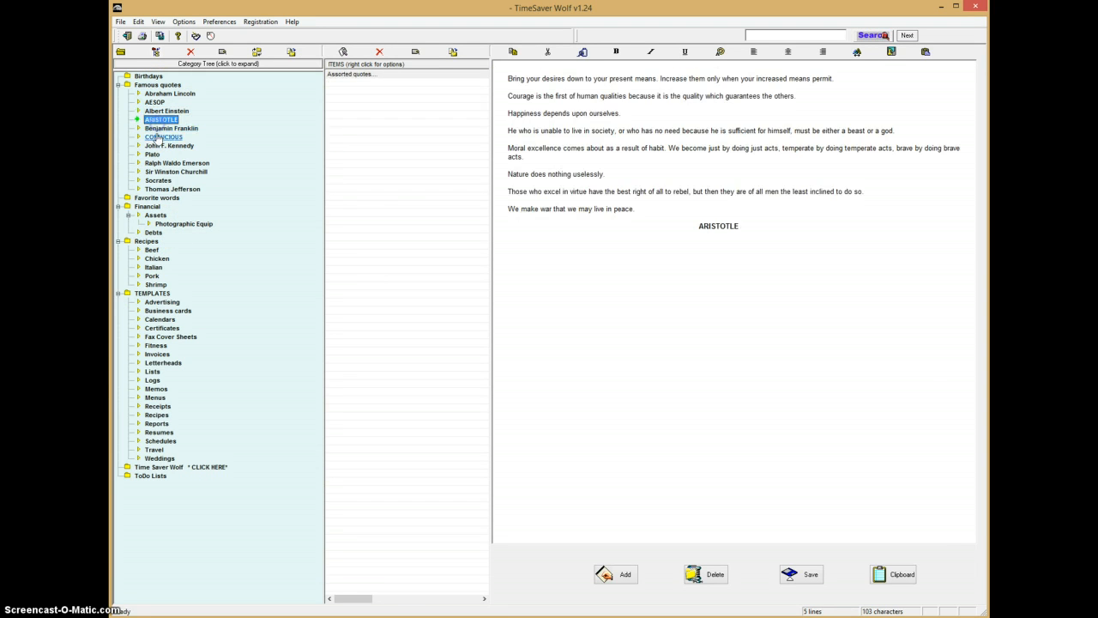
left_click(175, 172)
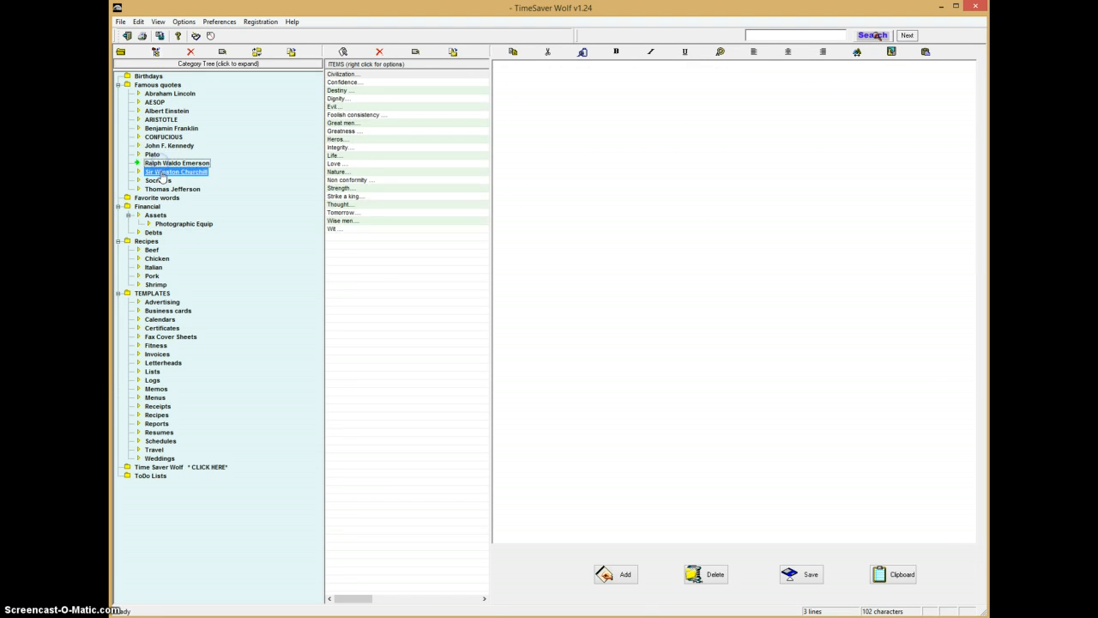
left_click(172, 189)
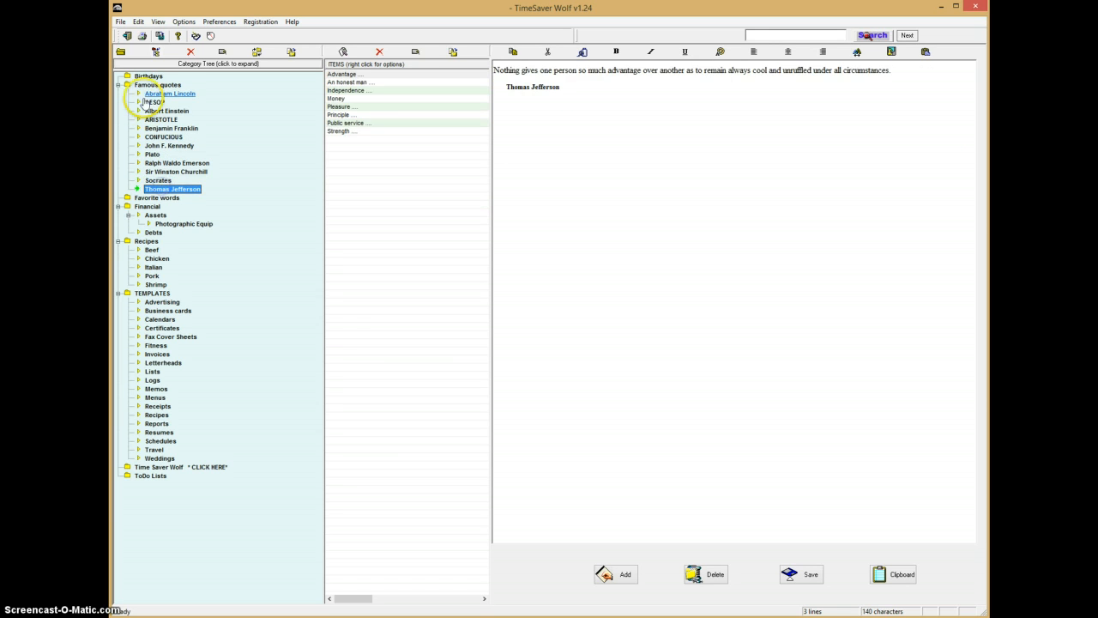
left_click(147, 76)
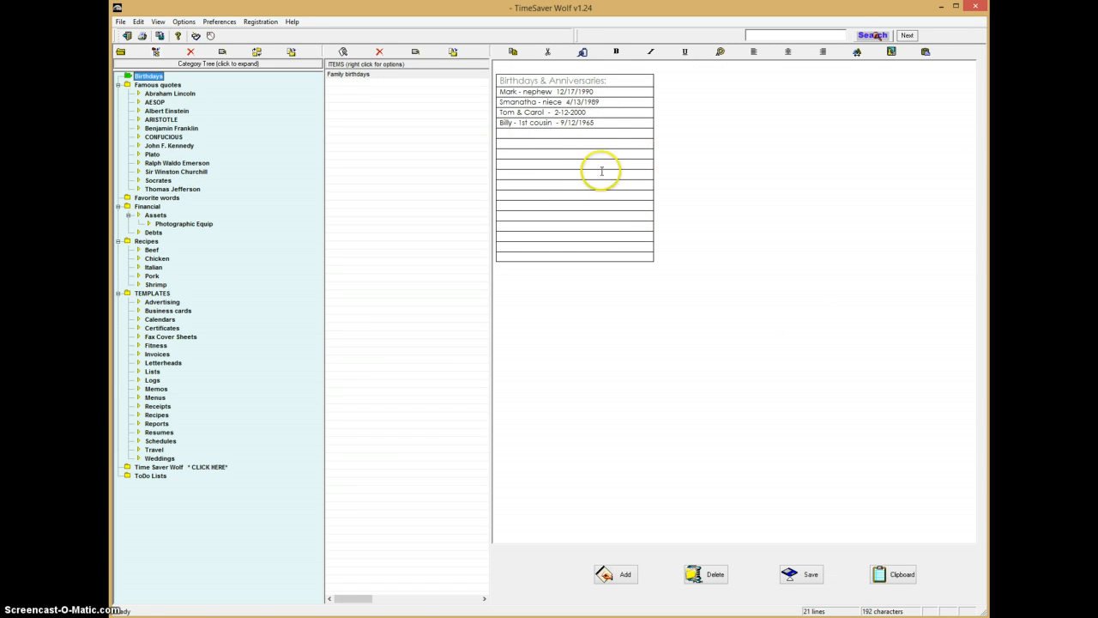
mouse_move(154, 295)
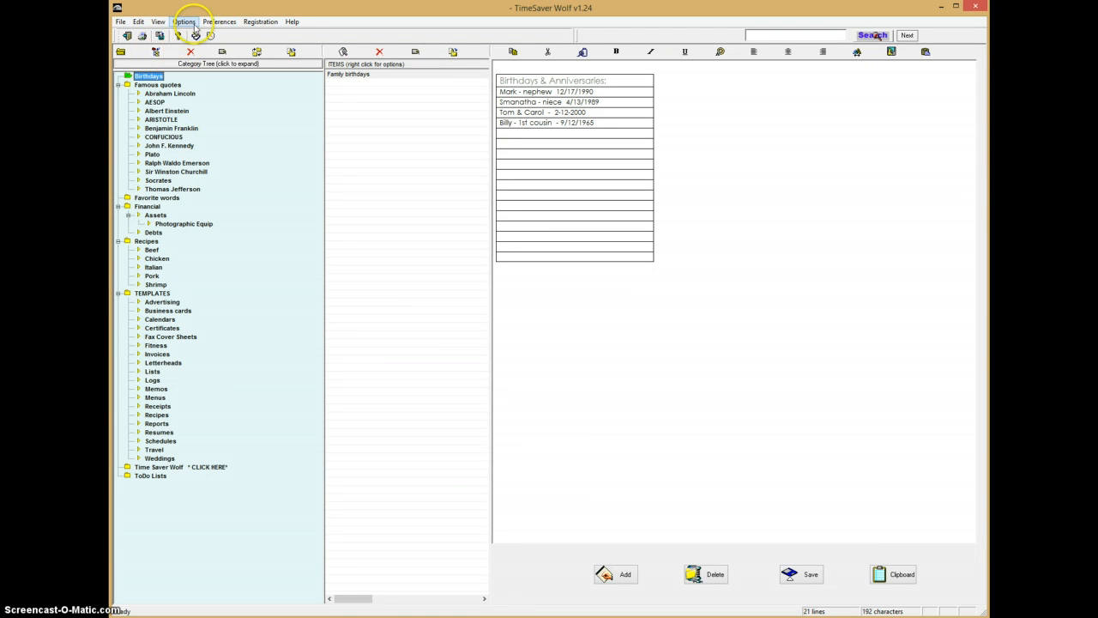
Show the stopwatch, run it briefly and pause it at 3 seconds
left_click(186, 21)
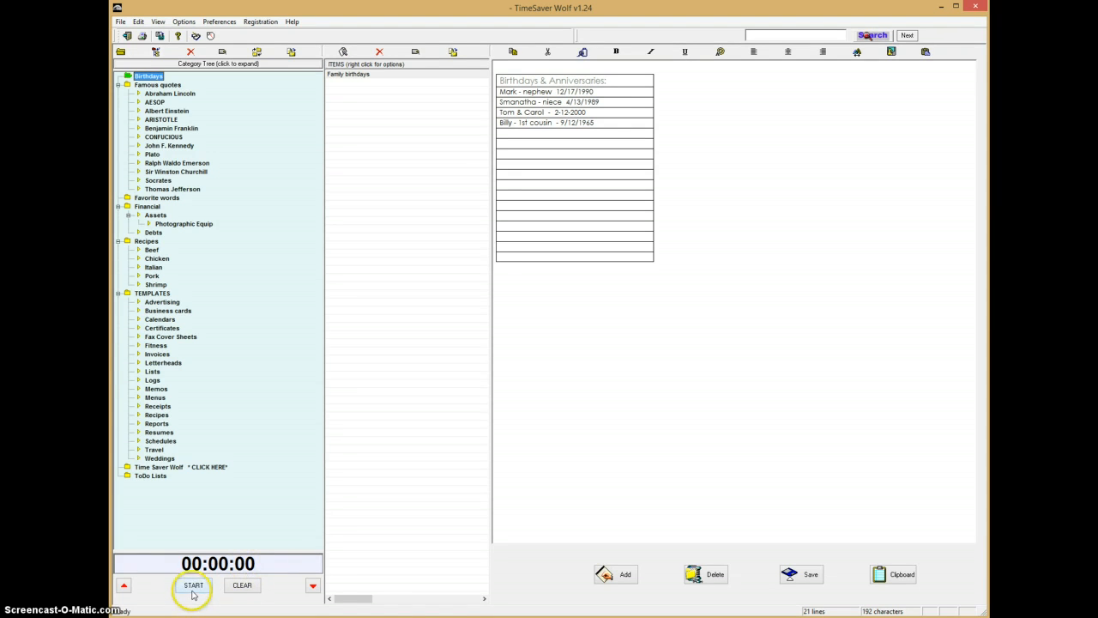
left_click(193, 585)
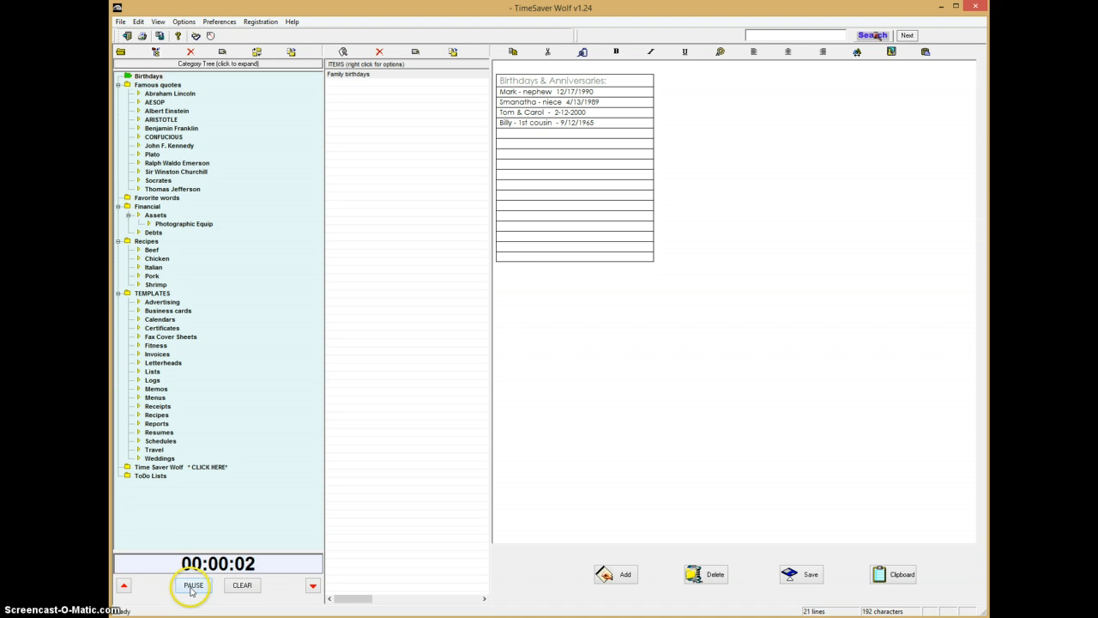
left_click(192, 583)
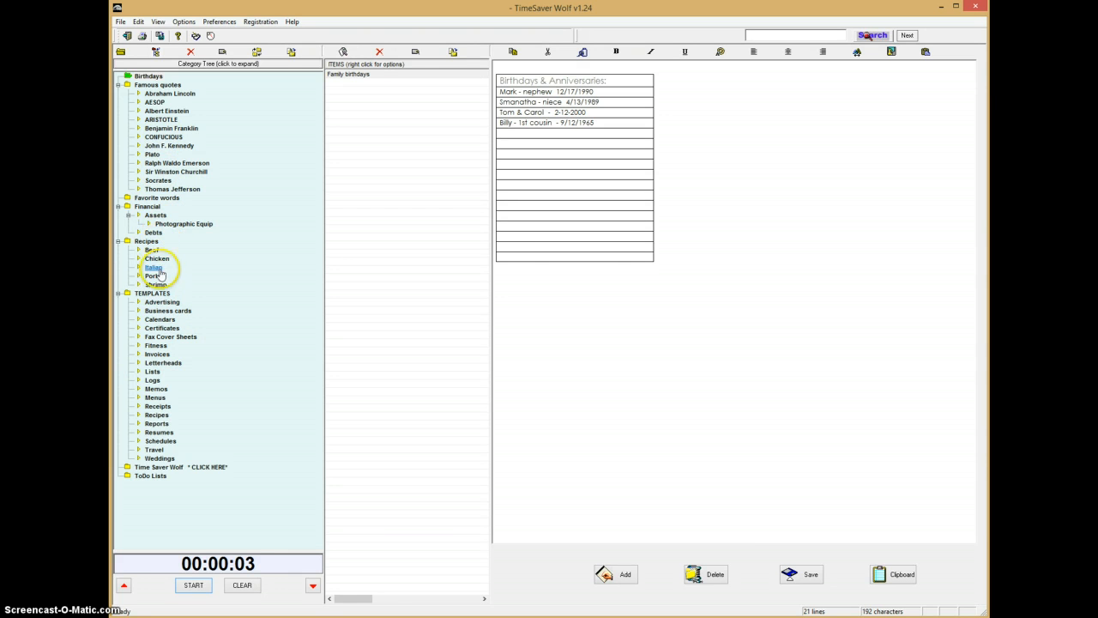
Show the Italian recipes with the 4 Cheese Rigatoni Bake recipe and its linked files
left_click(155, 267)
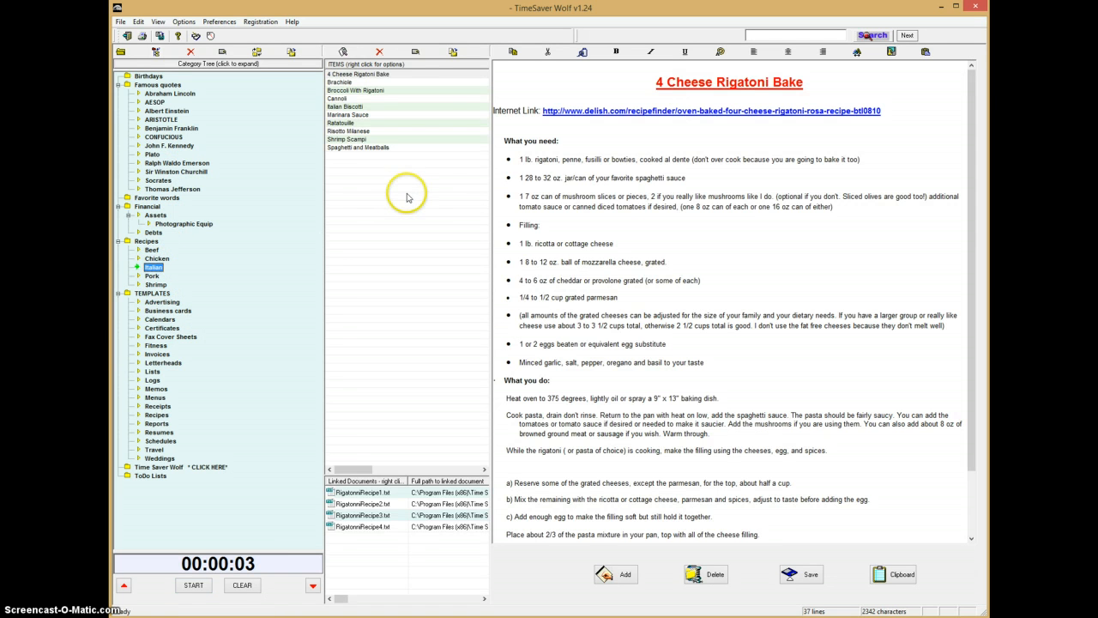
mouse_move(496, 270)
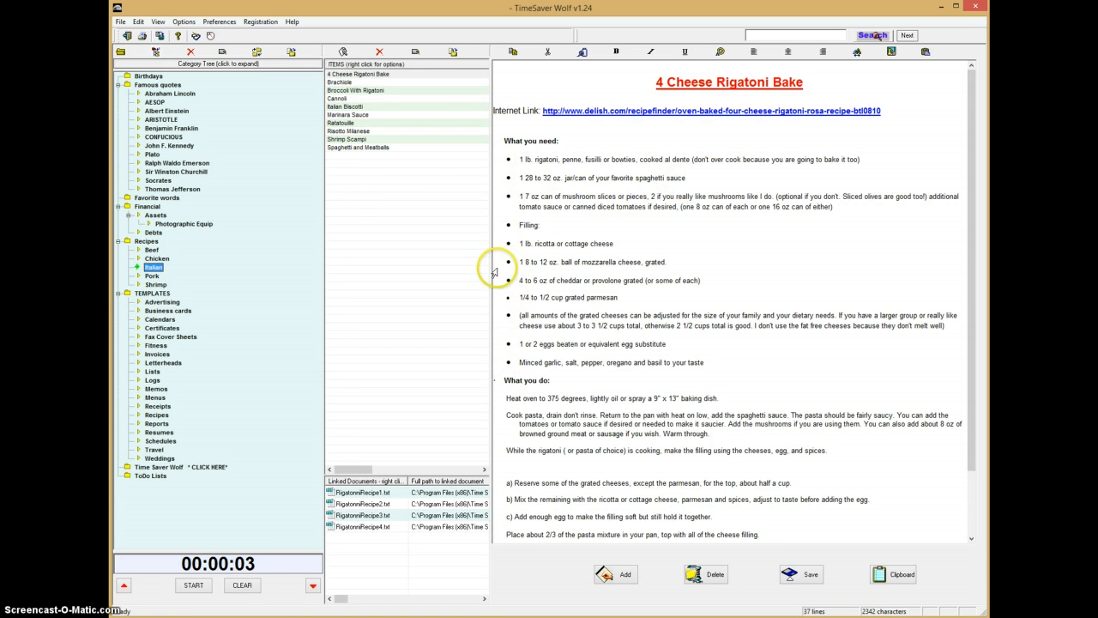
mouse_move(592, 130)
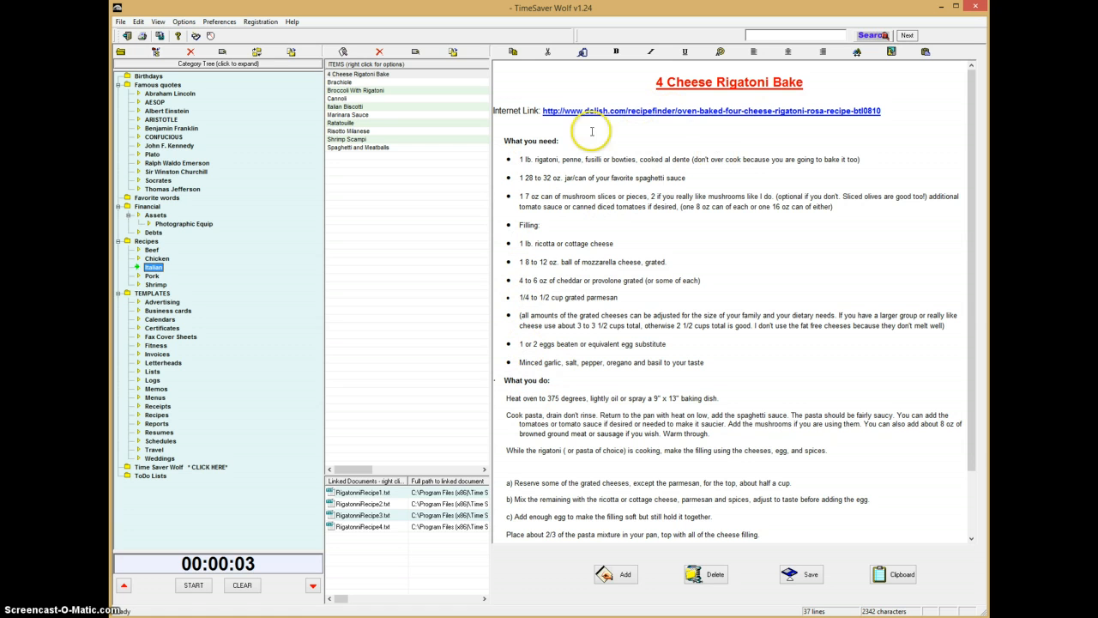
mouse_move(556, 350)
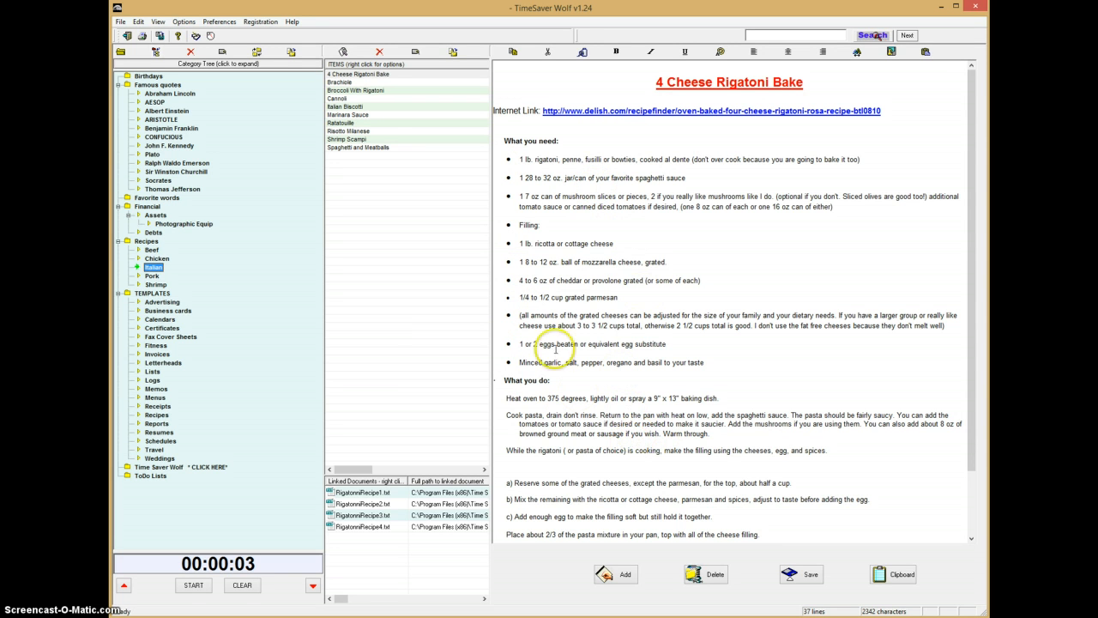
mouse_move(719, 244)
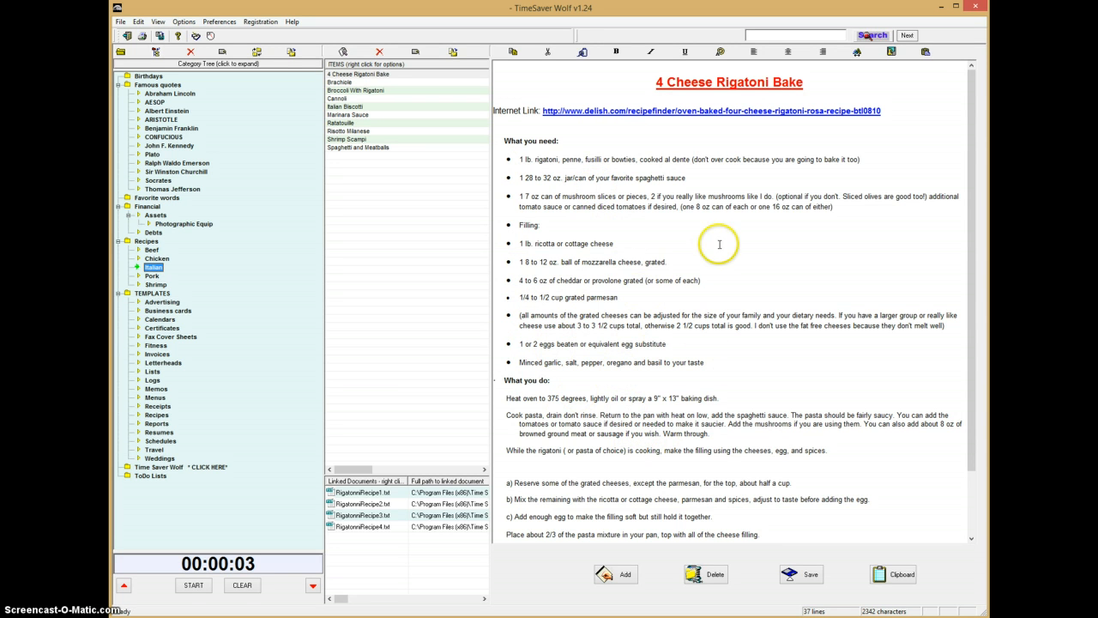
right_click(719, 243)
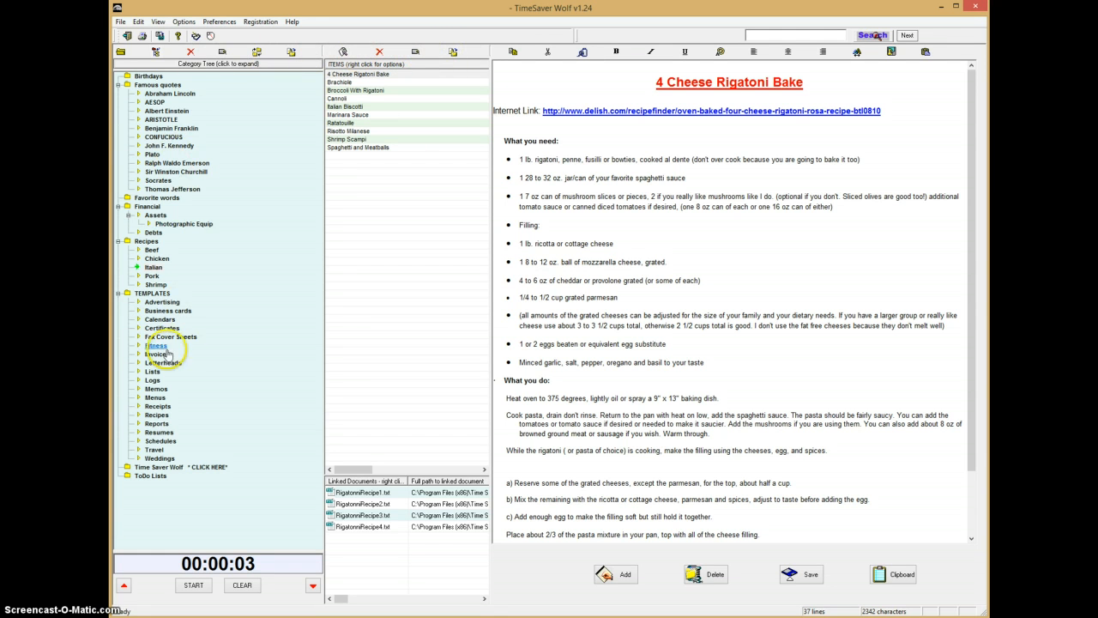
Show the Letterheads category under Templates with its letterhead entries
left_click(163, 362)
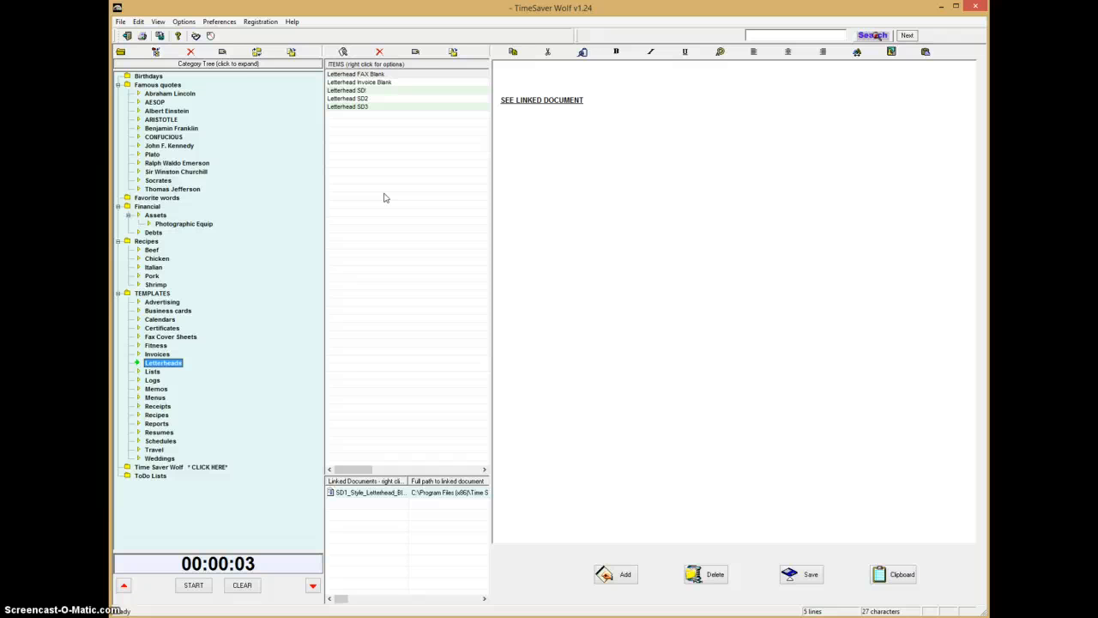
mouse_move(168, 336)
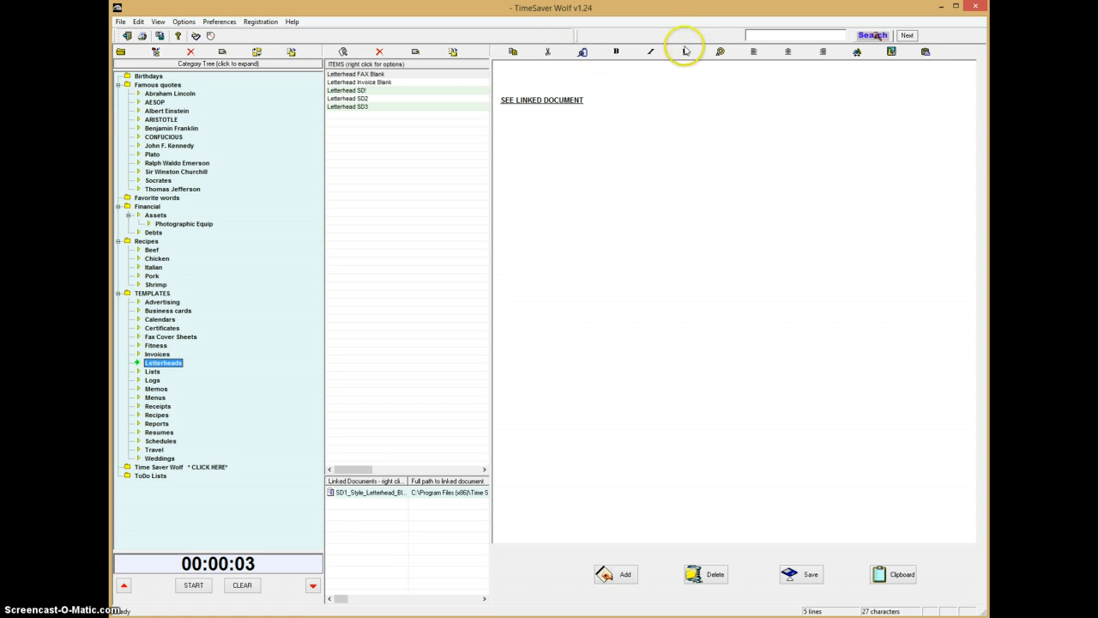
mouse_move(584, 52)
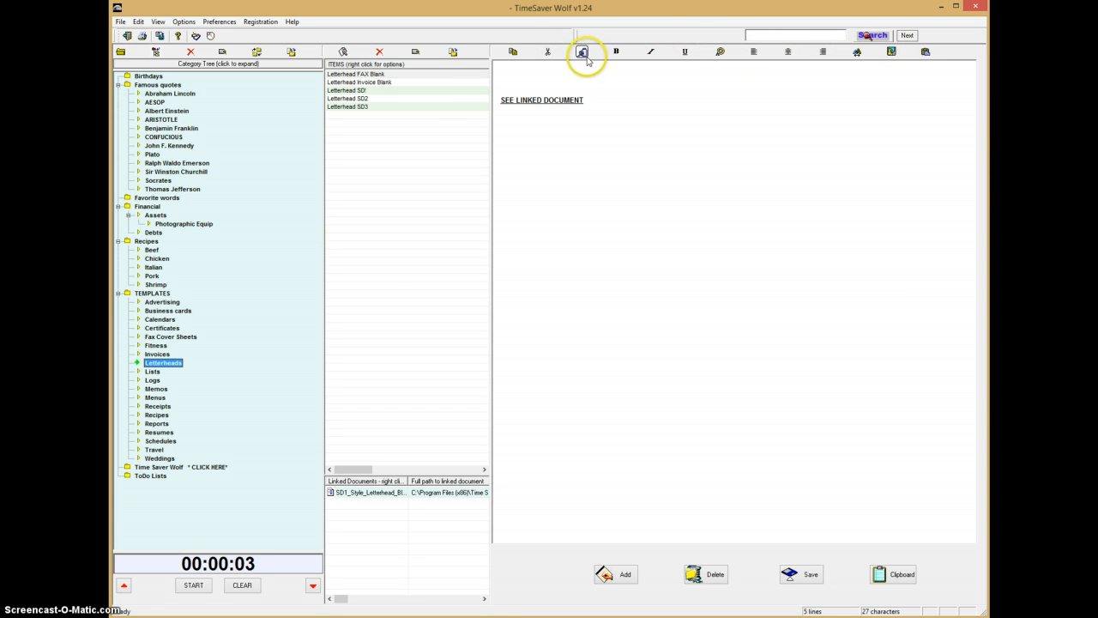
mouse_move(412, 295)
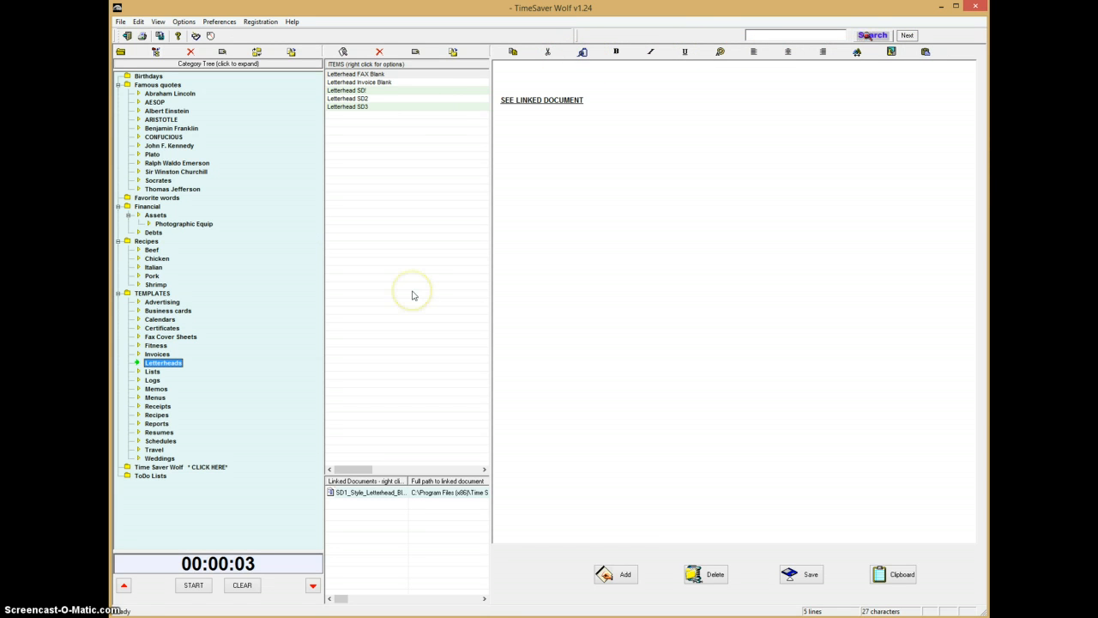